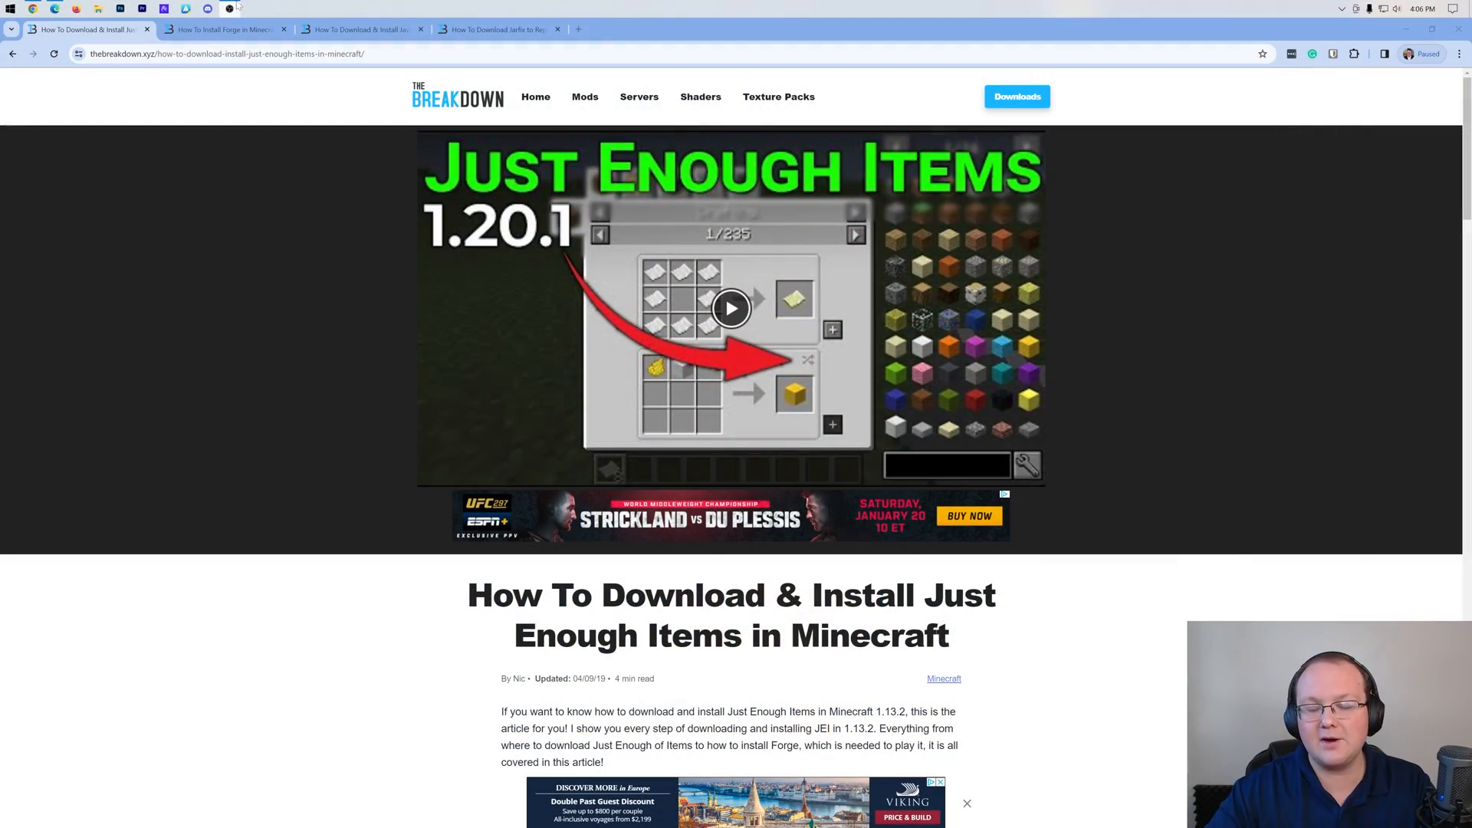
- Follow the article's 'Click here to download JEI!' link to the Just Enough Items CurseForge page
scroll(down, 3)
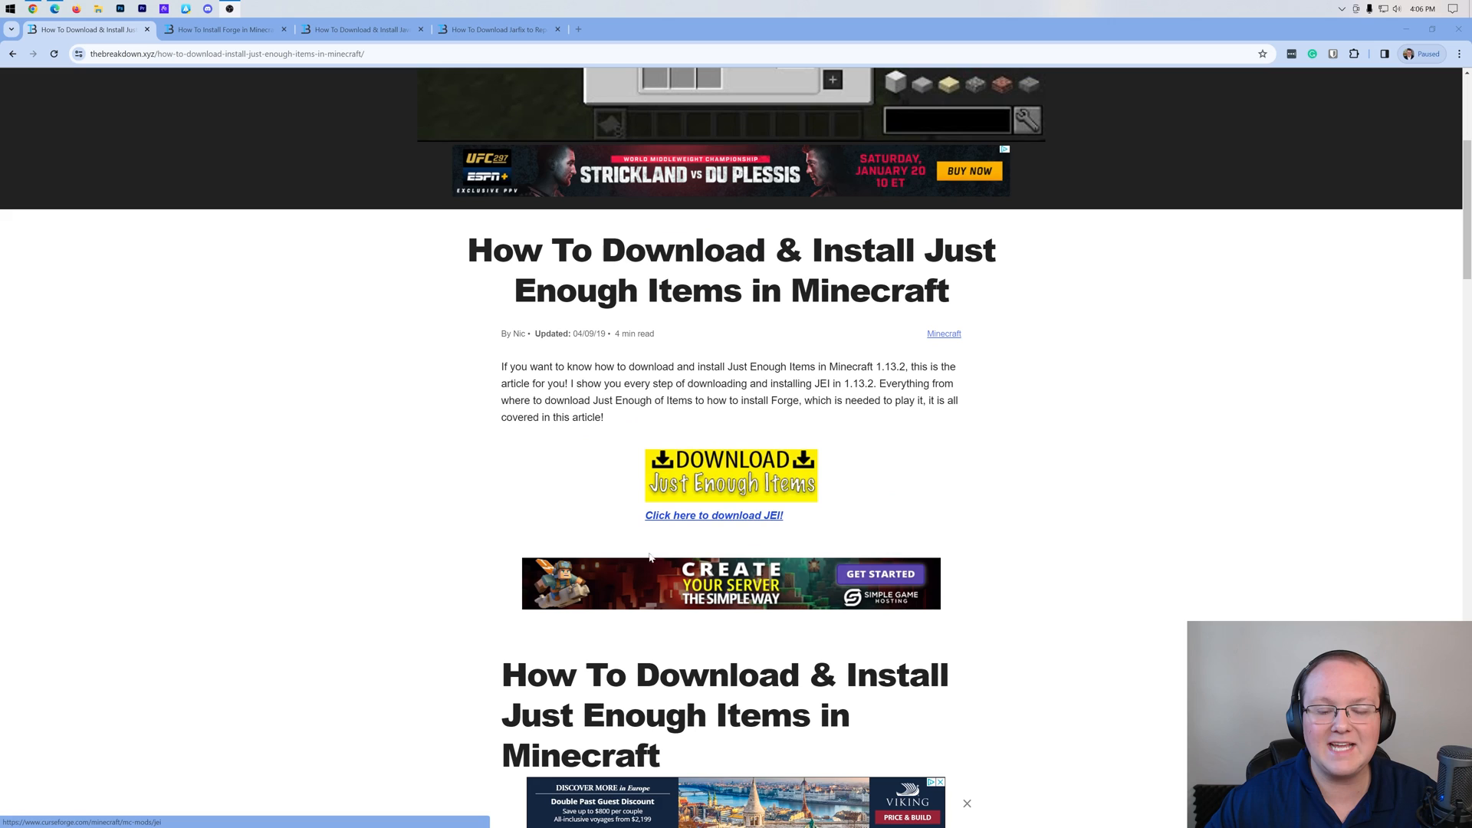
click(714, 514)
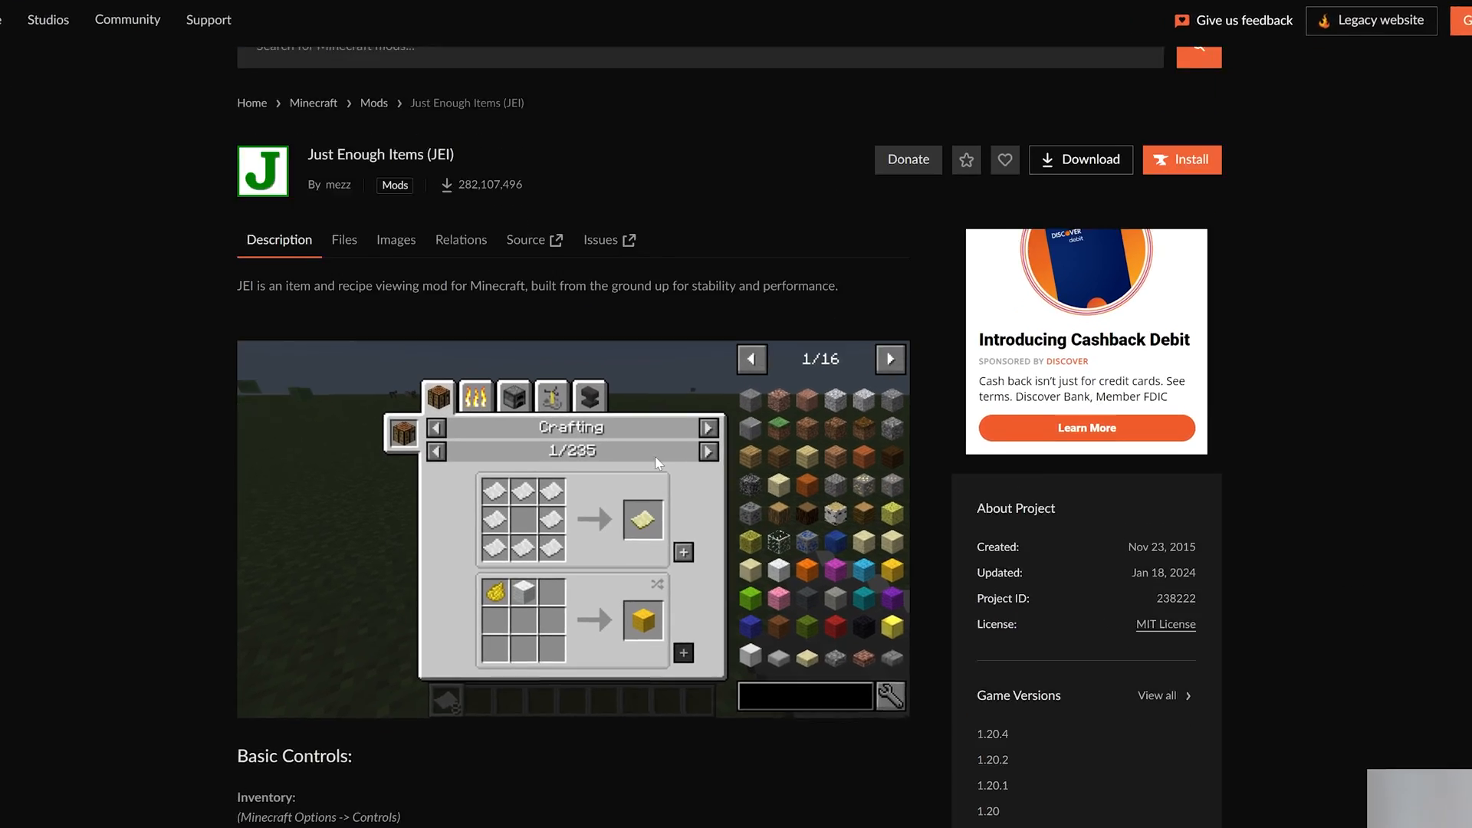
scroll(down, 3)
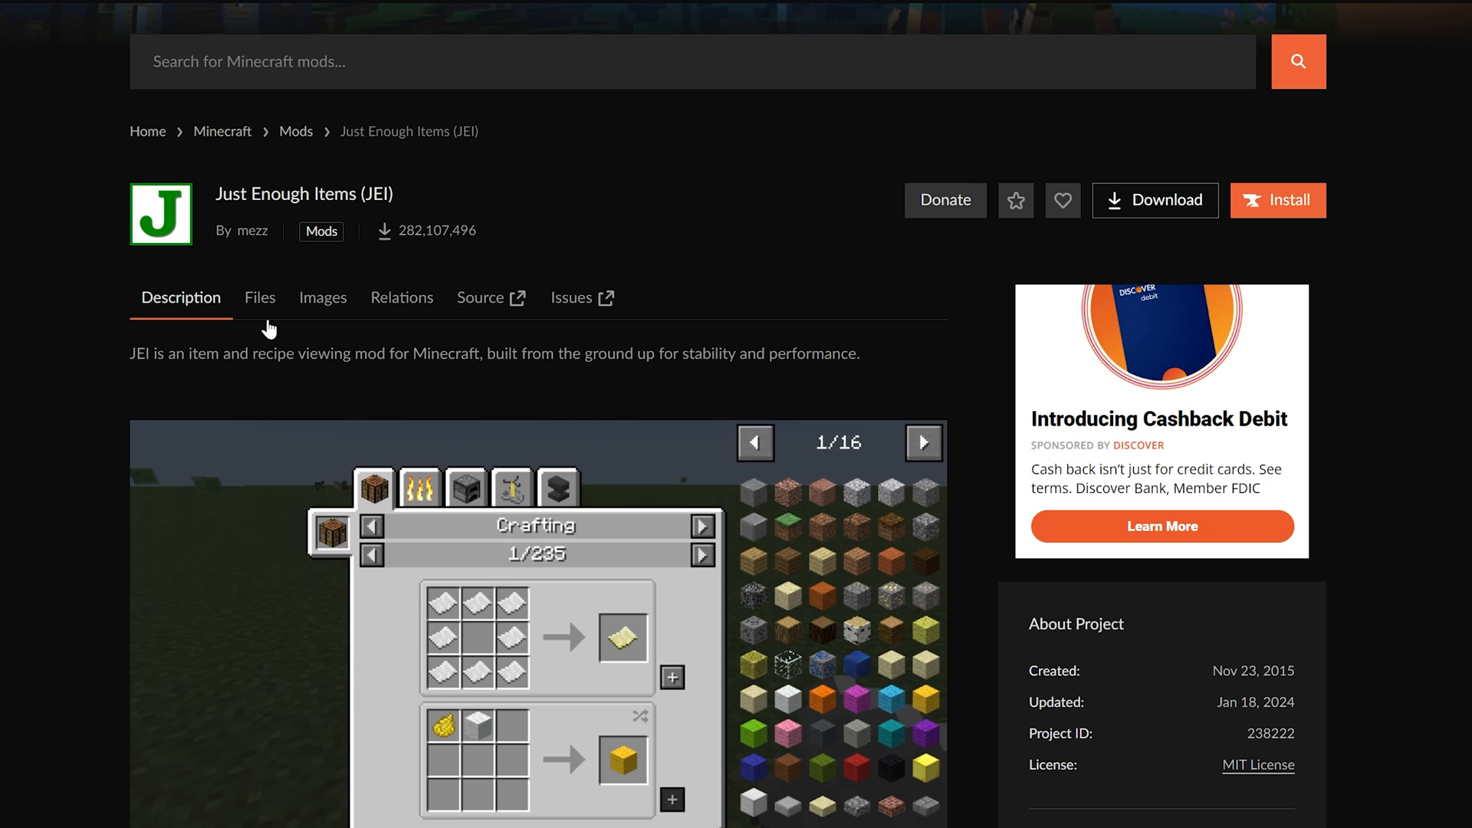
- Show JEI's Files list to find jei-1.20.4-forge-17.0.0.30.jar
click(260, 297)
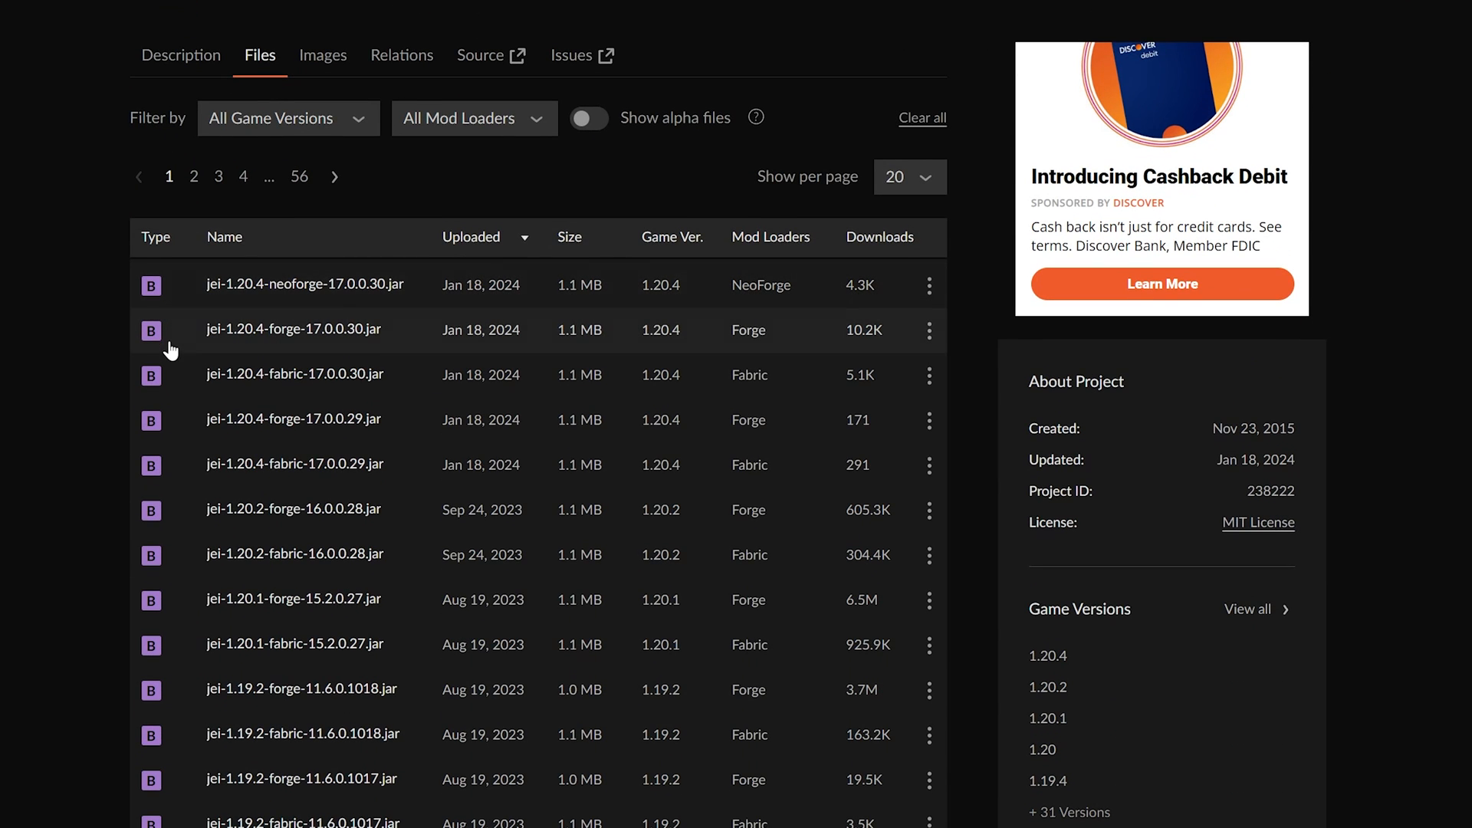
mouse_move(293, 329)
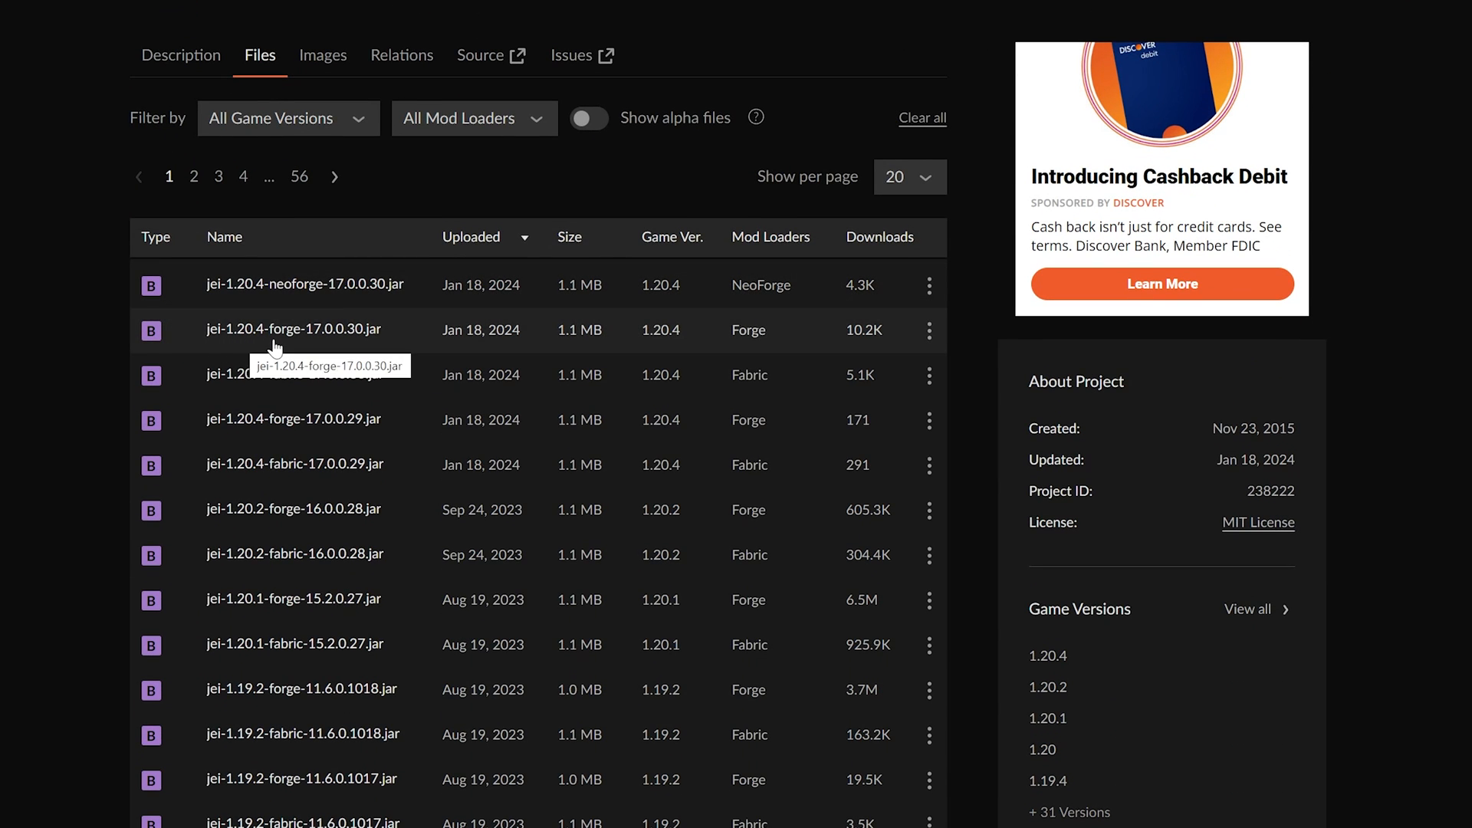
mouse_move(291, 340)
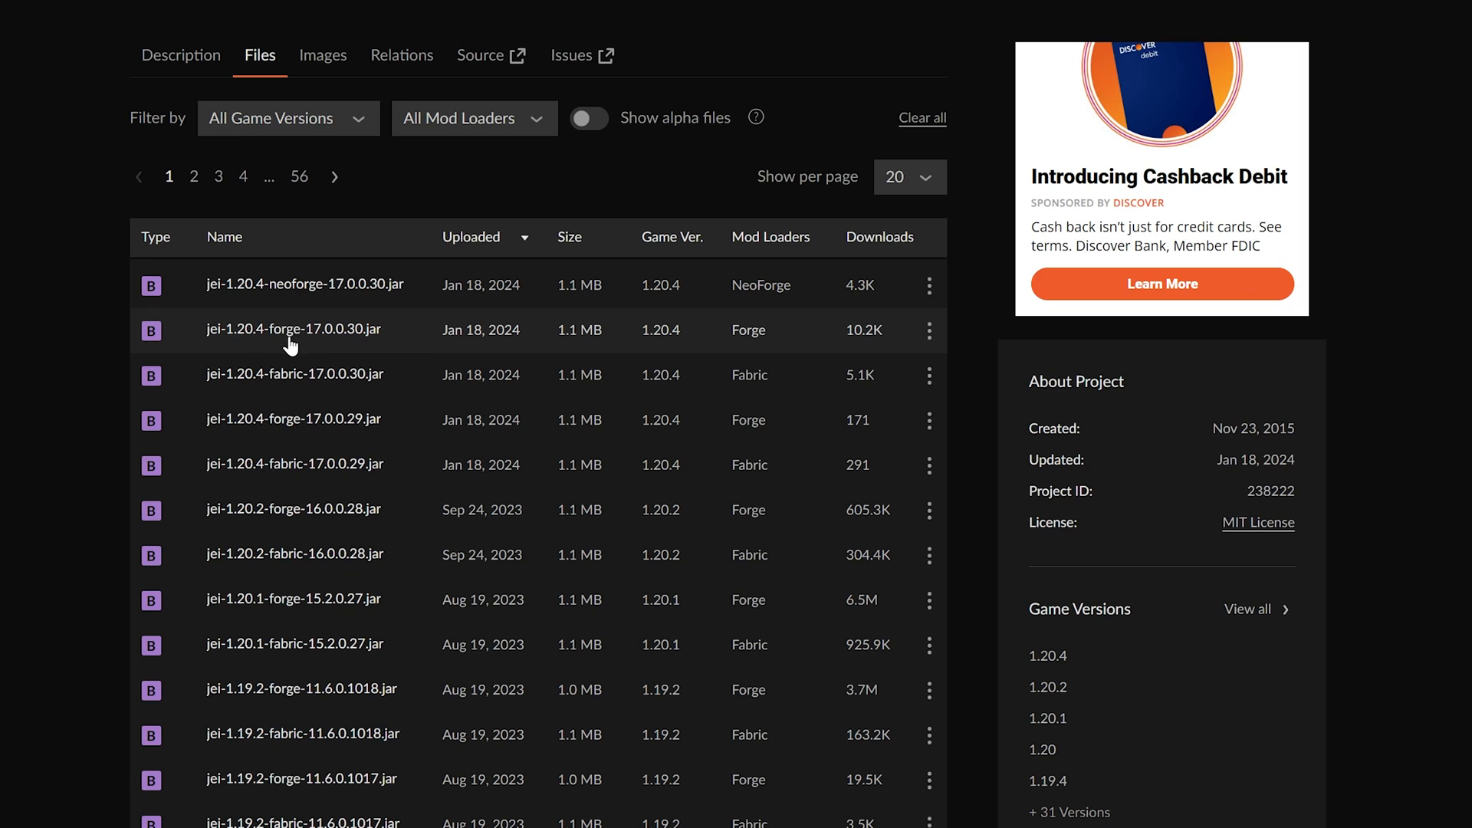
mouse_move(748, 353)
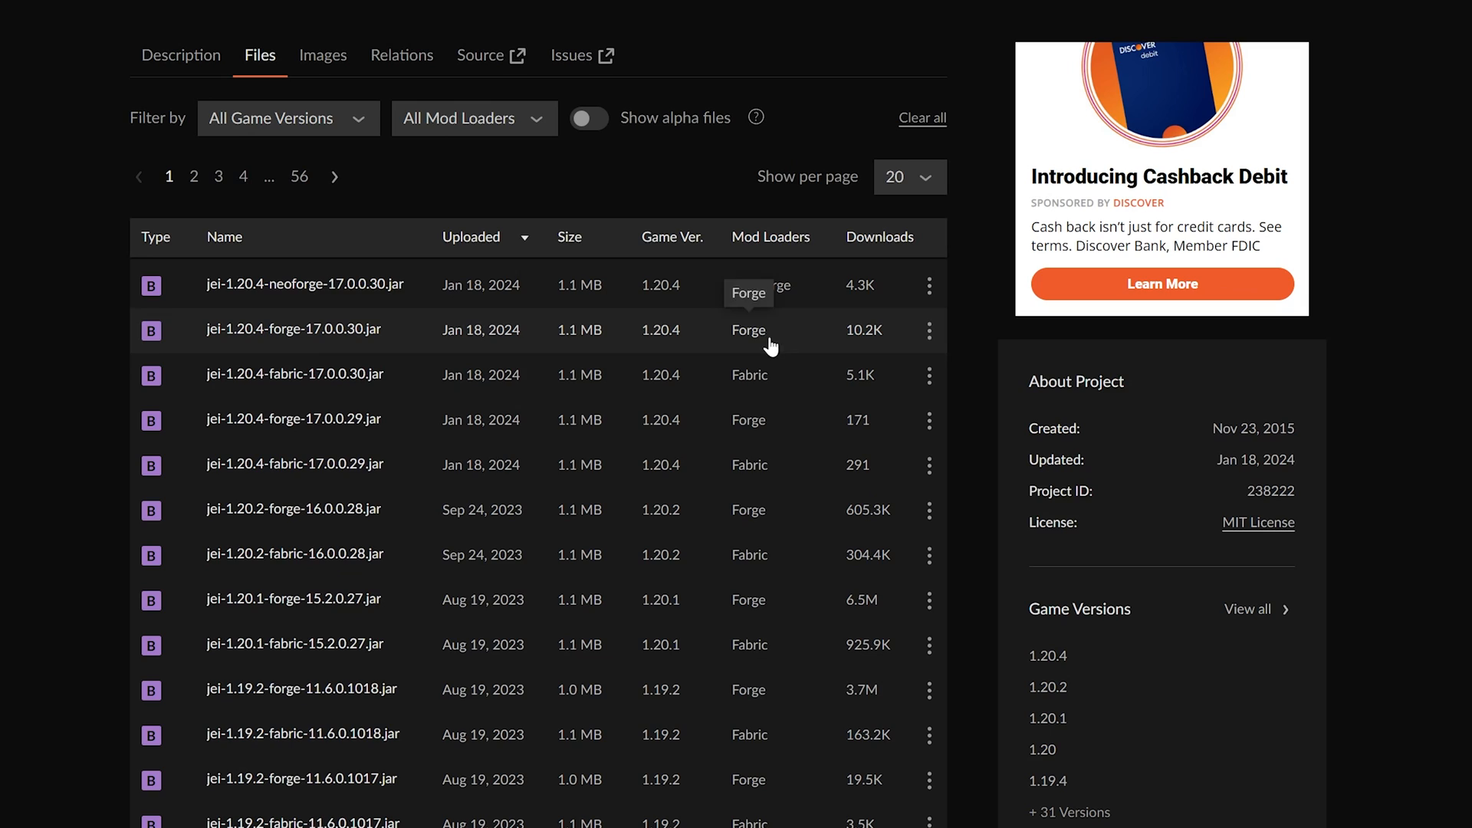
mouse_move(789, 331)
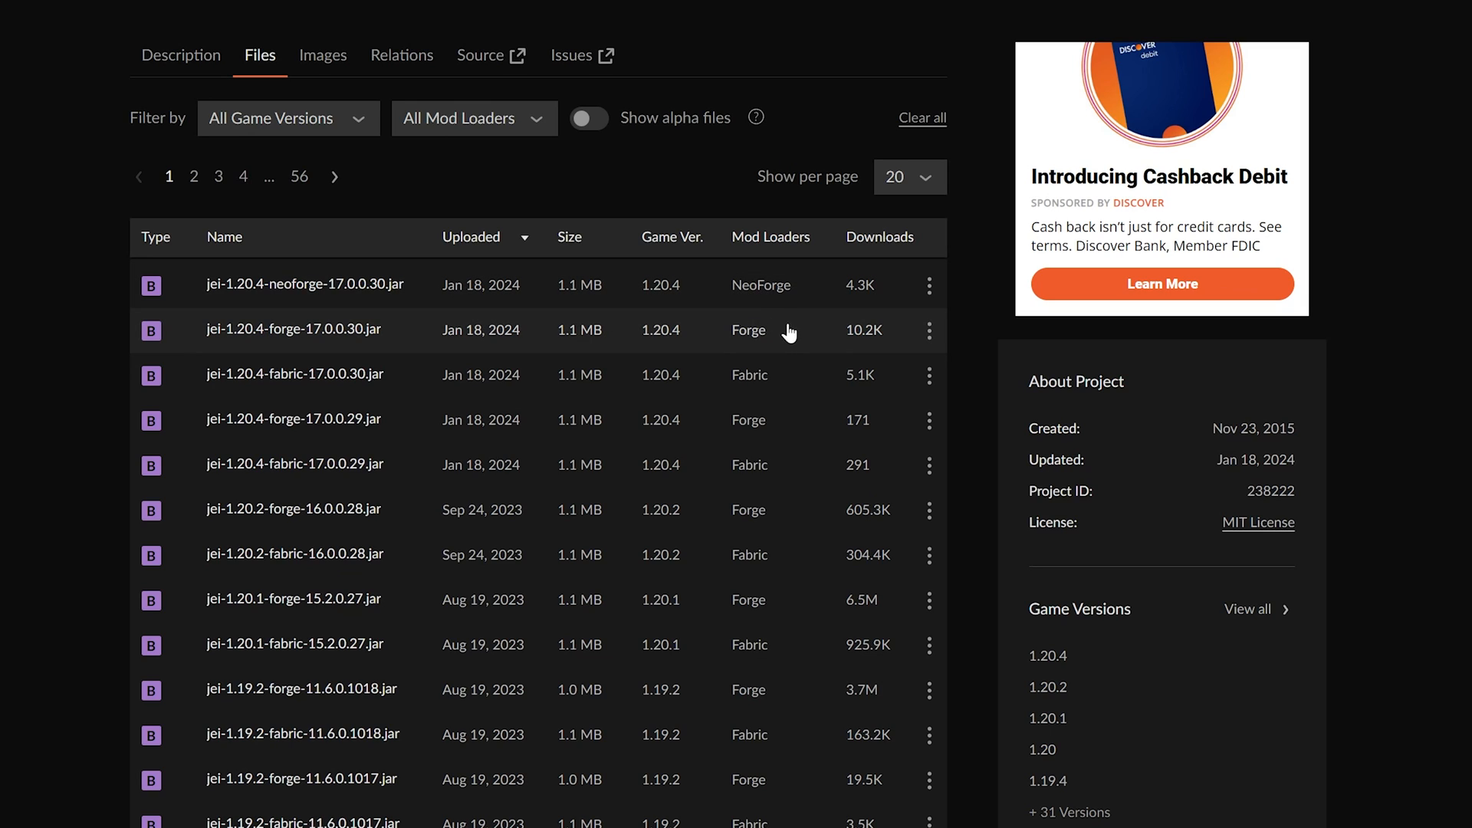
mouse_move(689, 358)
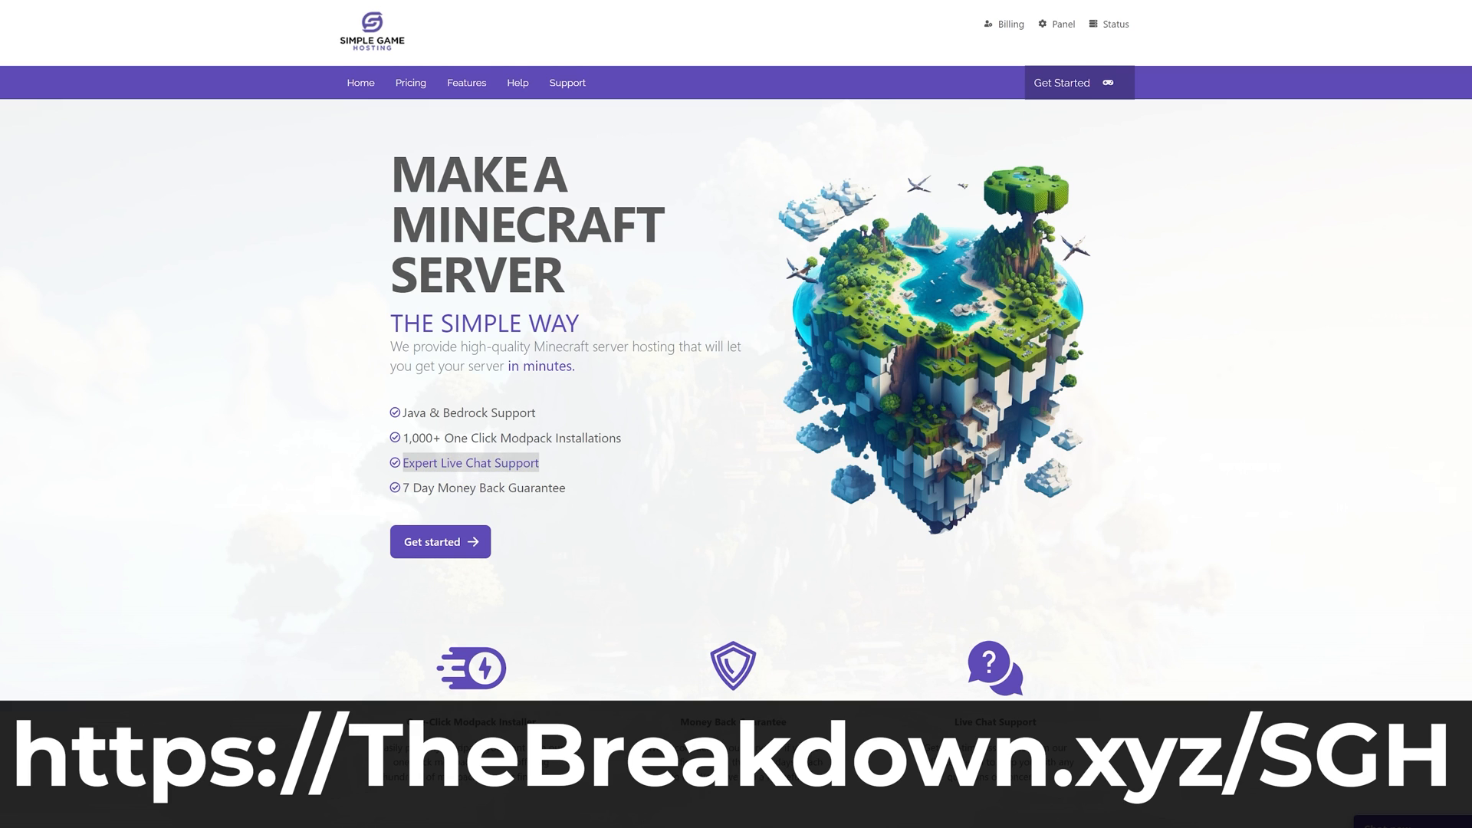
- Search the modpacks for Pixelmon, then run Test Ping on the global server locations
scroll(down, 3)
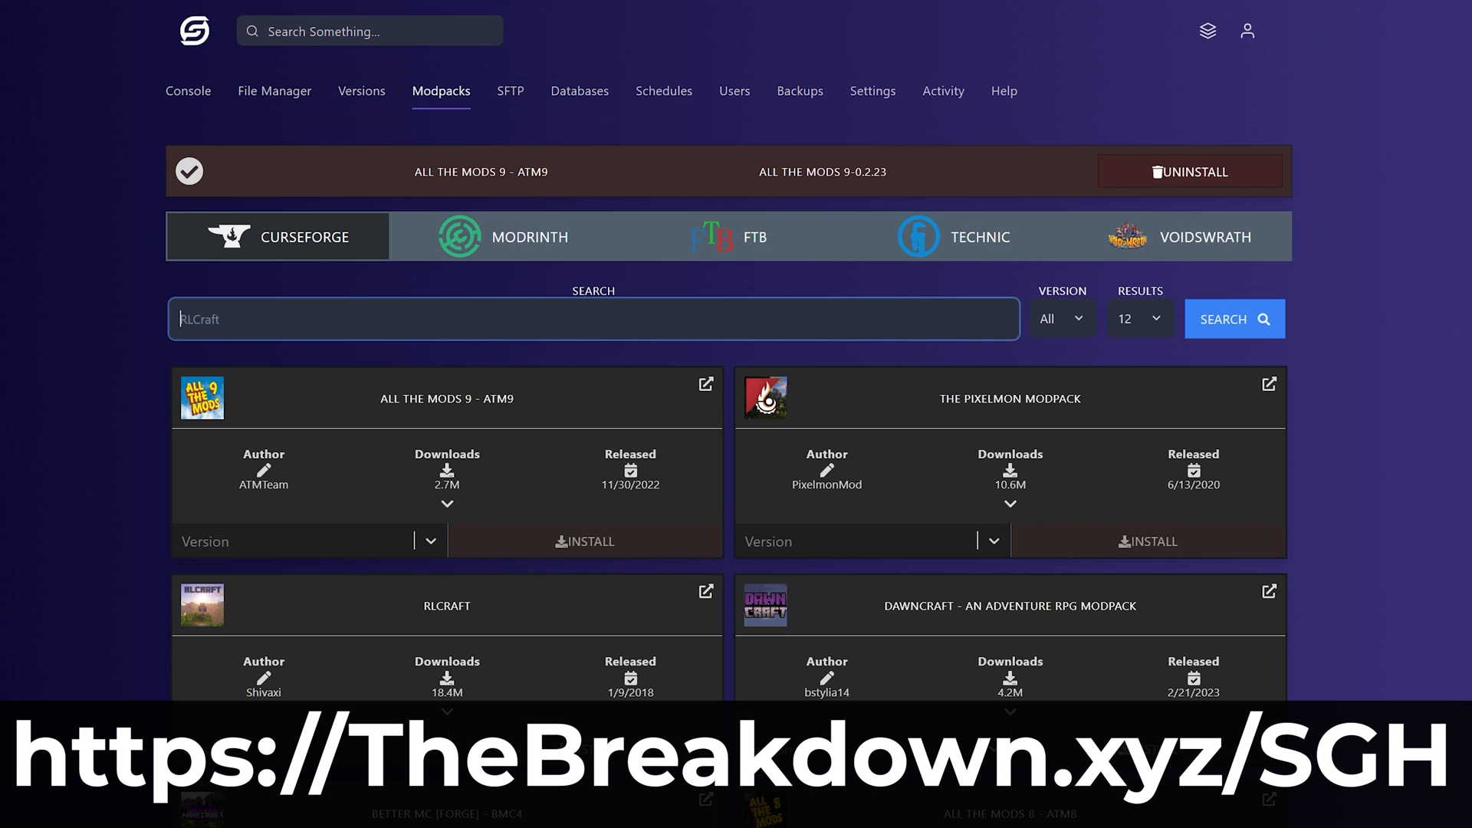
click(1233, 318)
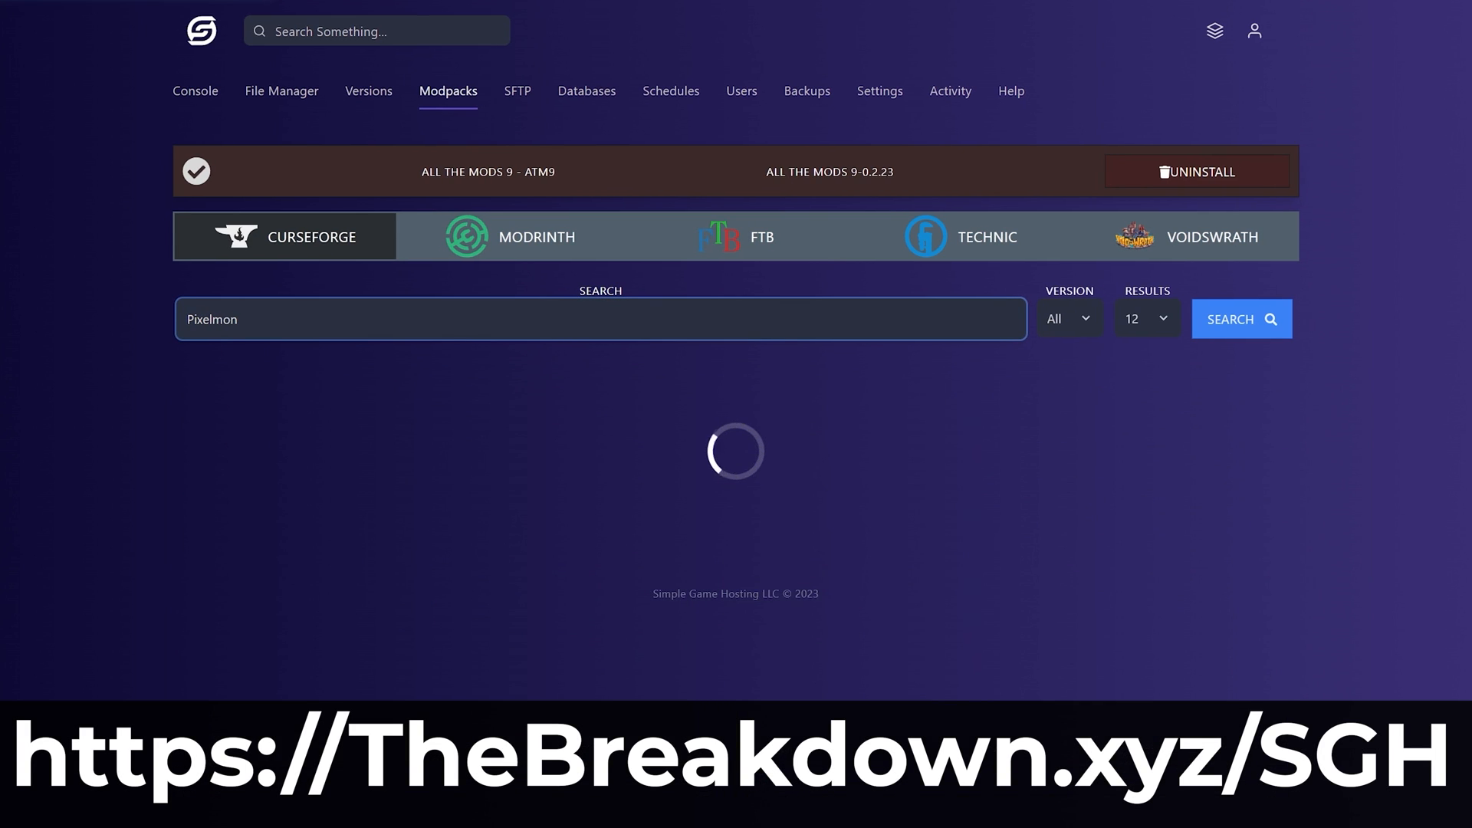
click(1239, 318)
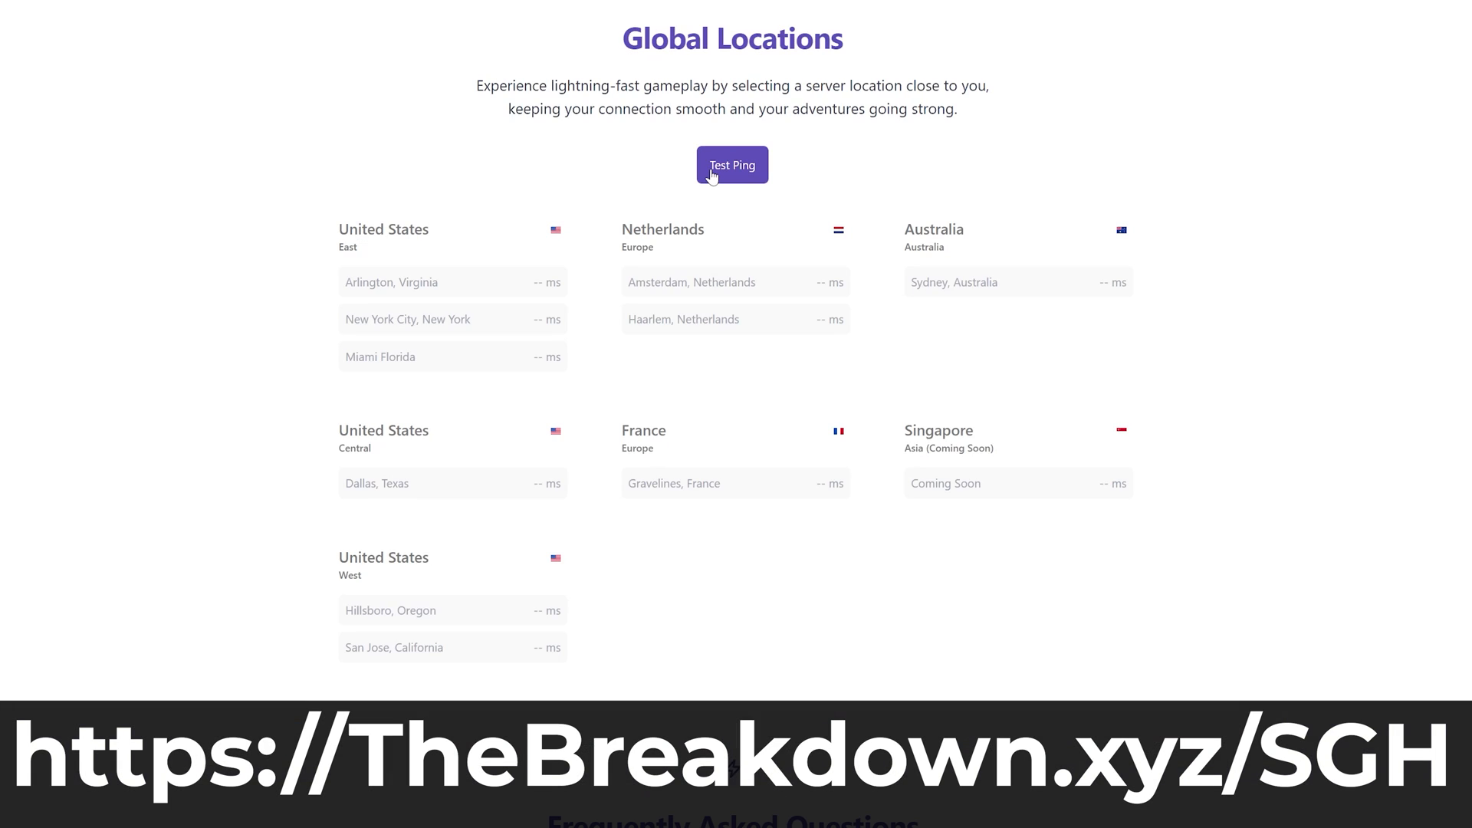
click(733, 164)
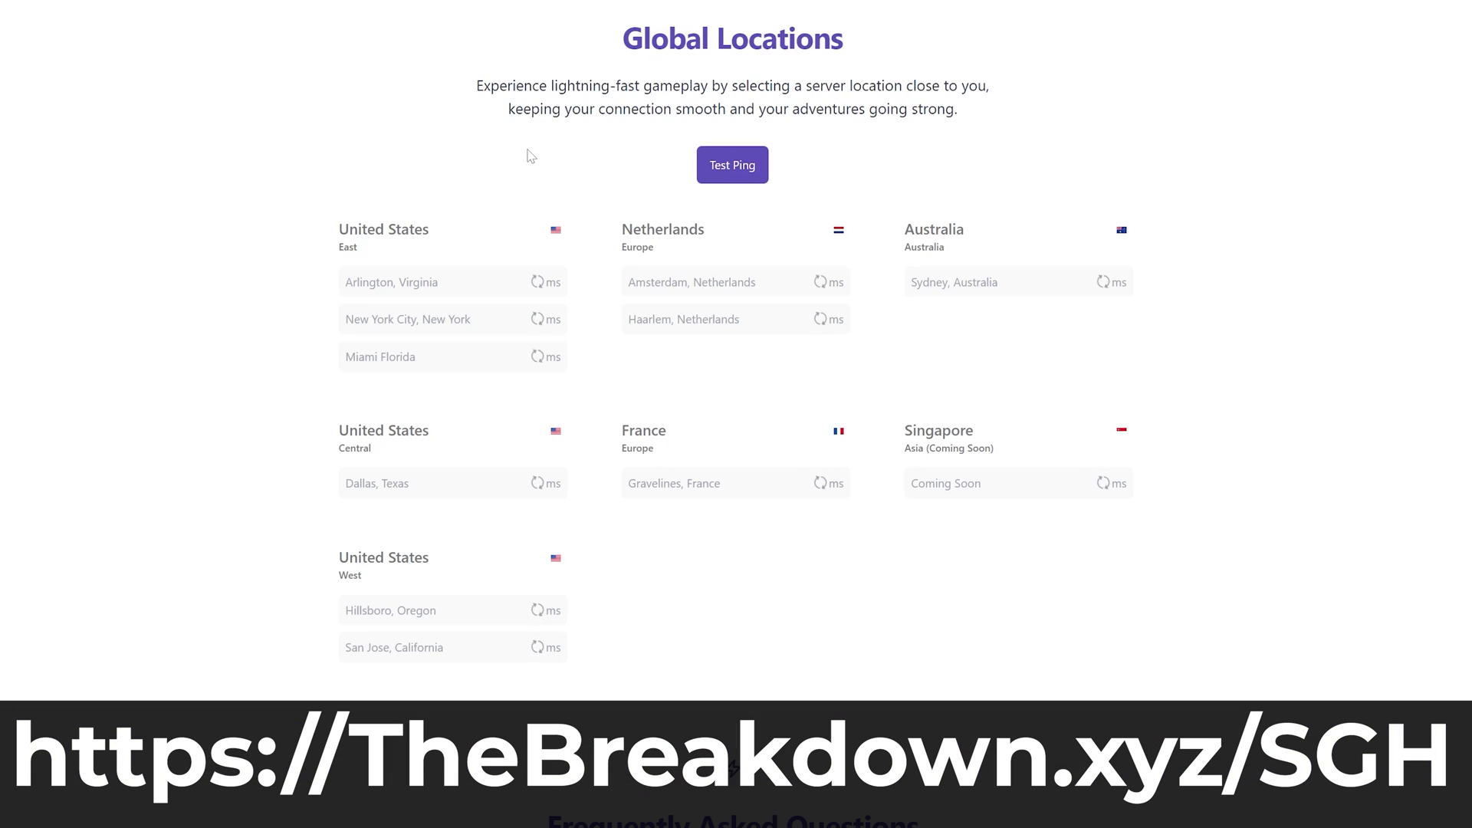
click(450, 356)
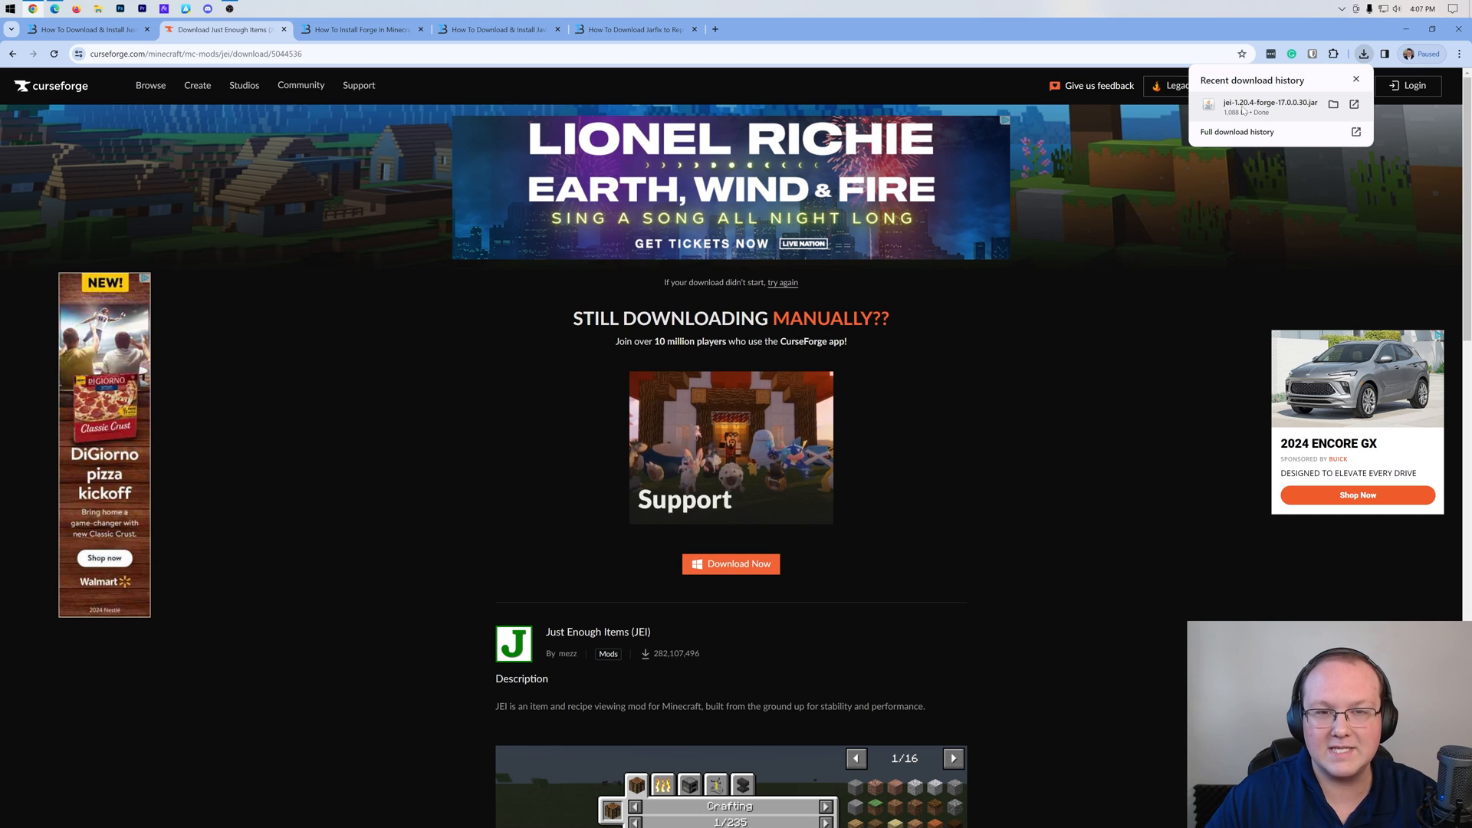
- Switch to the How To Install Forge guide and scroll to its Forge download link
click(360, 29)
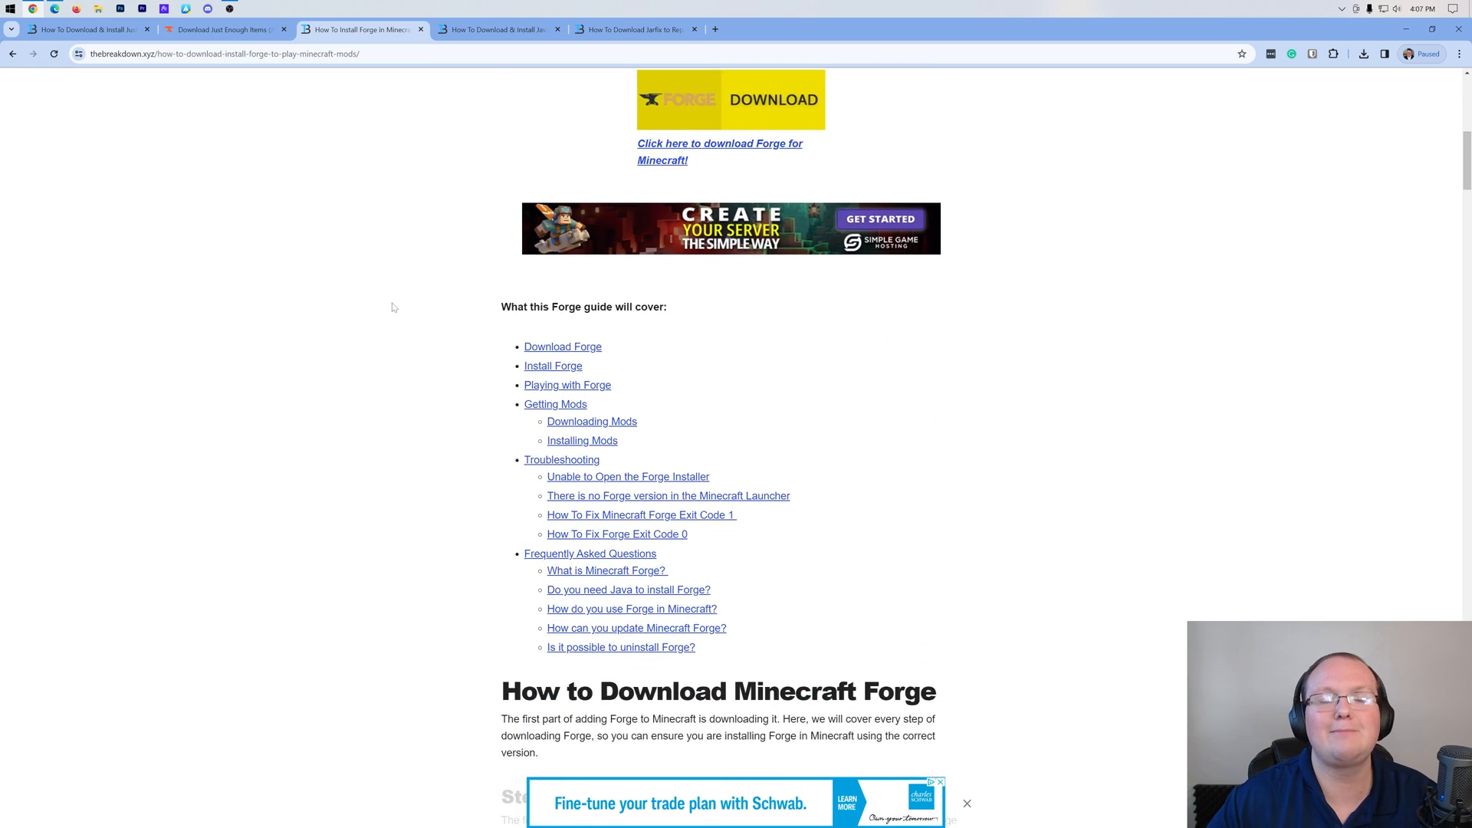
scroll(down, 3)
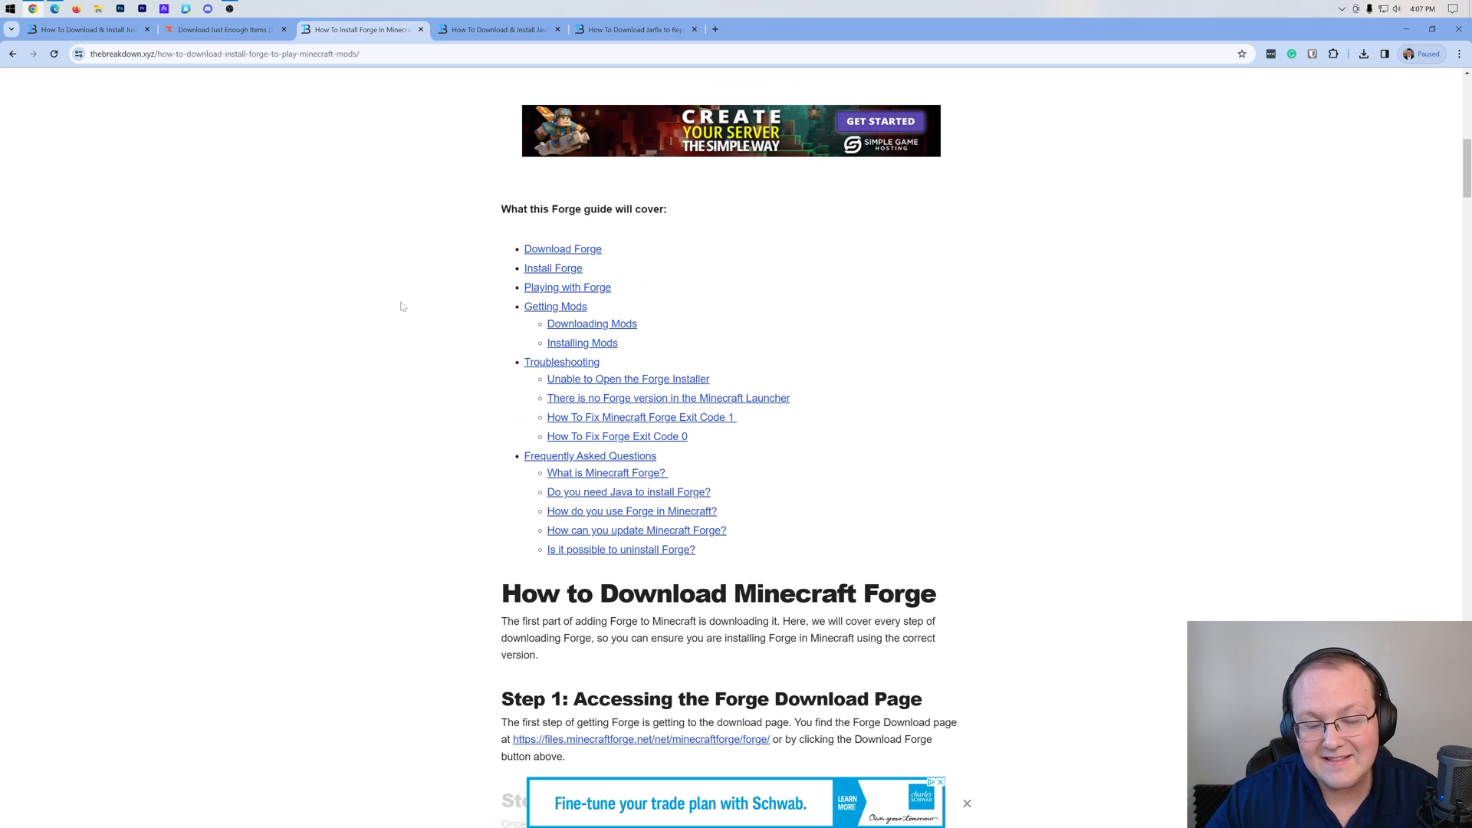
scroll(down, 3)
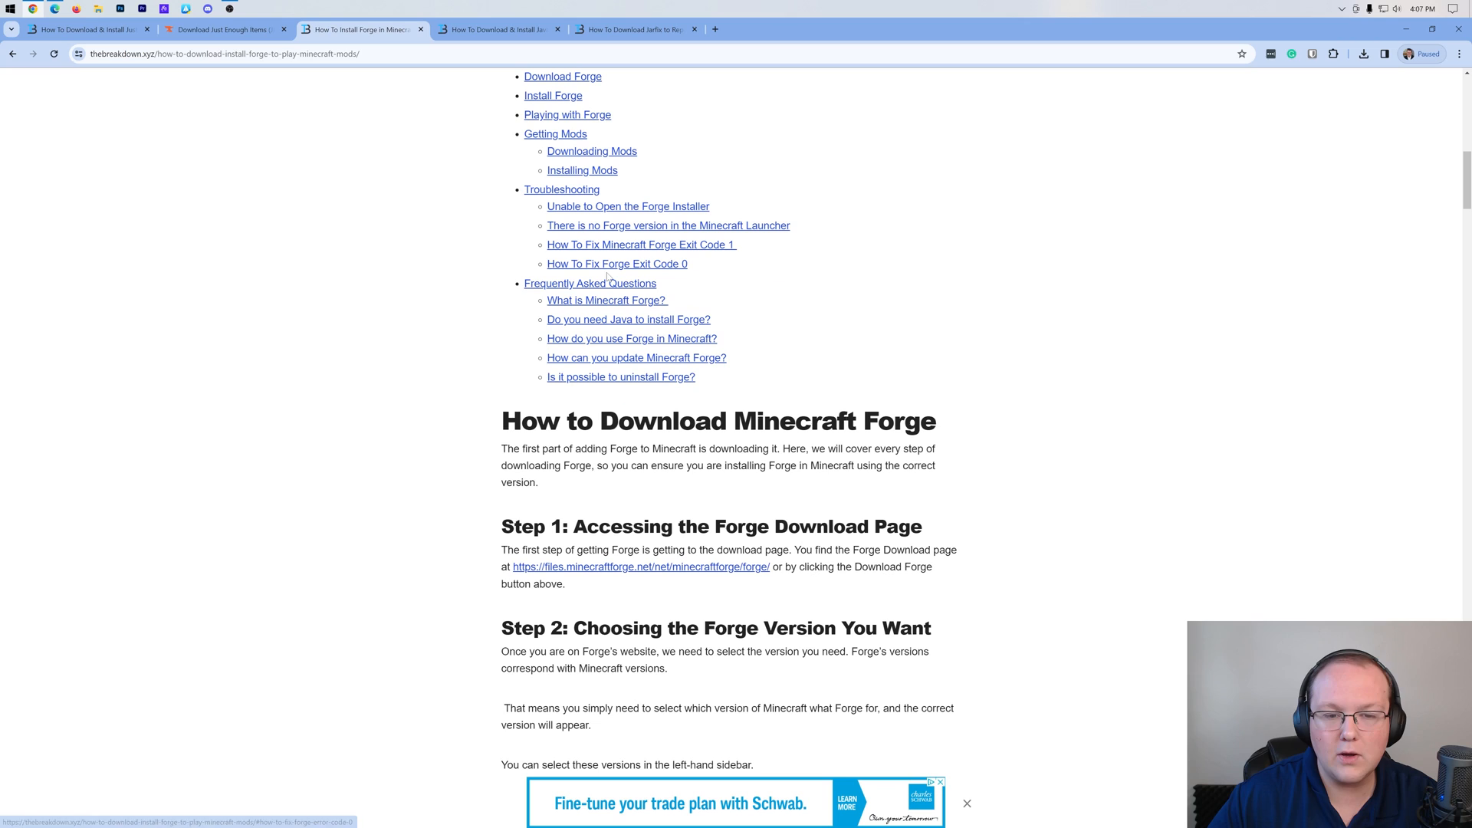
scroll(up, 3)
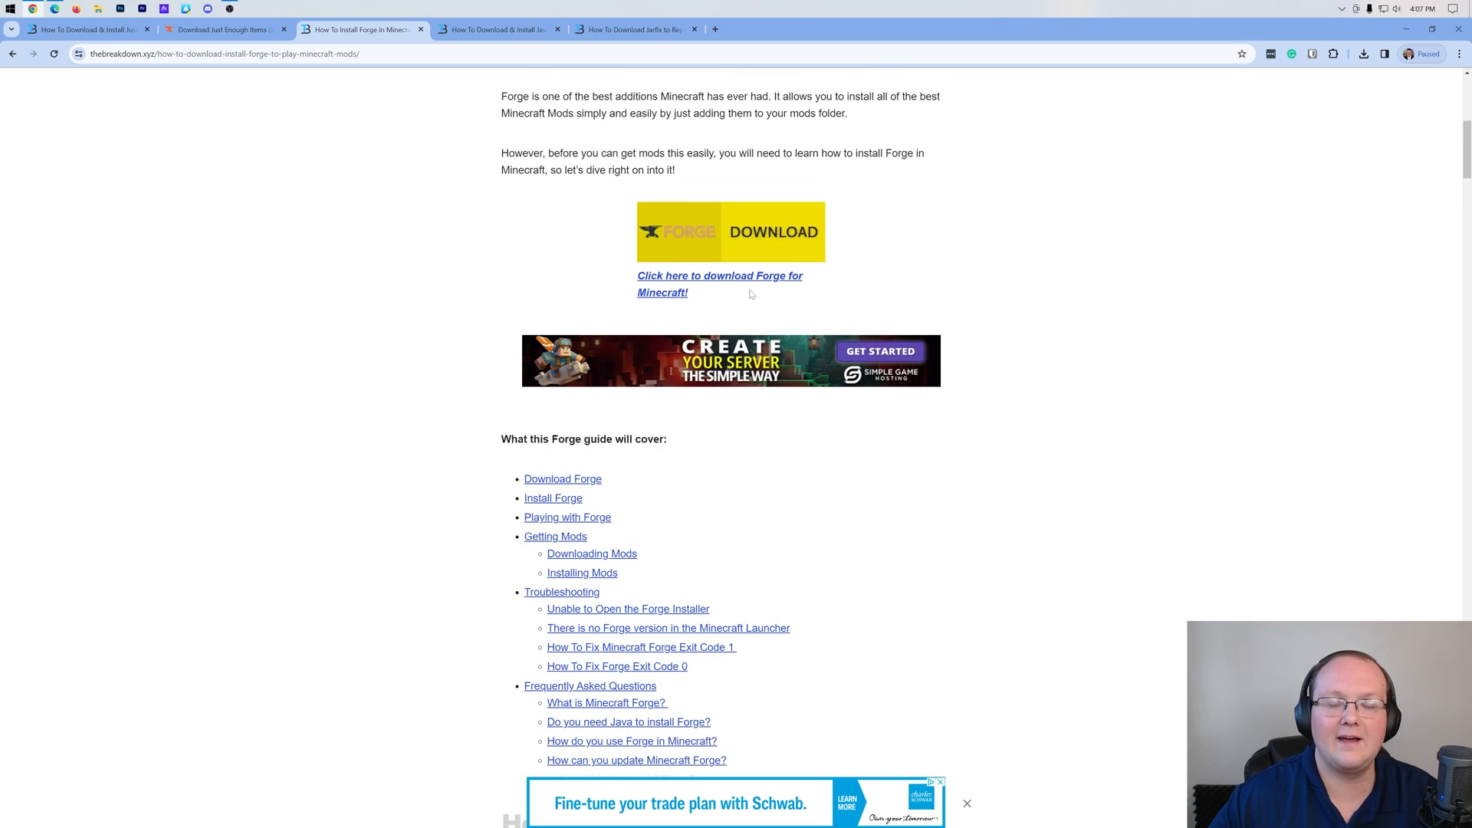
scroll(up, 3)
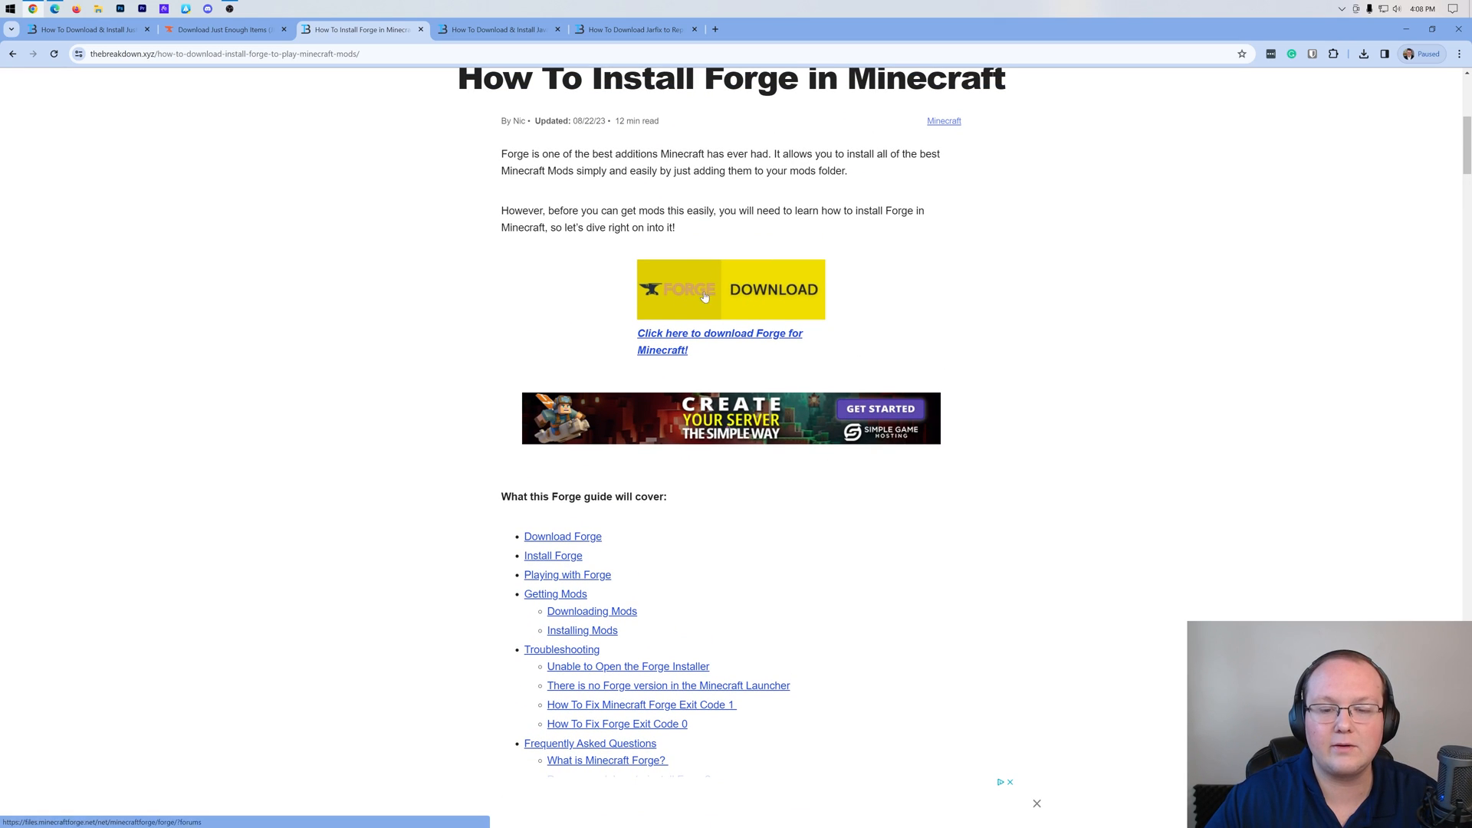
- On the Forge site, choose Minecraft 1.20.4 and take the latest Installer download
click(731, 289)
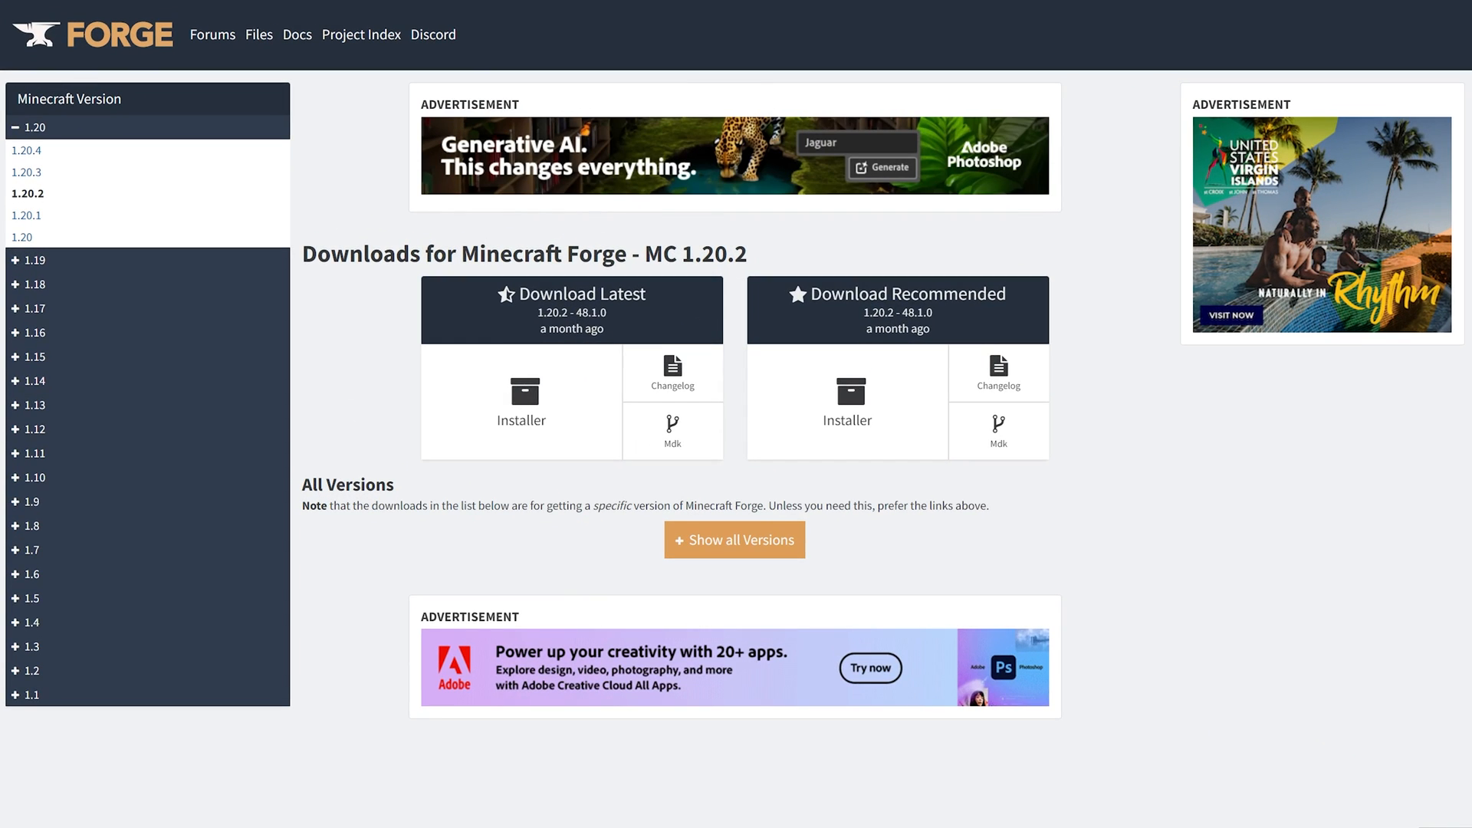
click(35, 125)
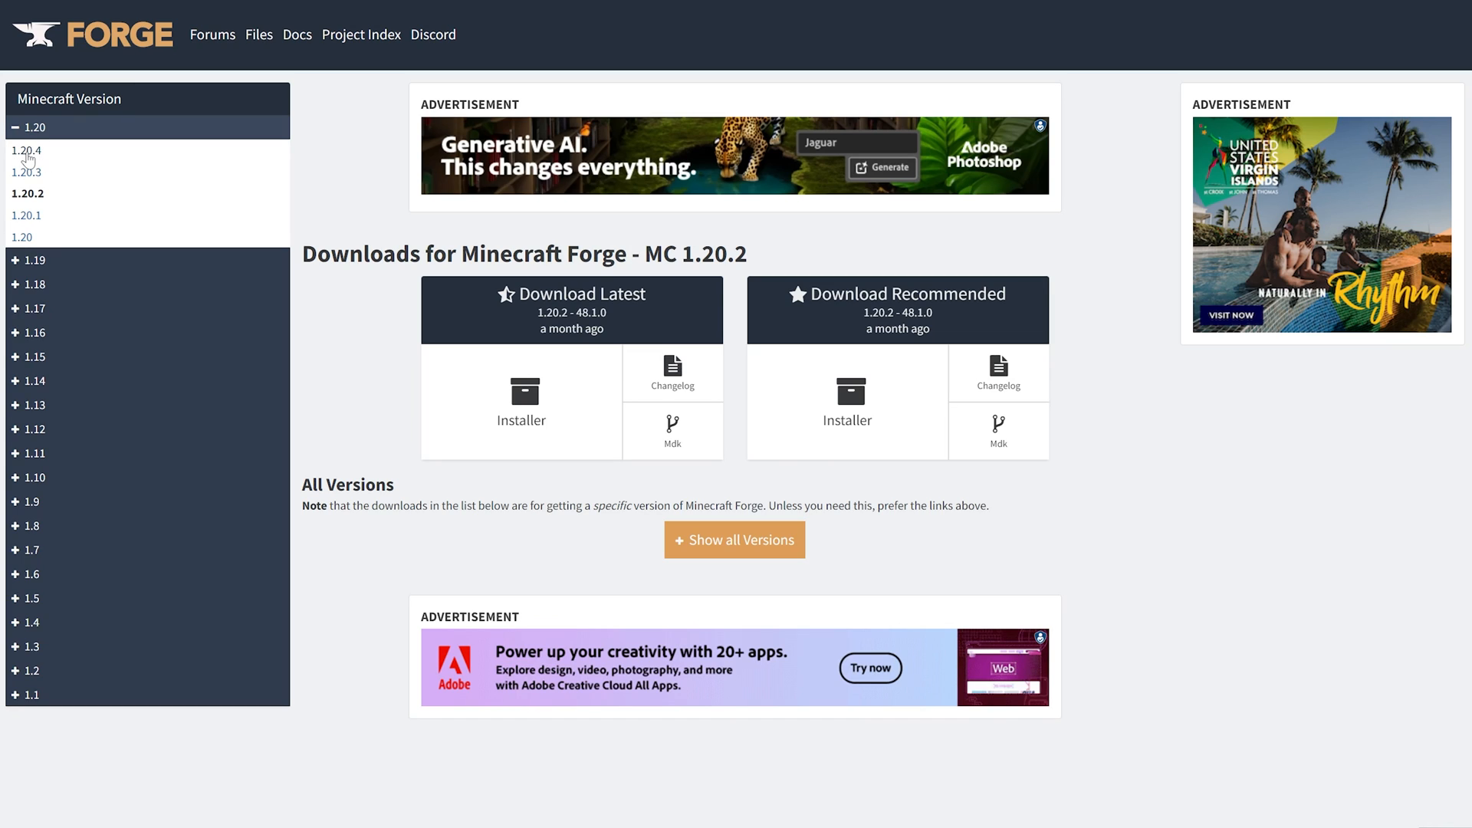
click(26, 150)
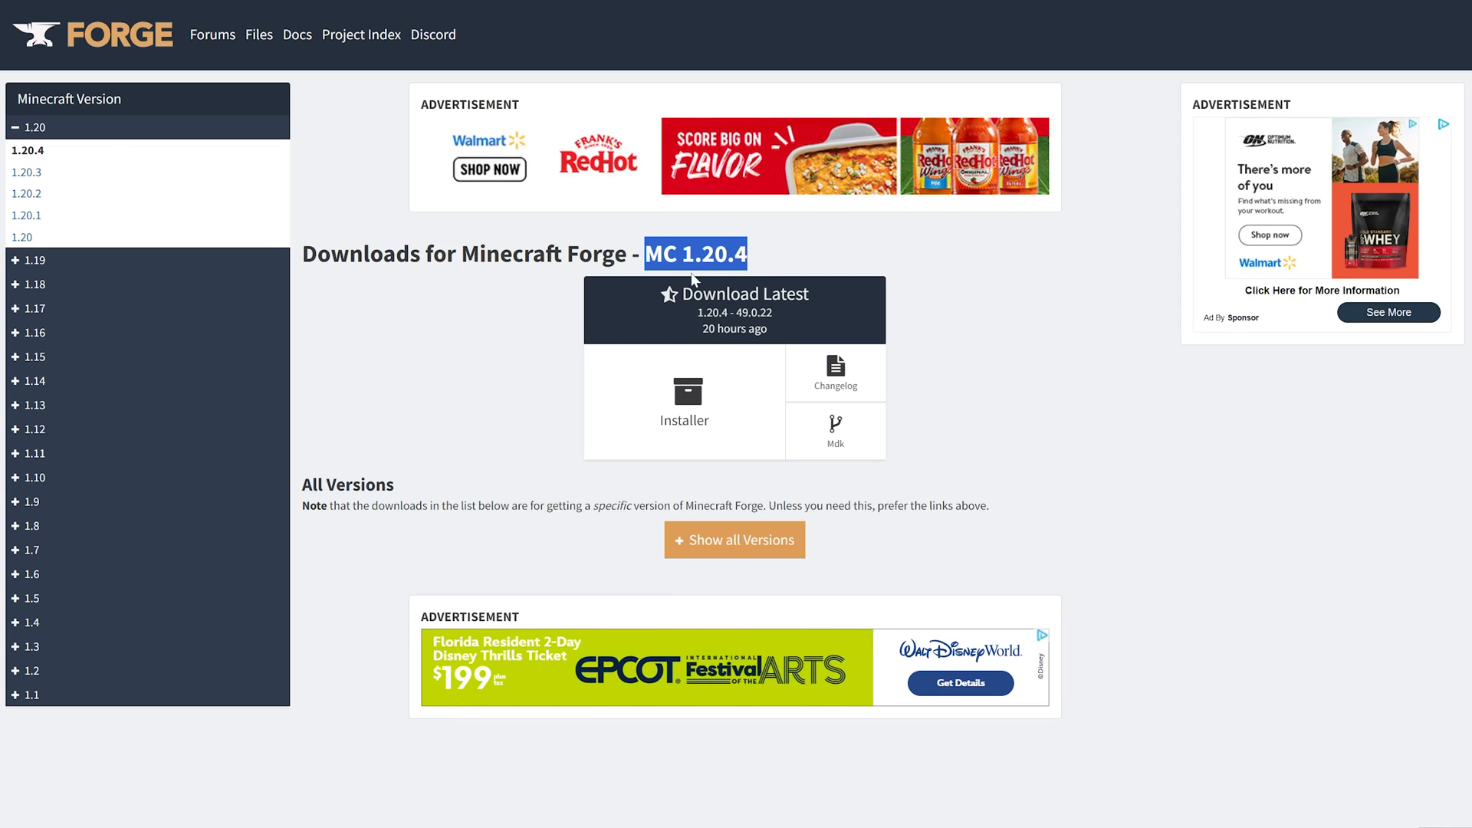
mouse_move(684, 404)
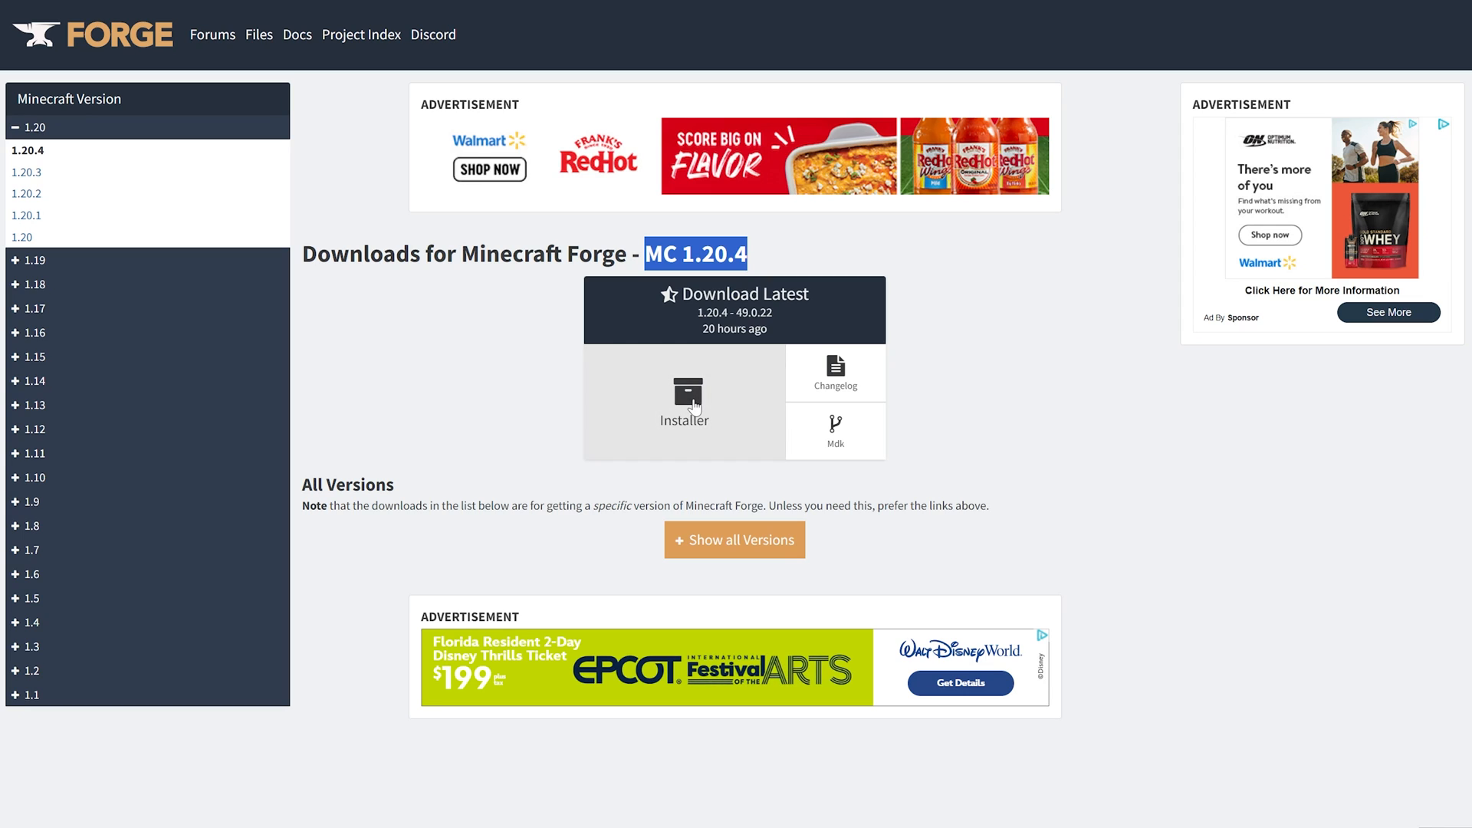
click(684, 404)
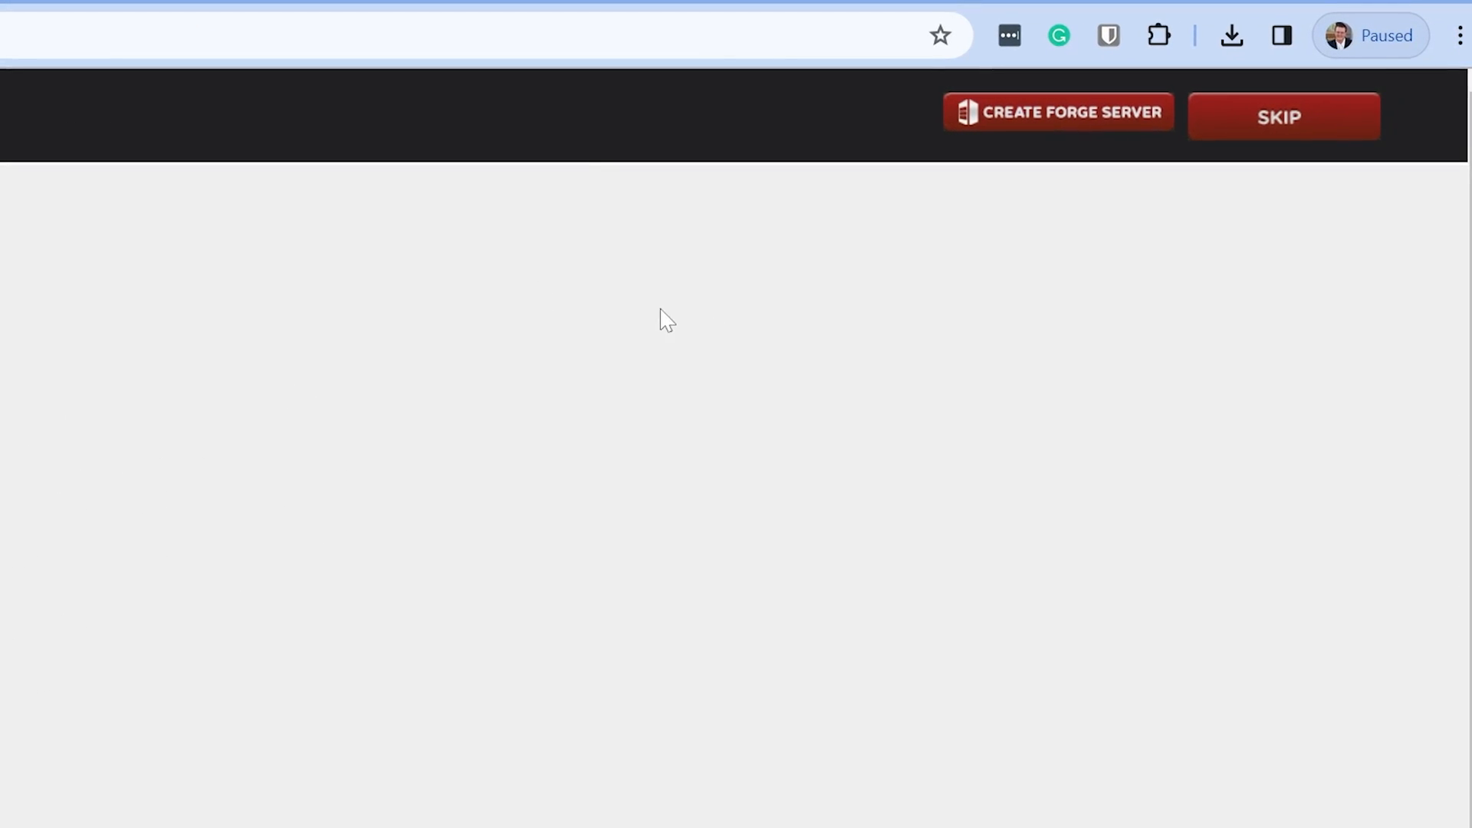
mouse_move(1305, 141)
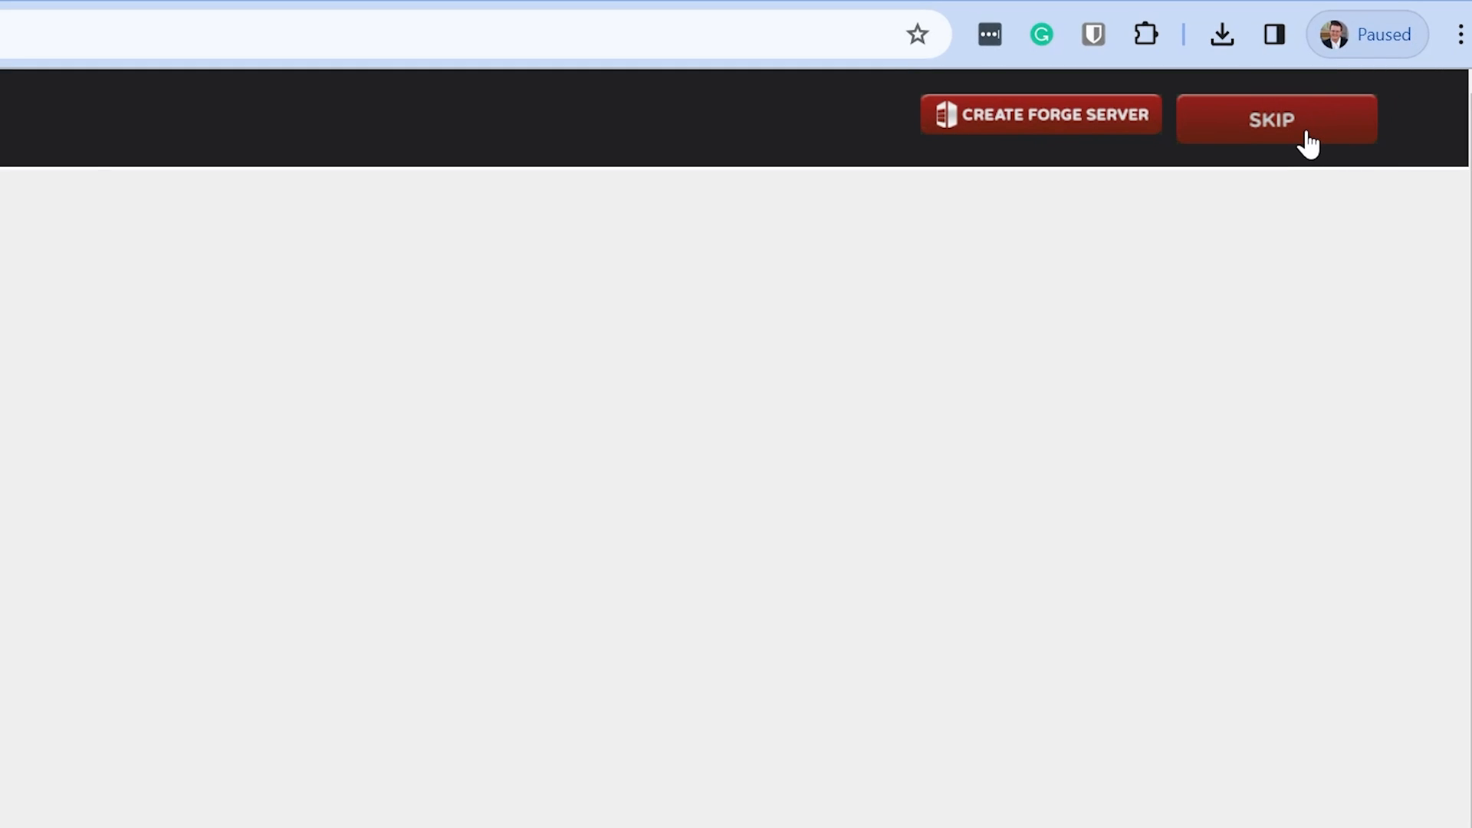
- Skip the AdFocus page so forge-1.20.4-49.0.22-installer finishes downloading
click(1221, 34)
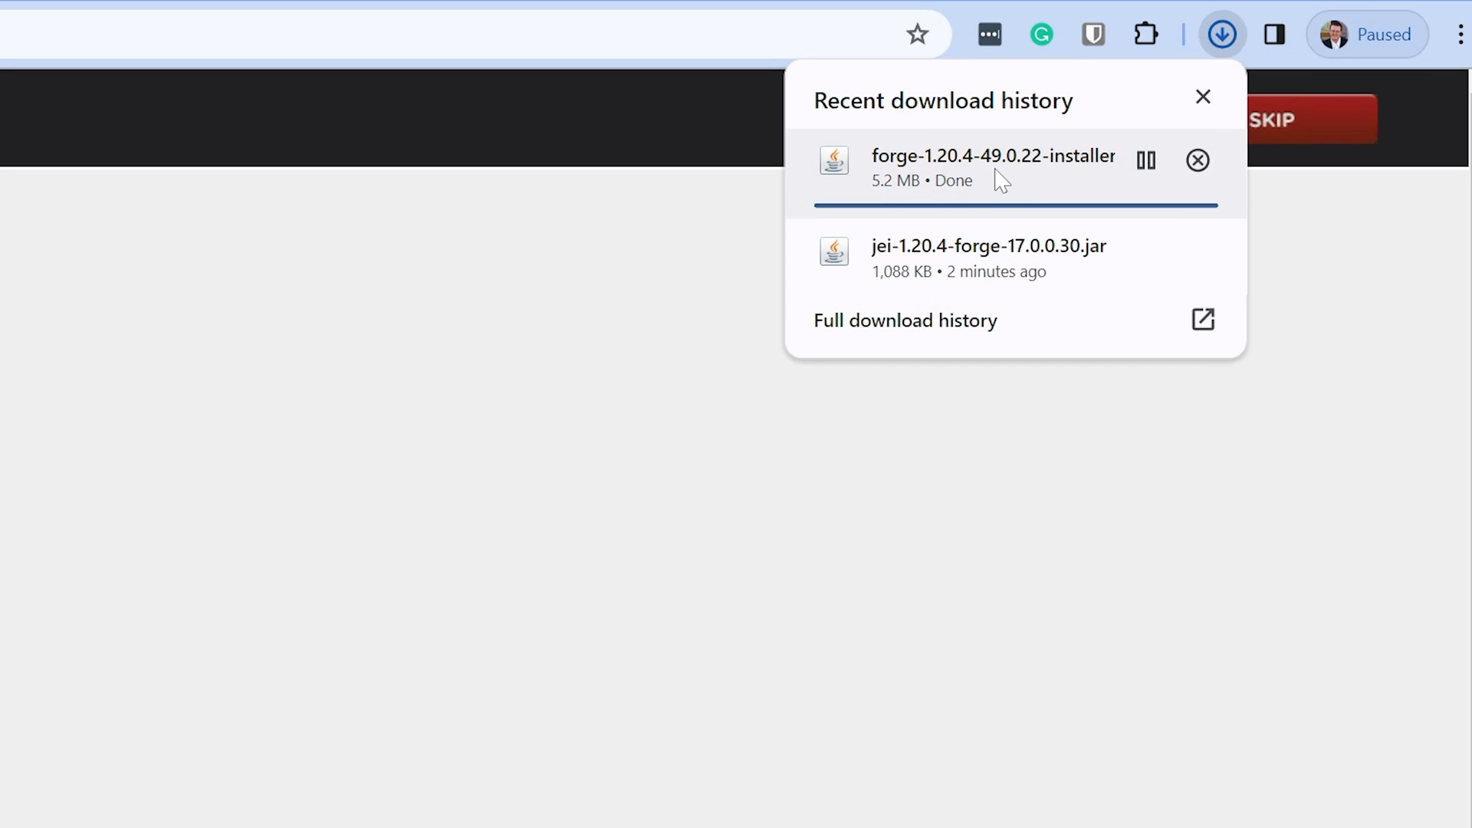
mouse_move(969, 168)
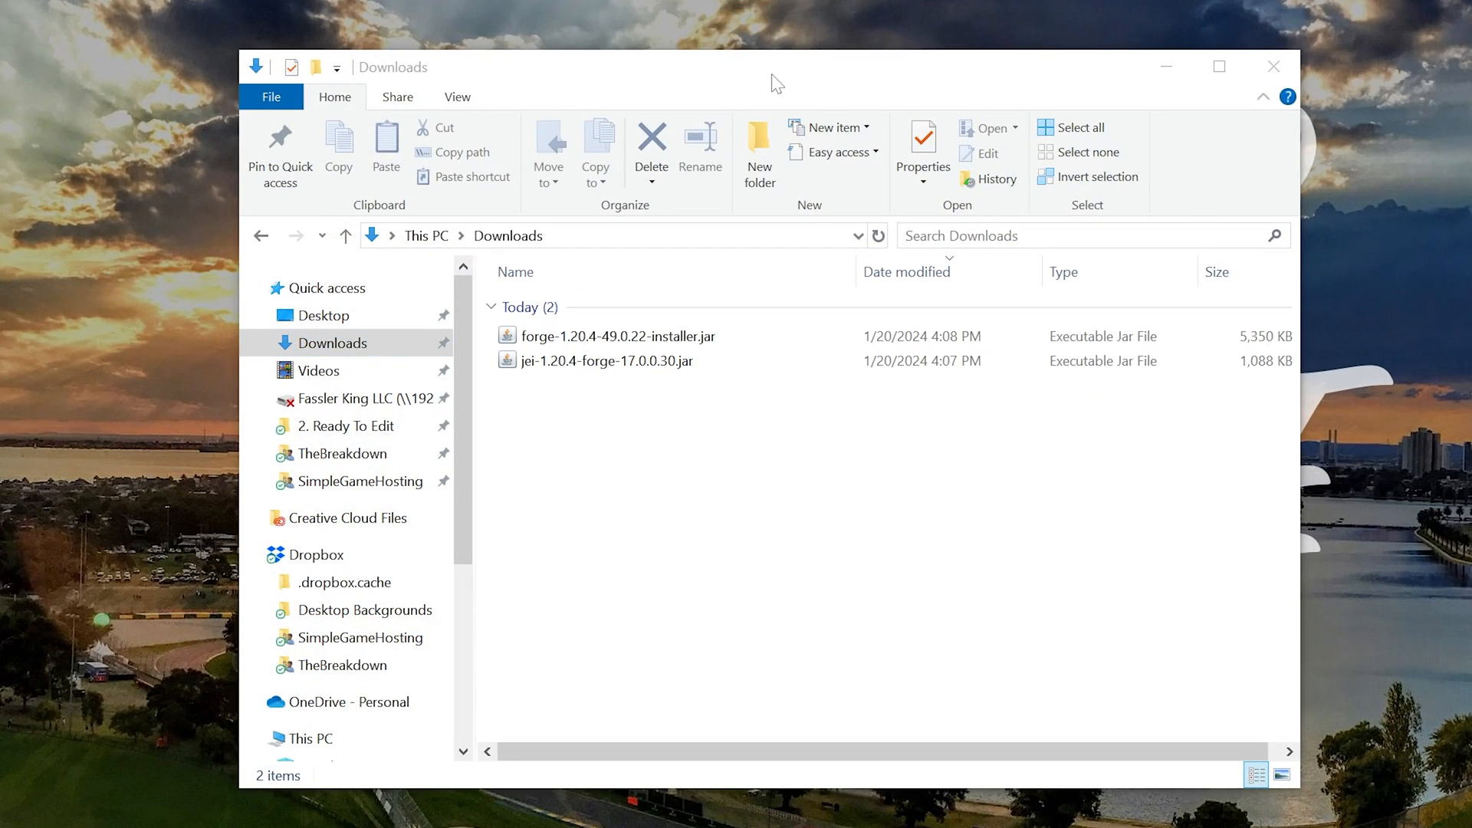
- Move the Forge installer and JEI jar from Downloads to the desktop
click(618, 335)
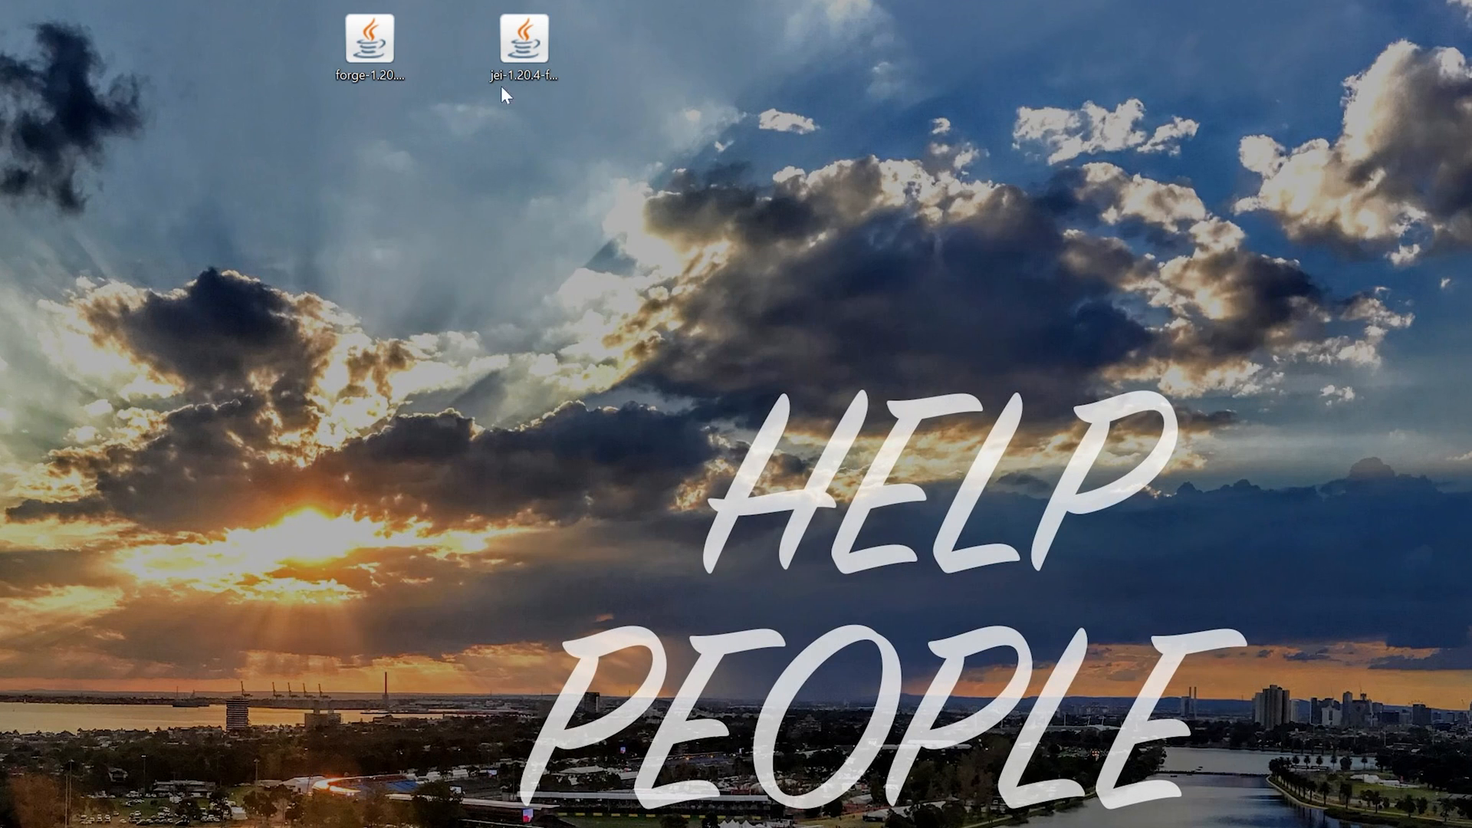
- Check that jar files open with Java(TM) Platform SE binary
right_click(369, 42)
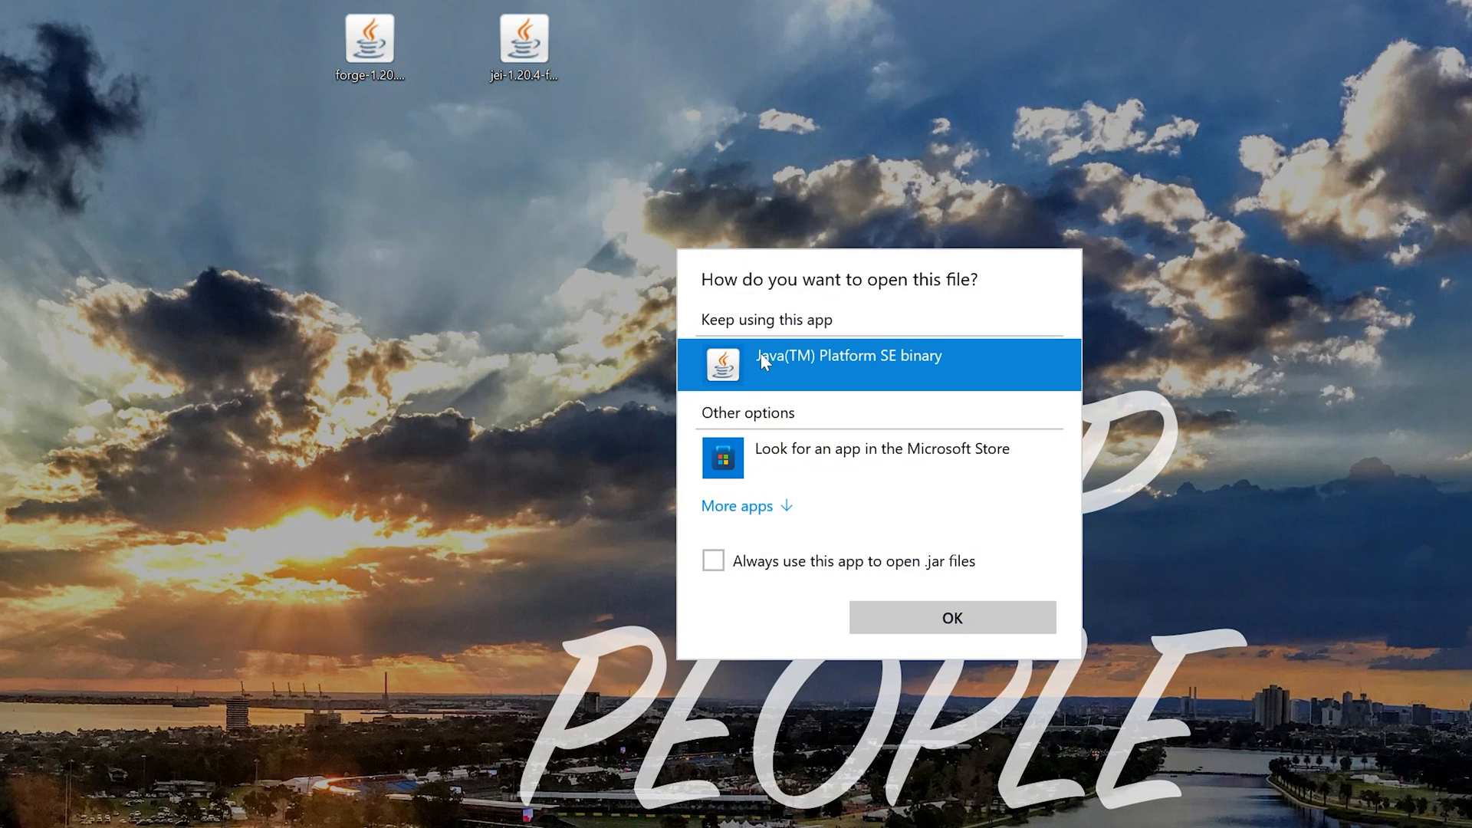
mouse_move(920, 419)
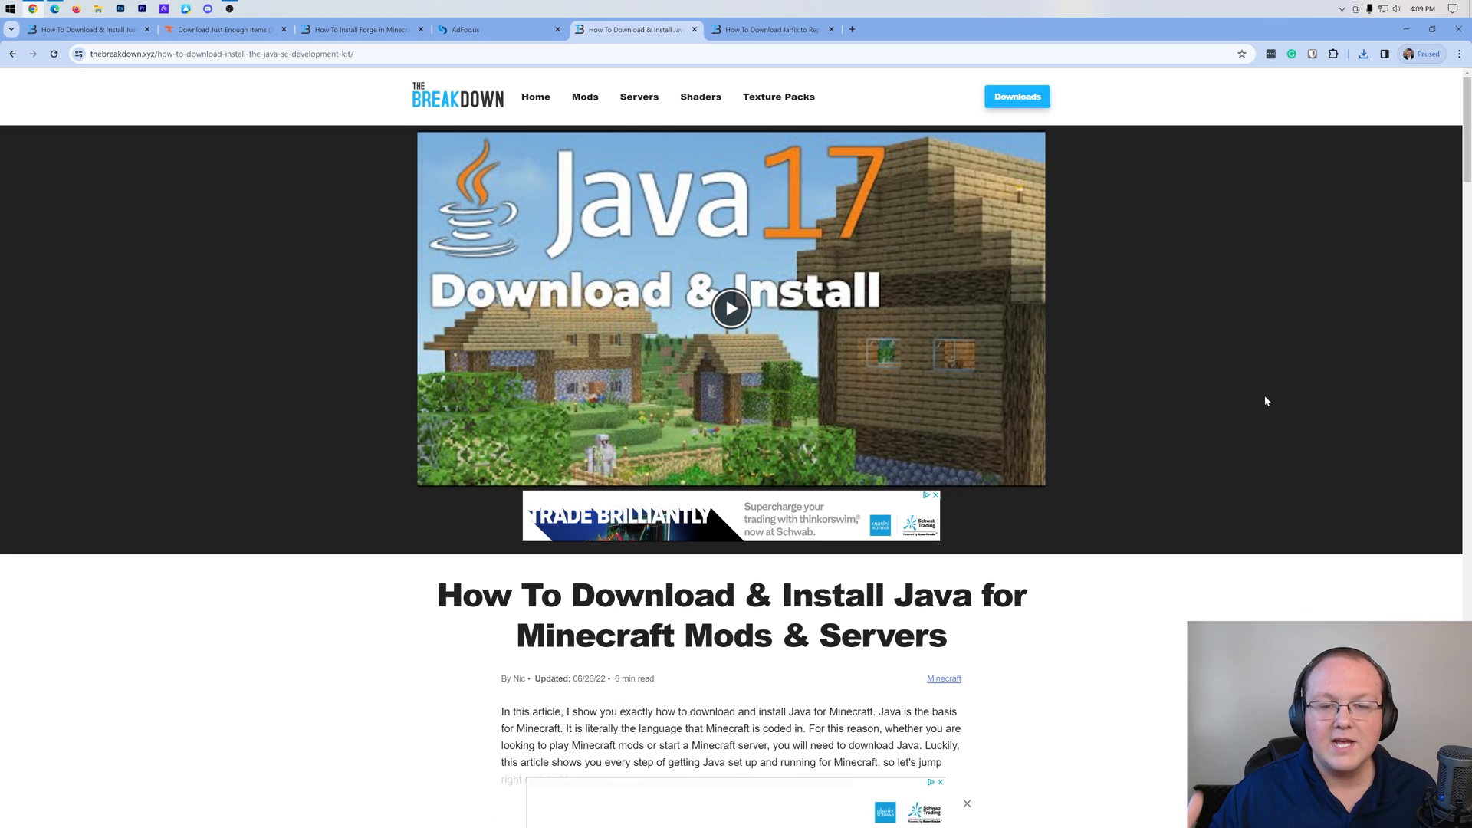
- Scroll through the breakdown.xyz Java install guide, then minimize Chrome to the desktop
scroll(down, 3)
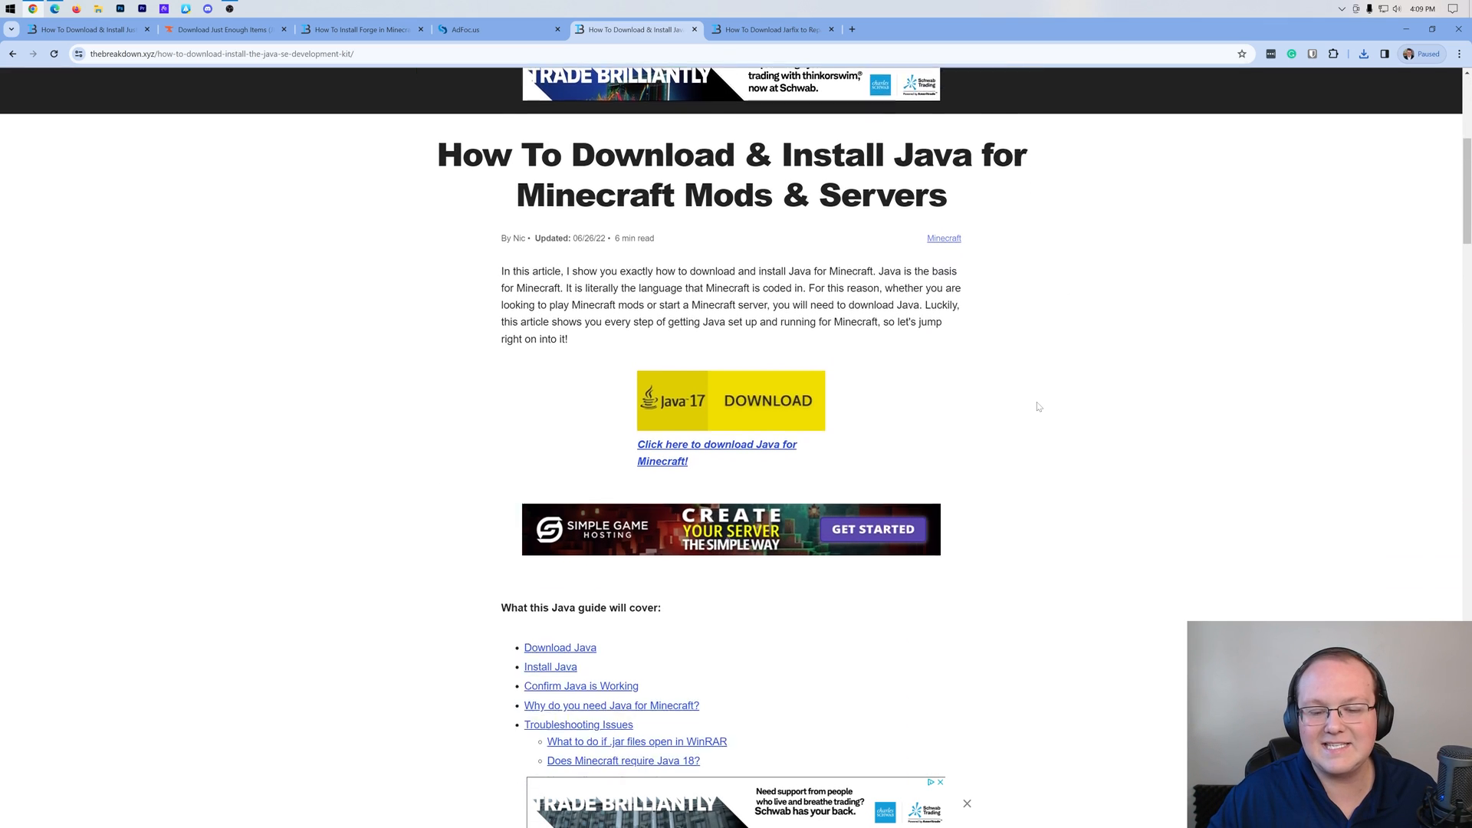
scroll(down, 3)
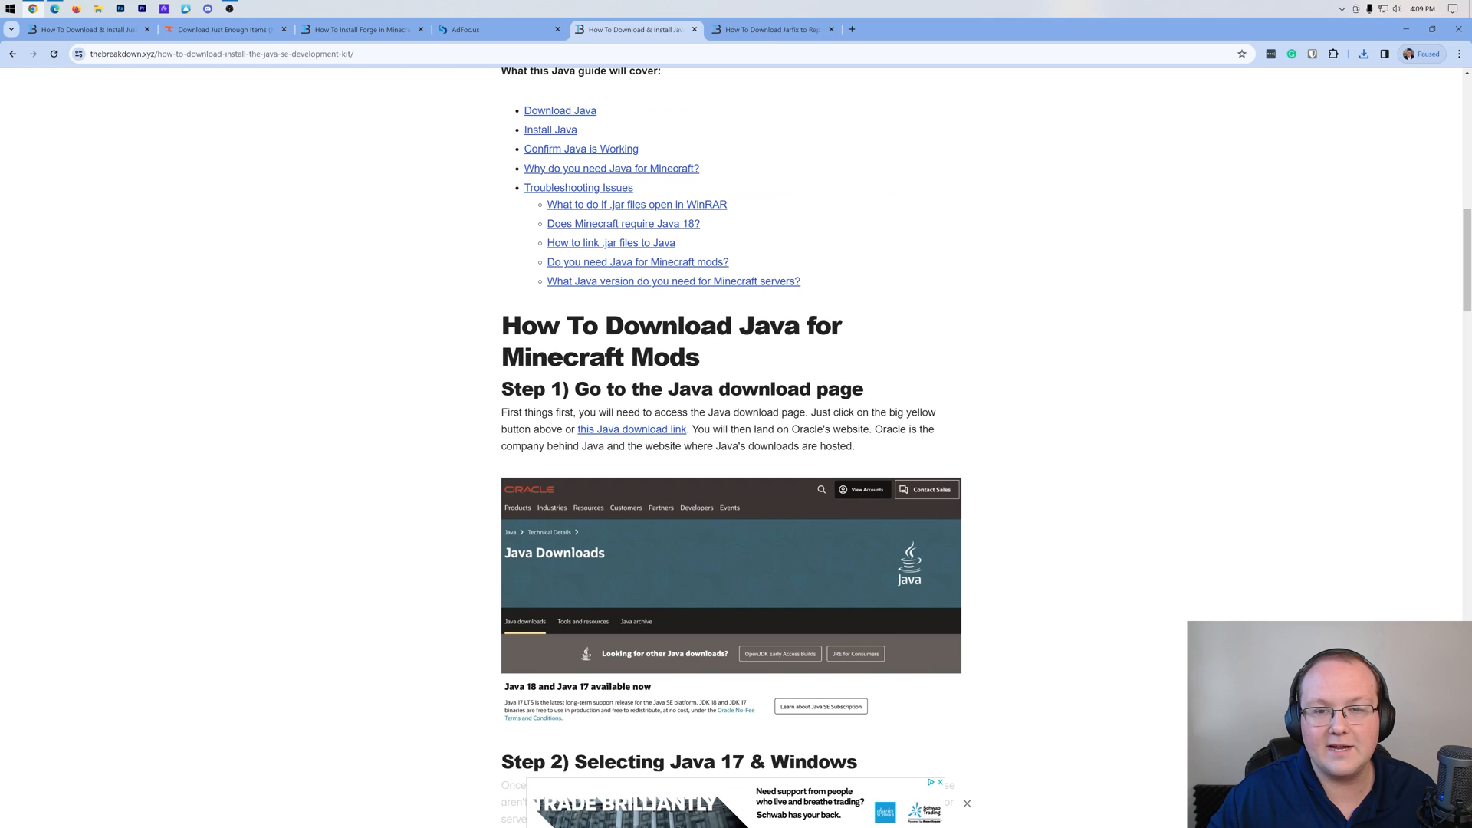
click(770, 29)
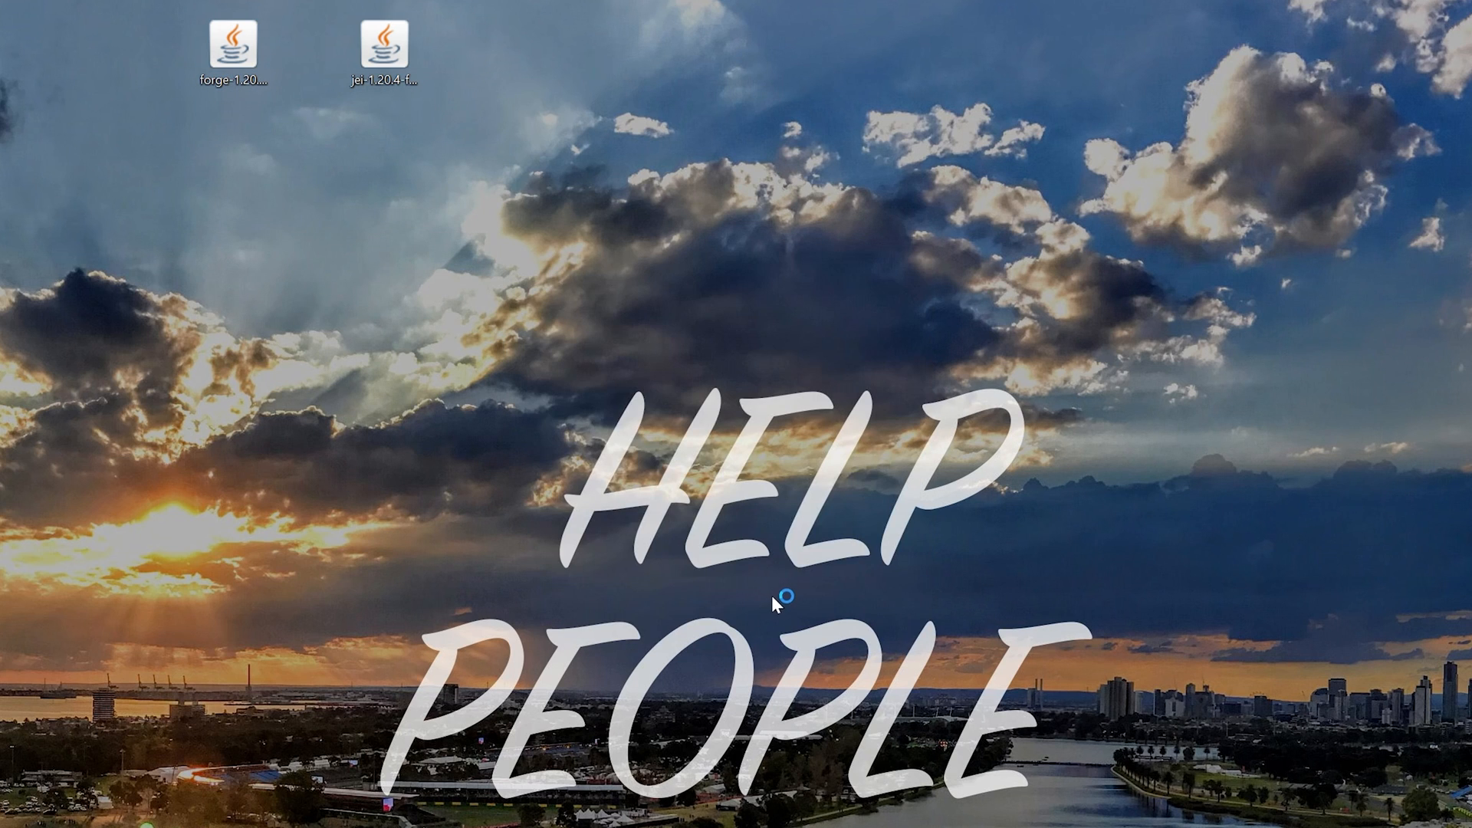
- Run the Forge 1.20.4-49.0.22 installer as Install client and dismiss the completion message
double_click(234, 42)
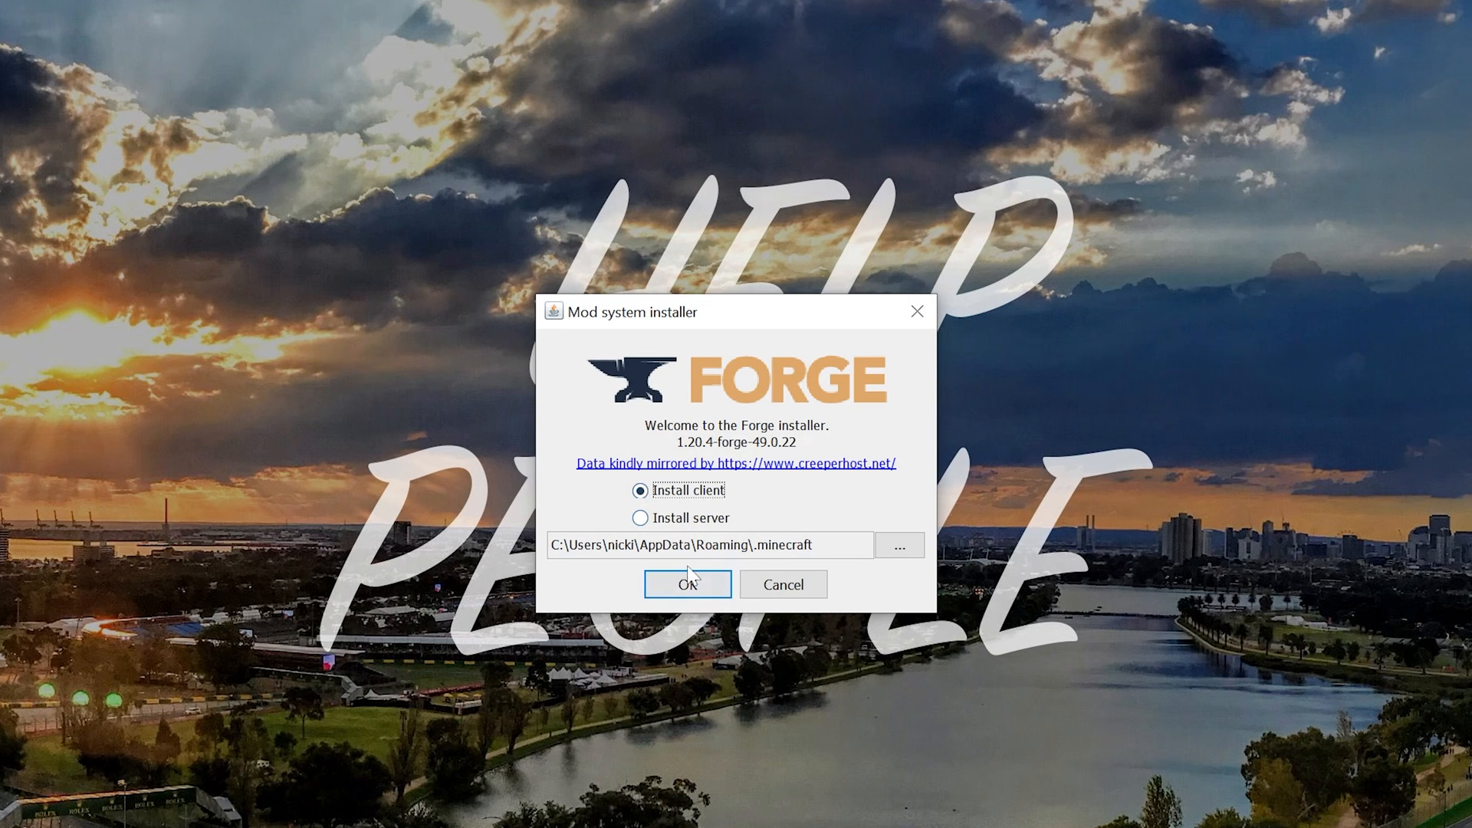
click(686, 584)
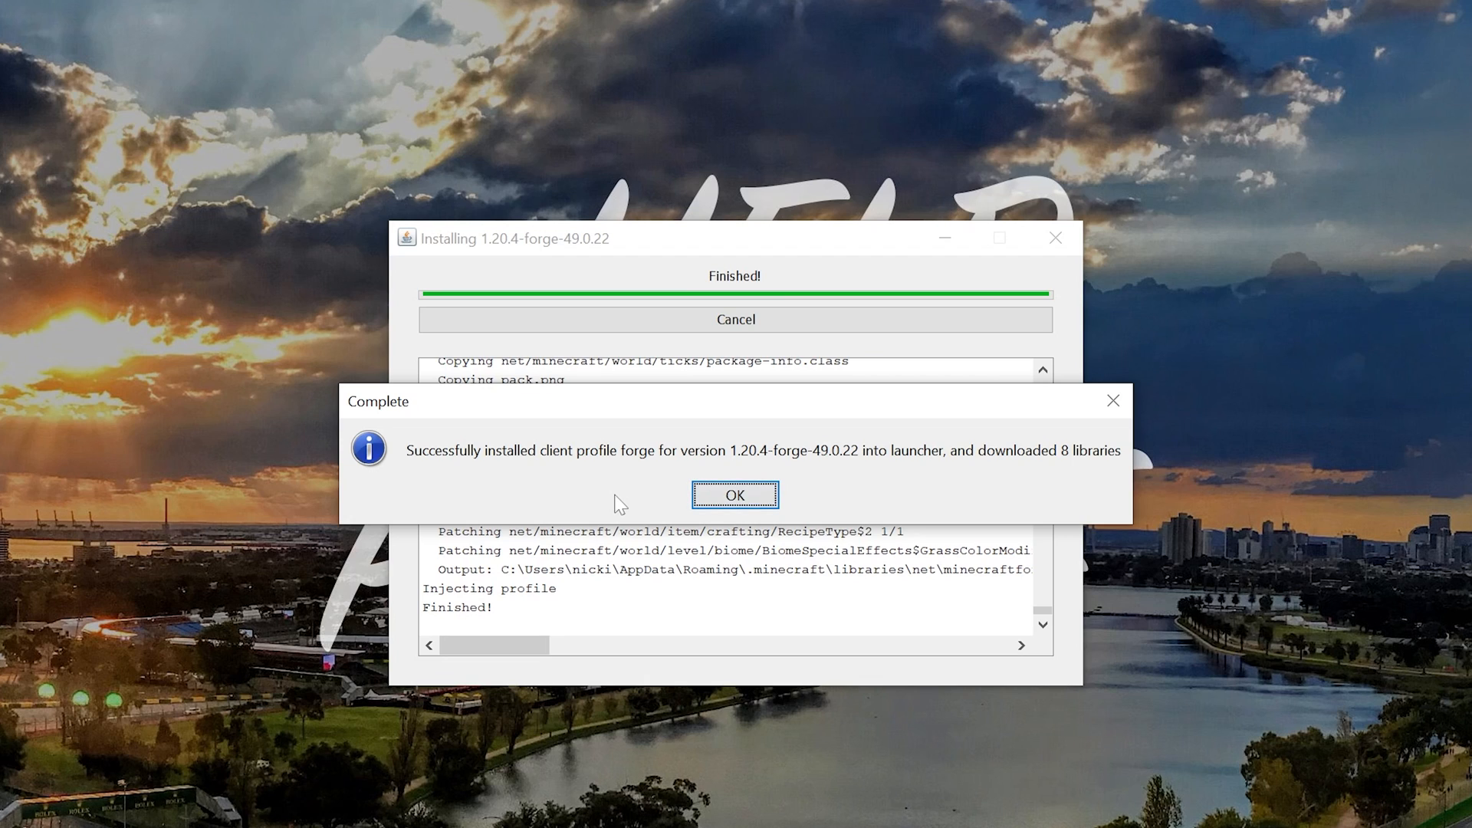
mouse_move(501, 479)
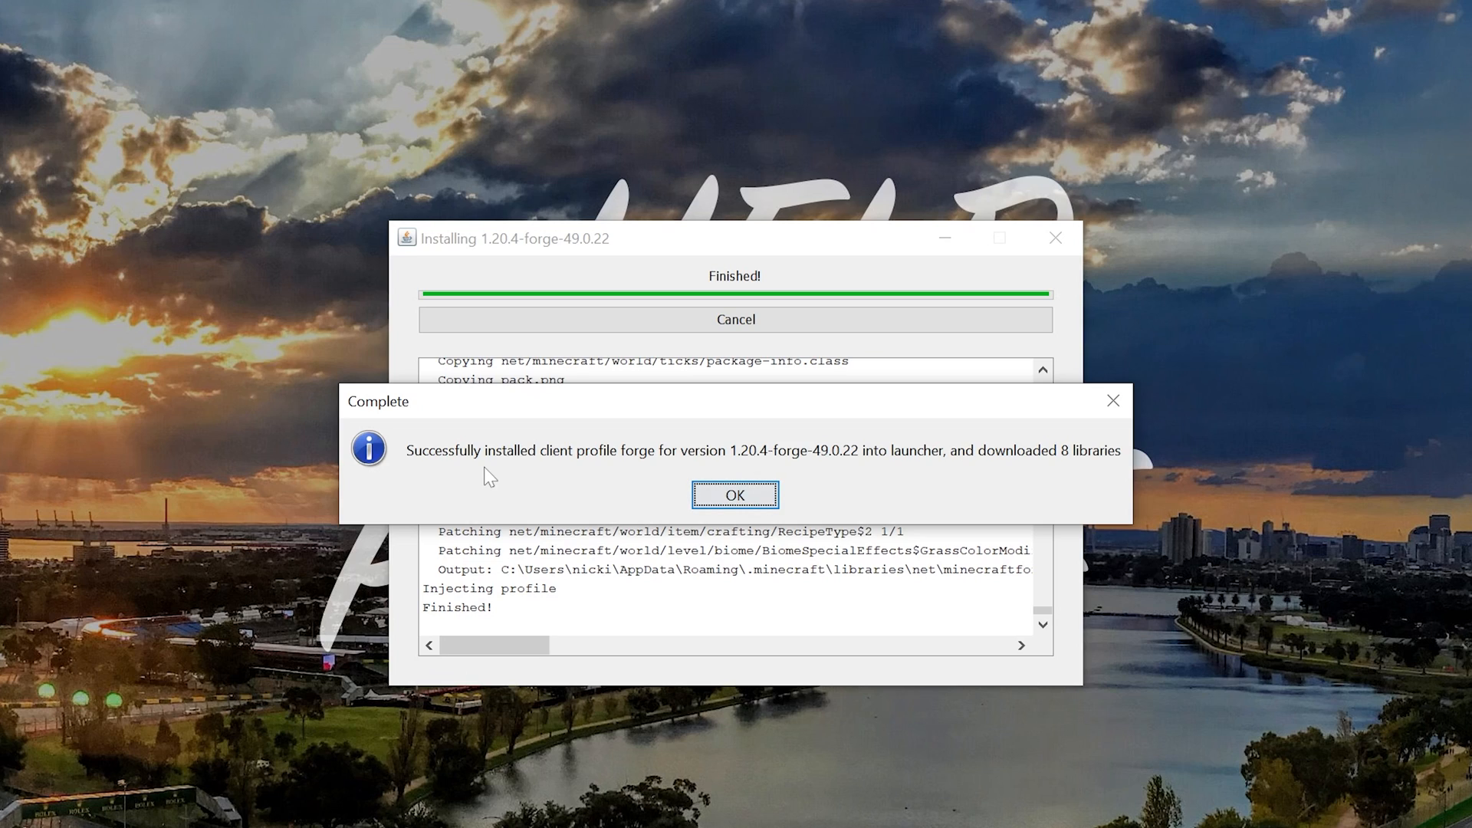
click(734, 494)
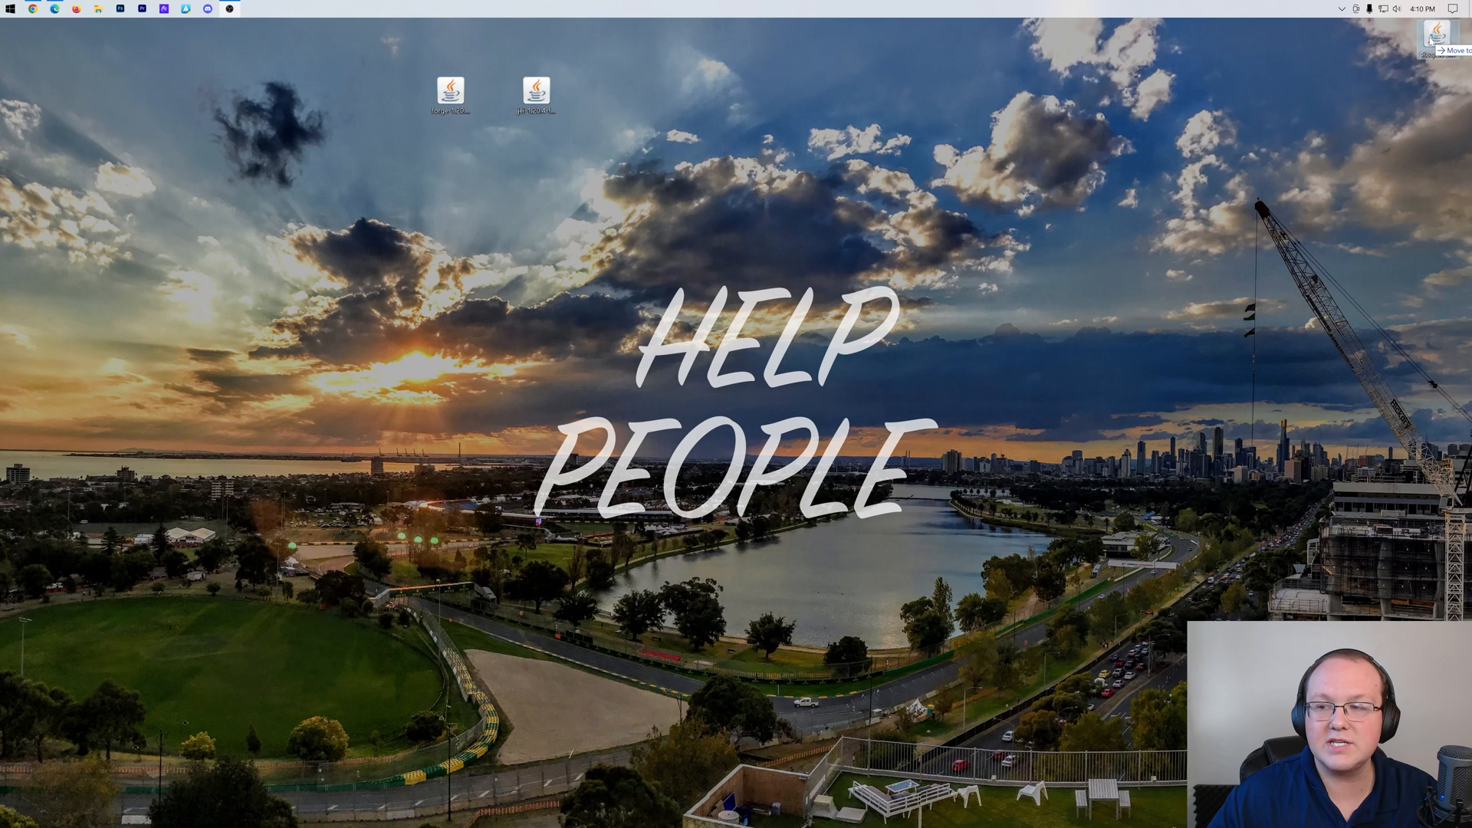
- Launch Minecraft Launcher, check the available versions, and view the Installations page with forge 1.20.4-49.0.22
click(10, 9)
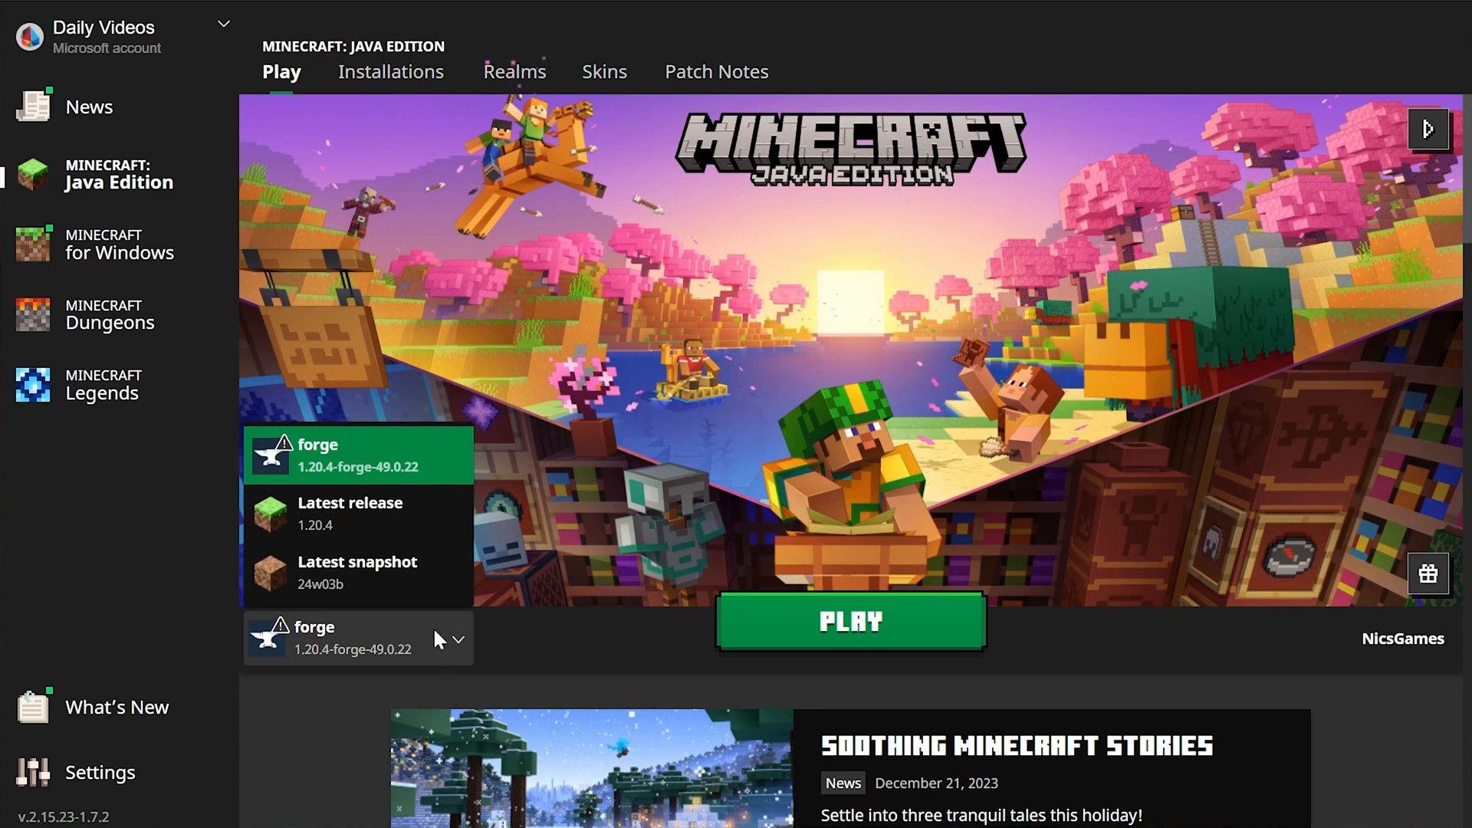
click(848, 621)
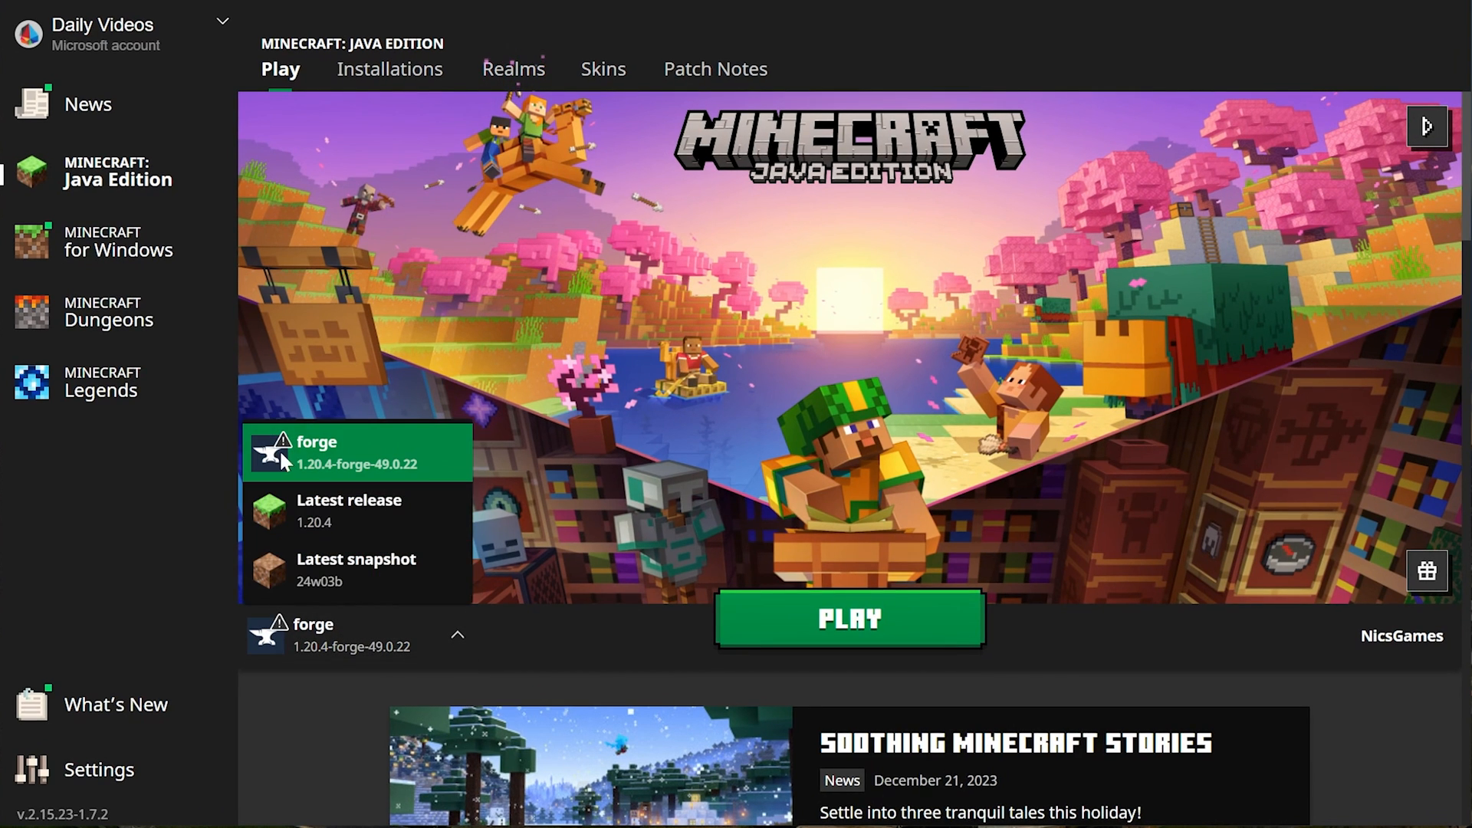
mouse_move(305, 478)
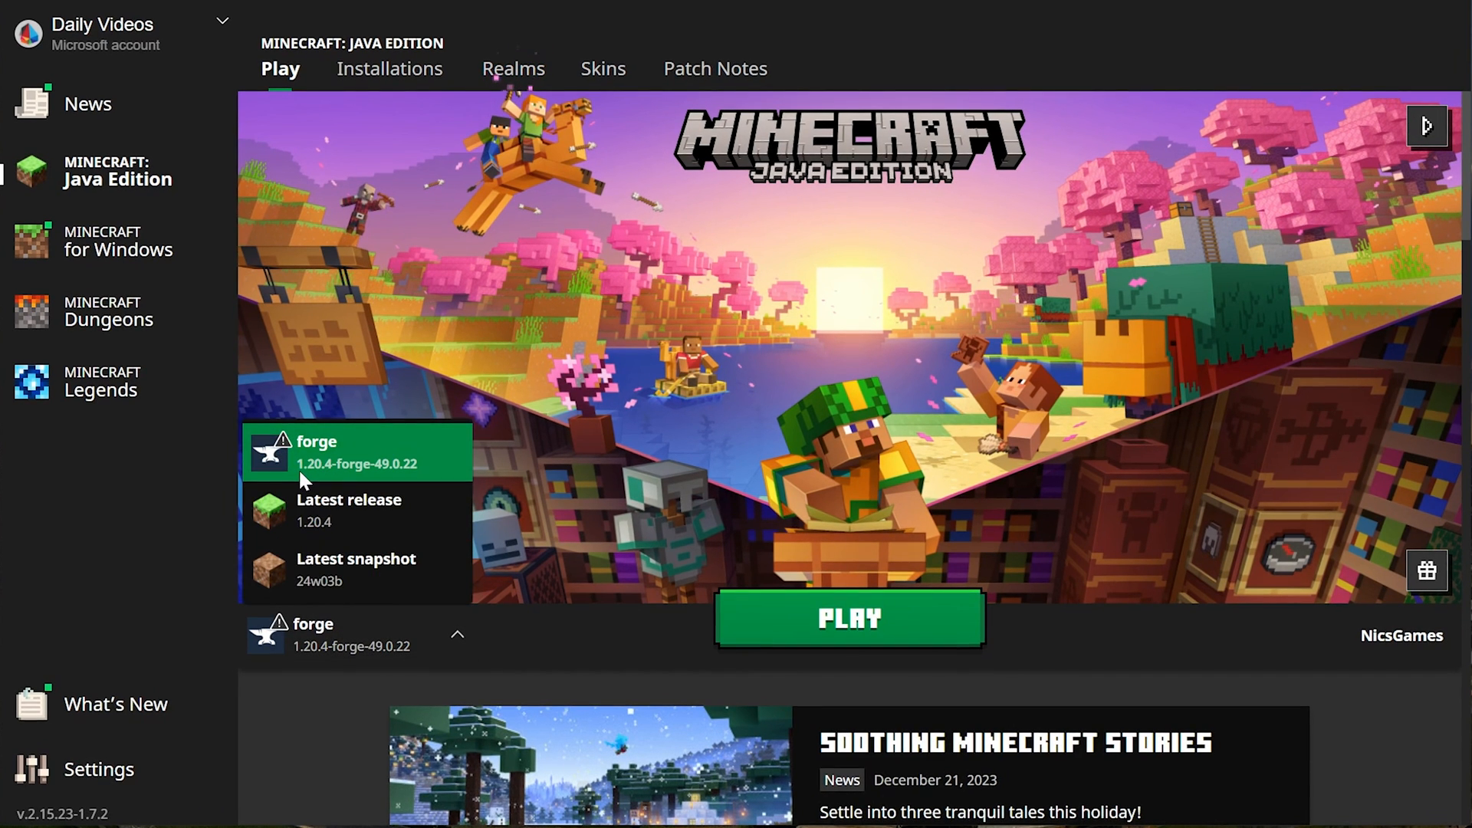
click(388, 68)
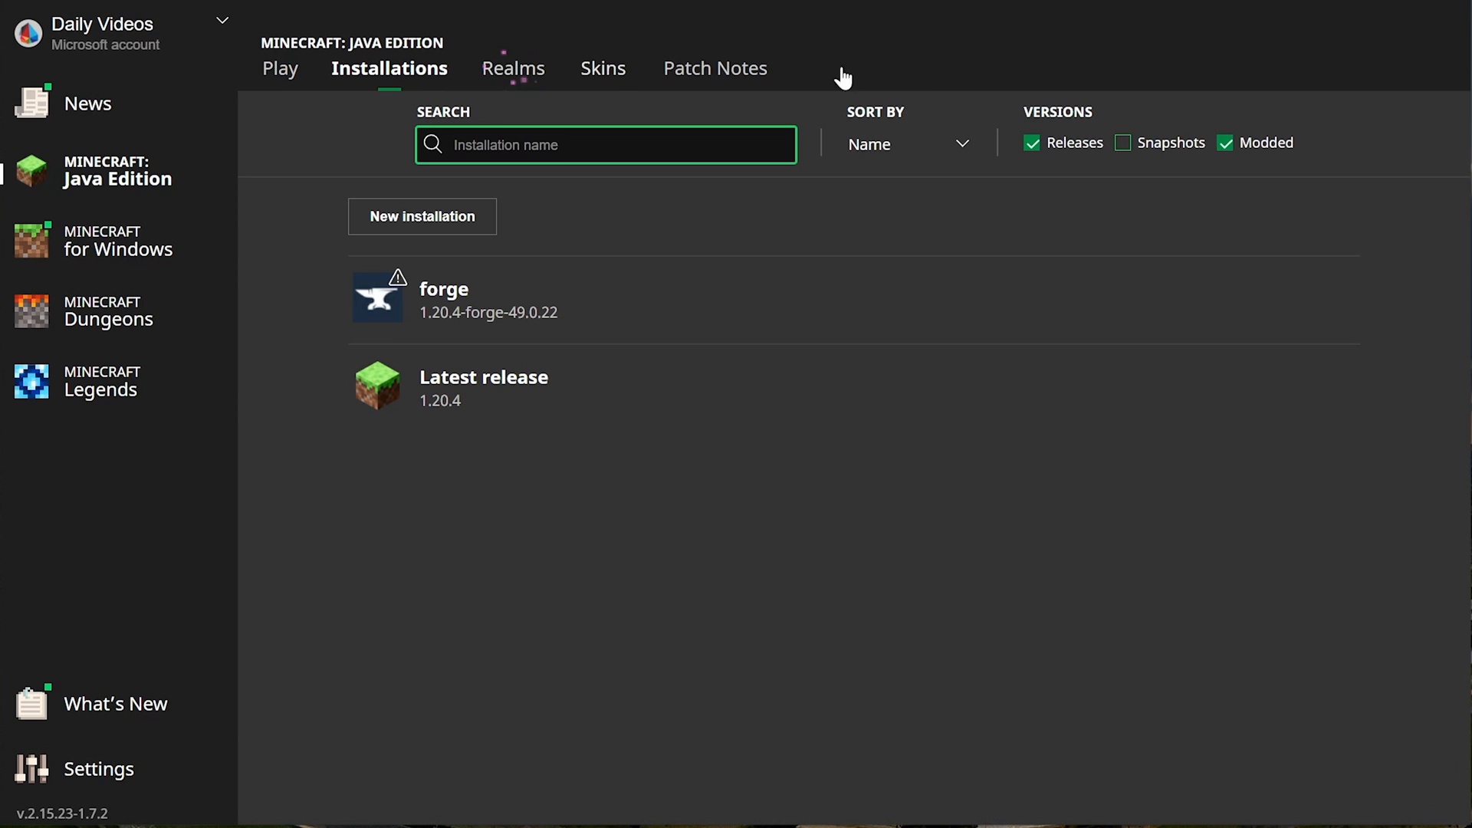
- Toggle modded installations off and on, then name a new installation SimpleGameHosting.com
click(1225, 142)
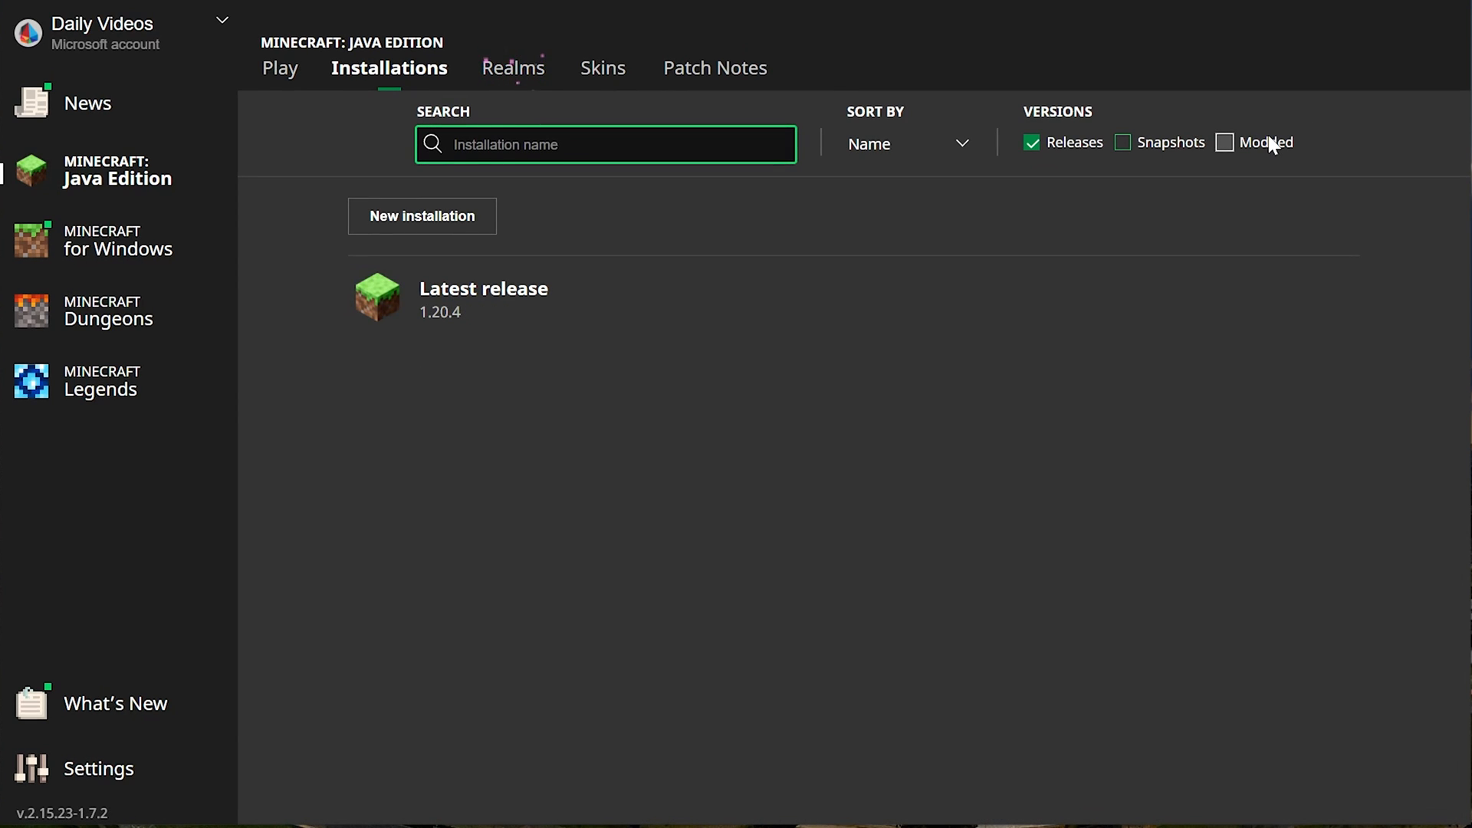
click(1224, 142)
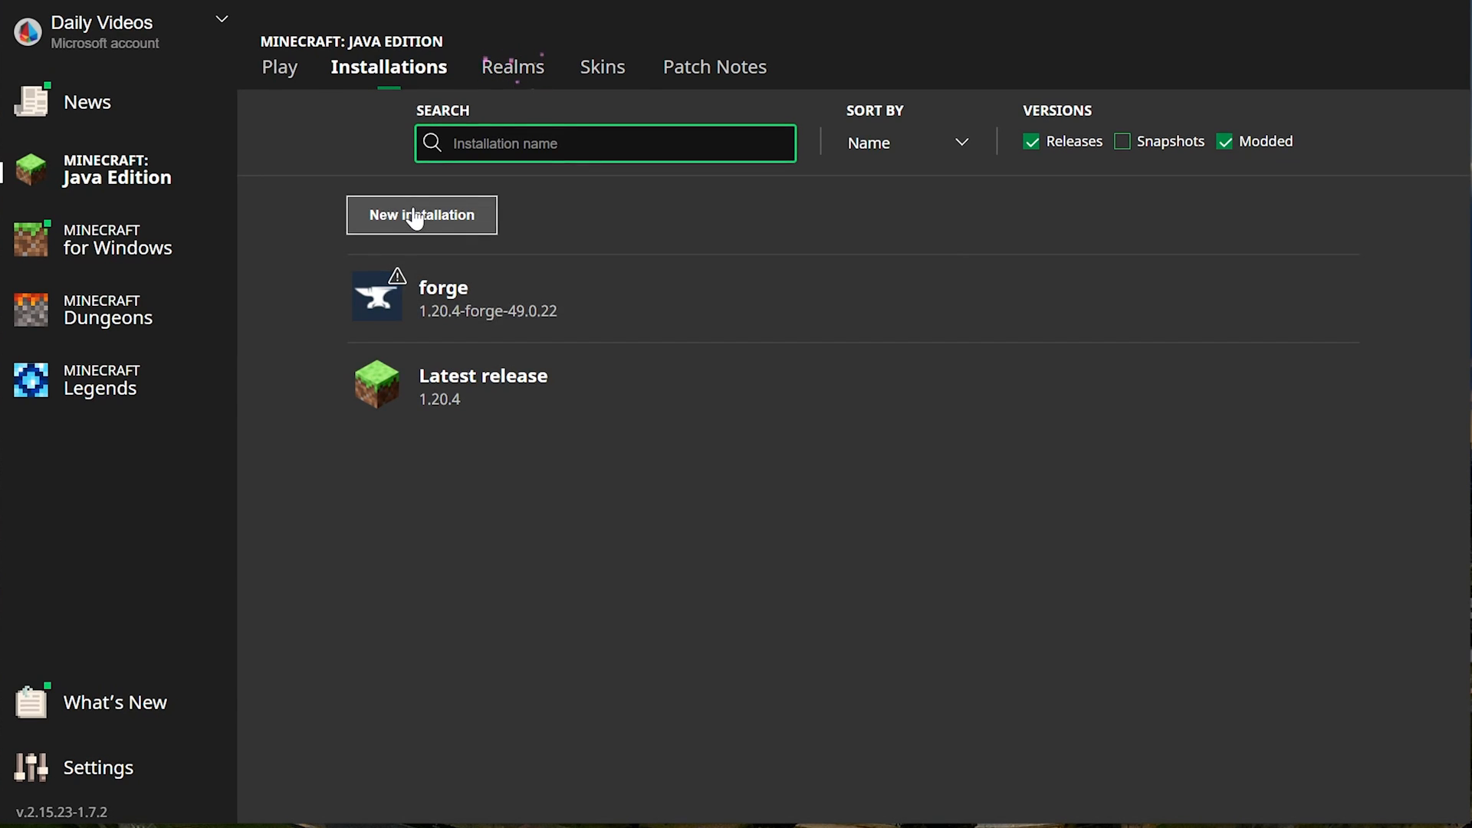
click(421, 214)
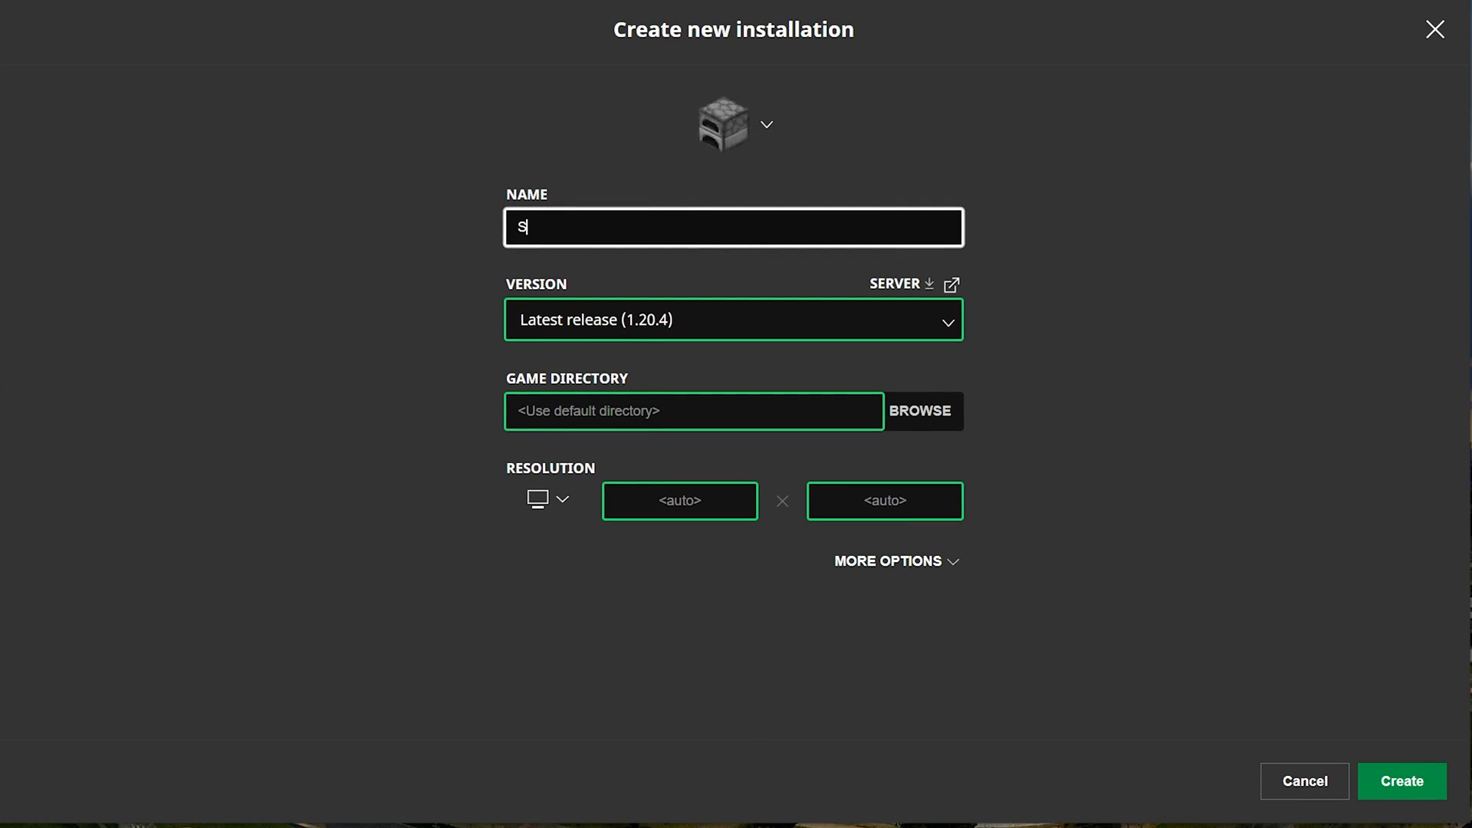
text(impleGameHosting)
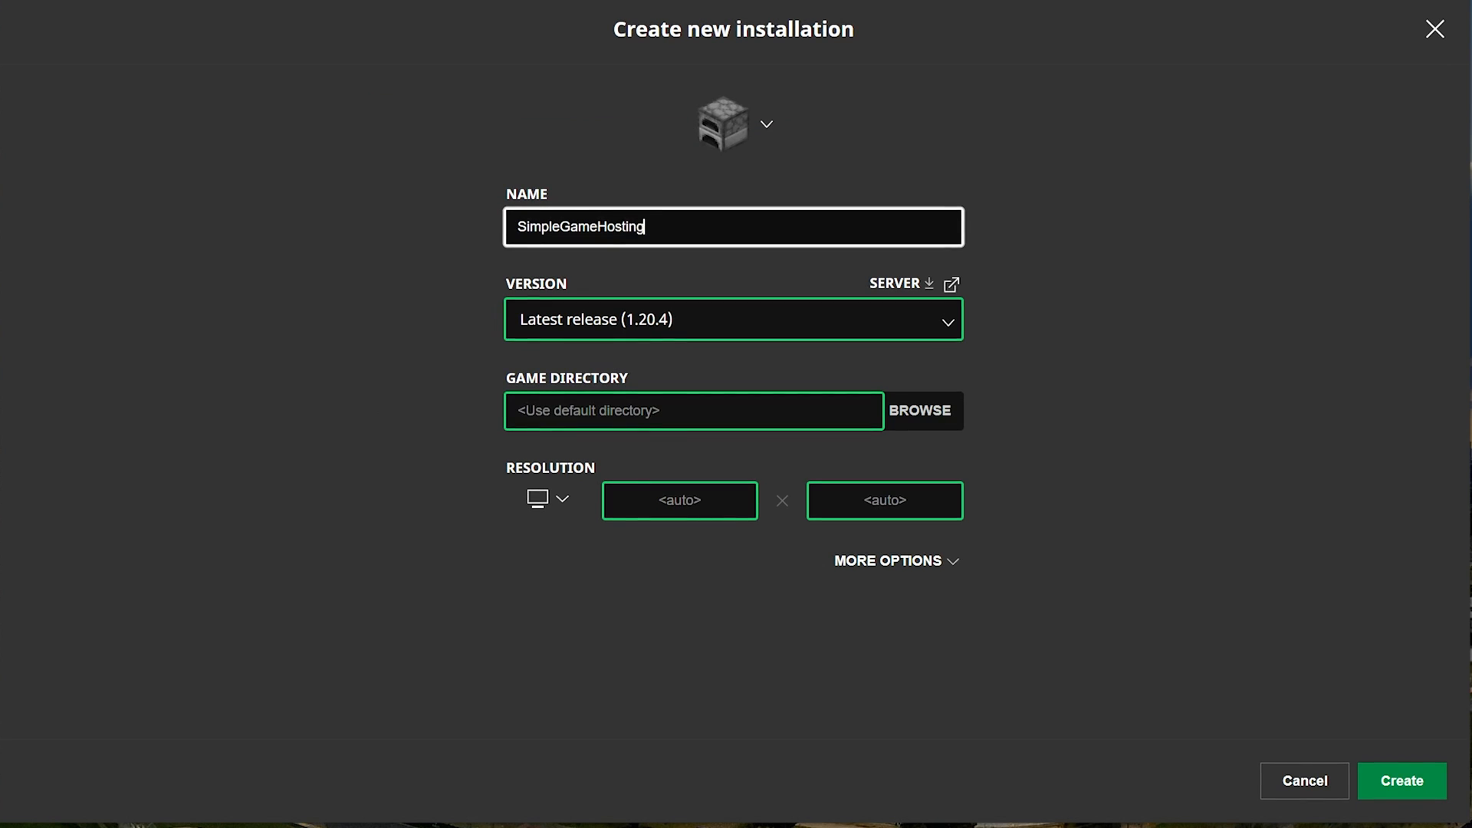
text(.com)
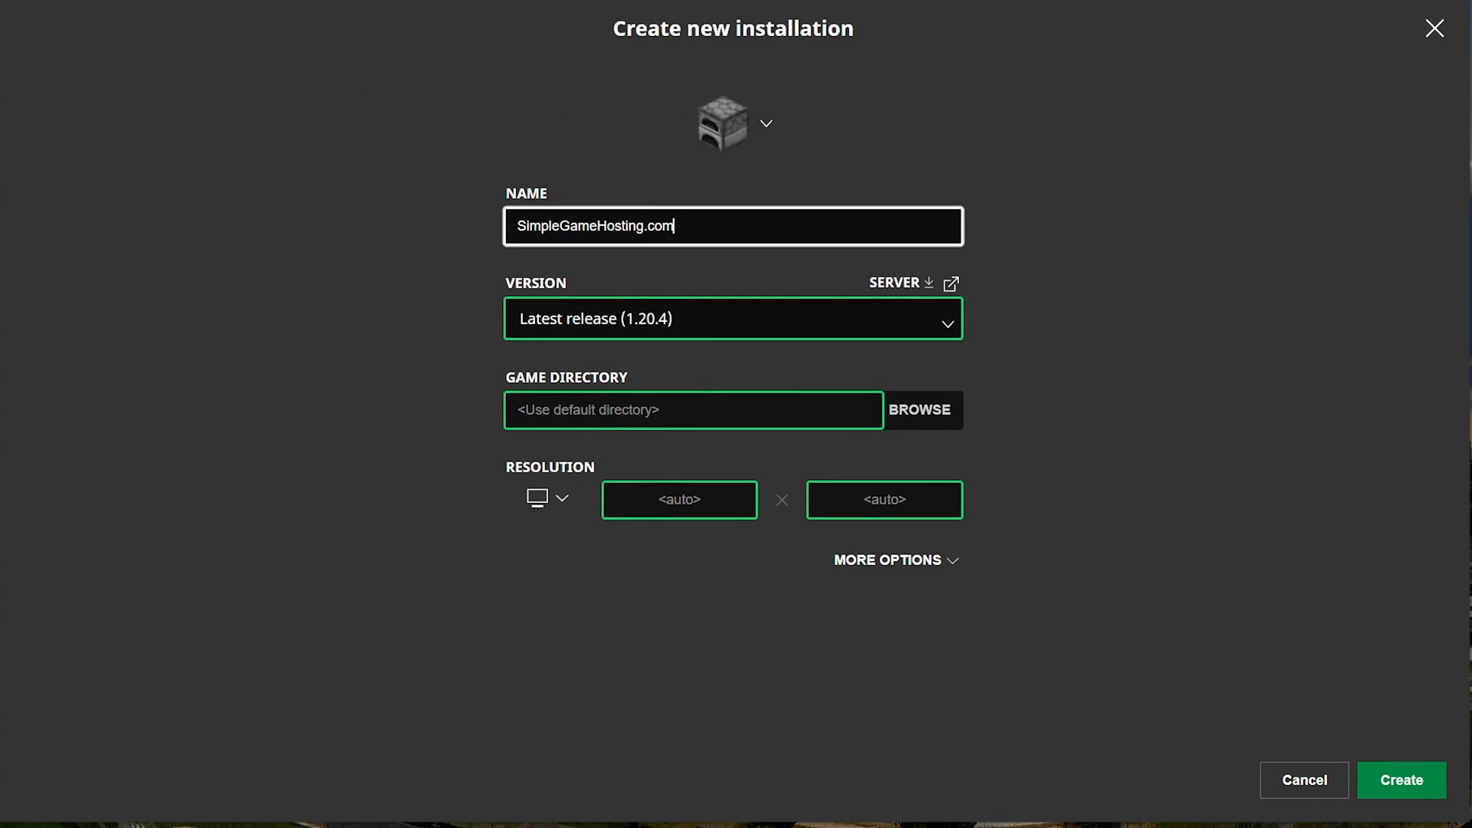
- Give it version release 1.20.4-forge-49.0.22 and create the installation
click(732, 318)
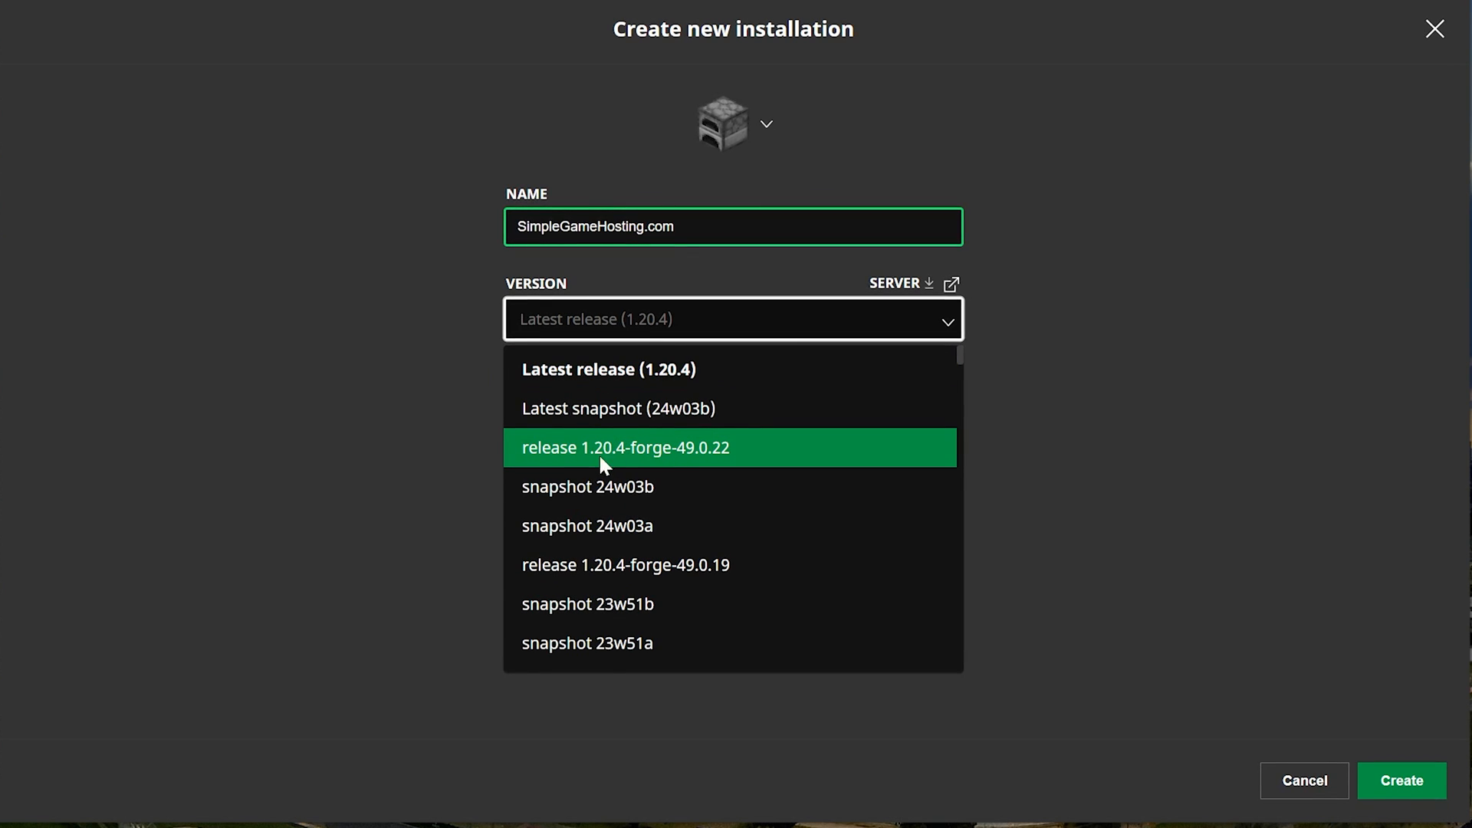
scroll(down, 3)
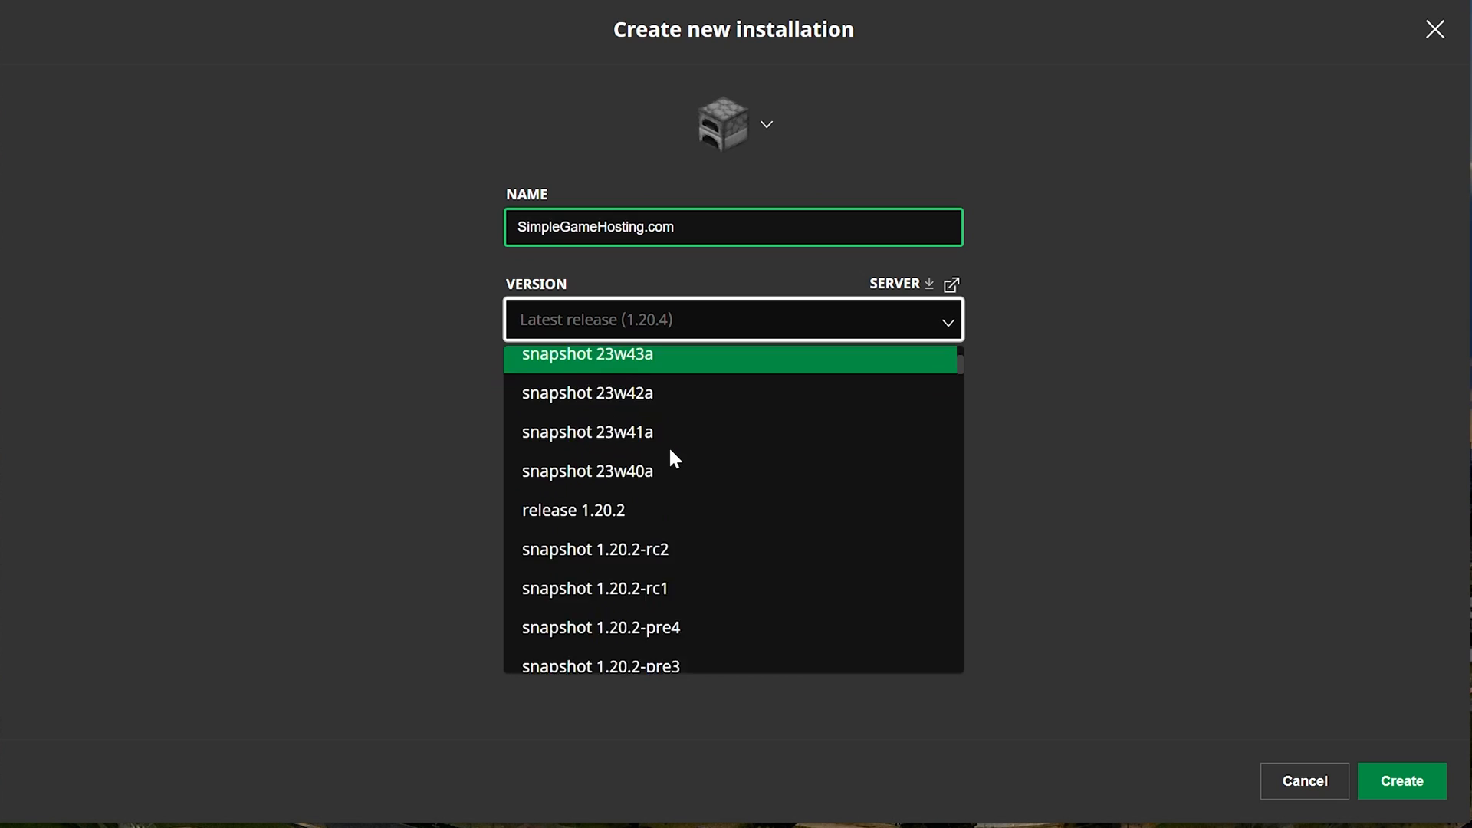
text(forge-49.0.22)
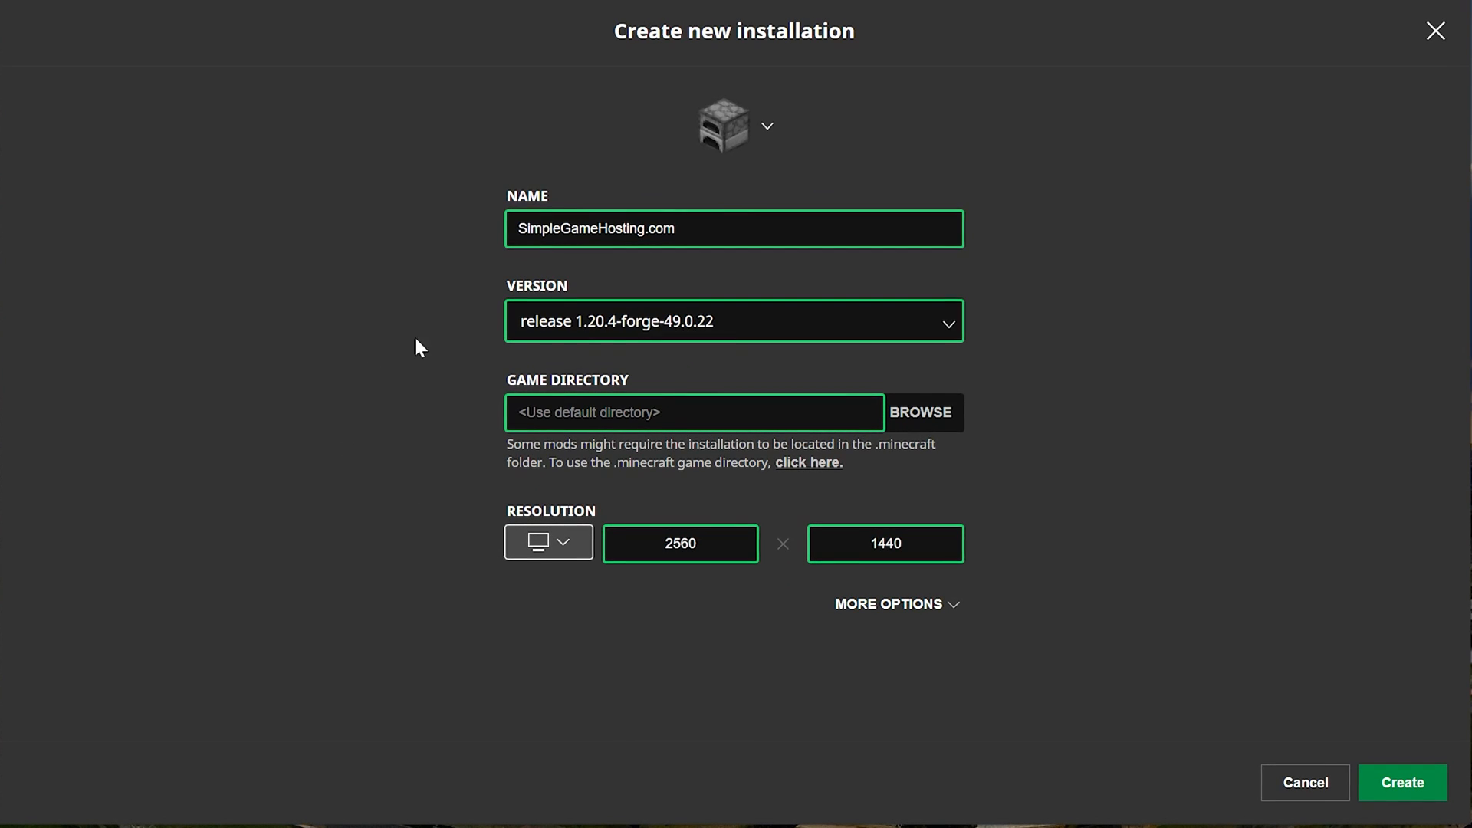
click(1402, 782)
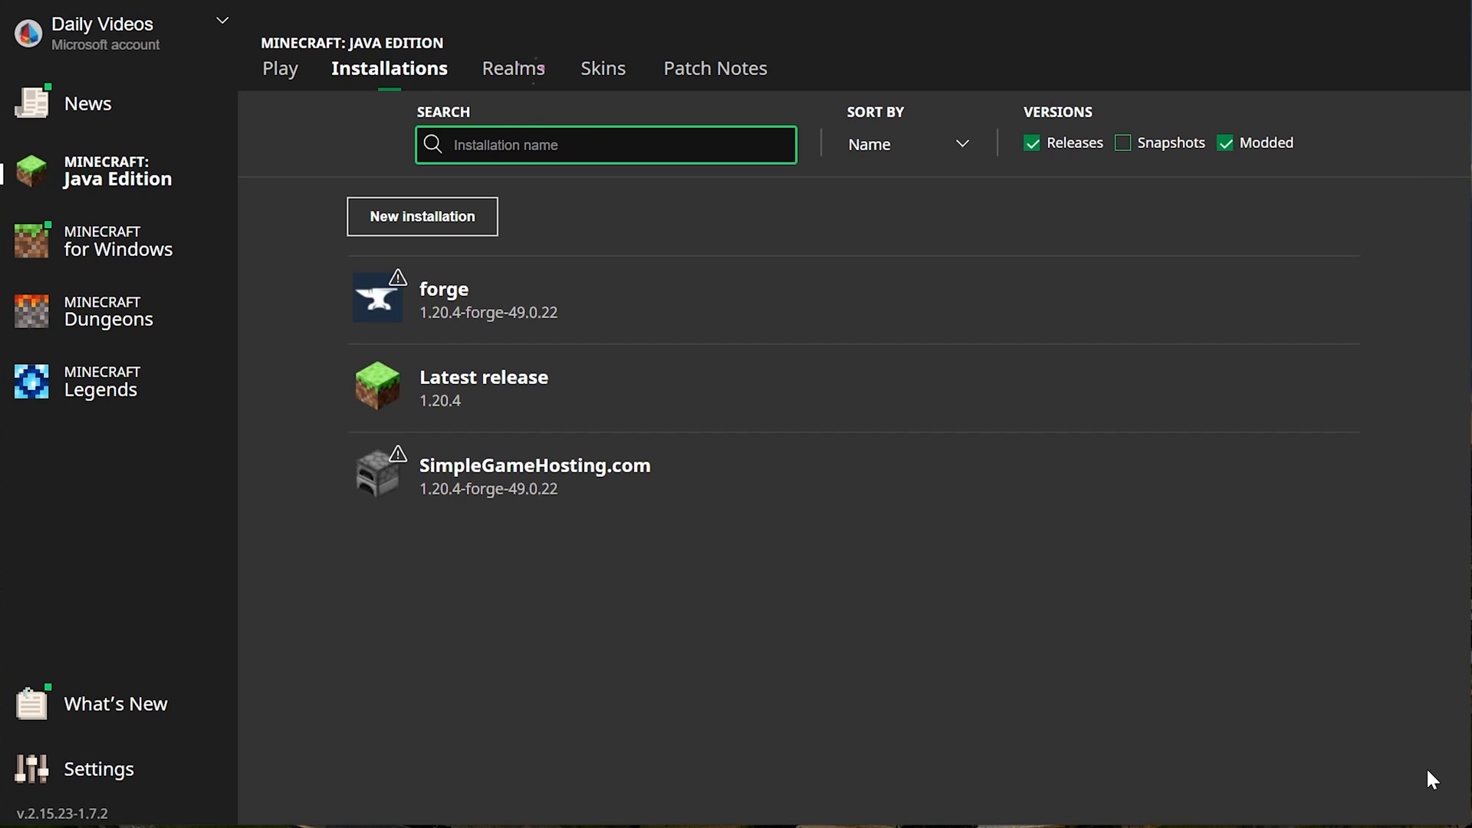
mouse_move(535, 476)
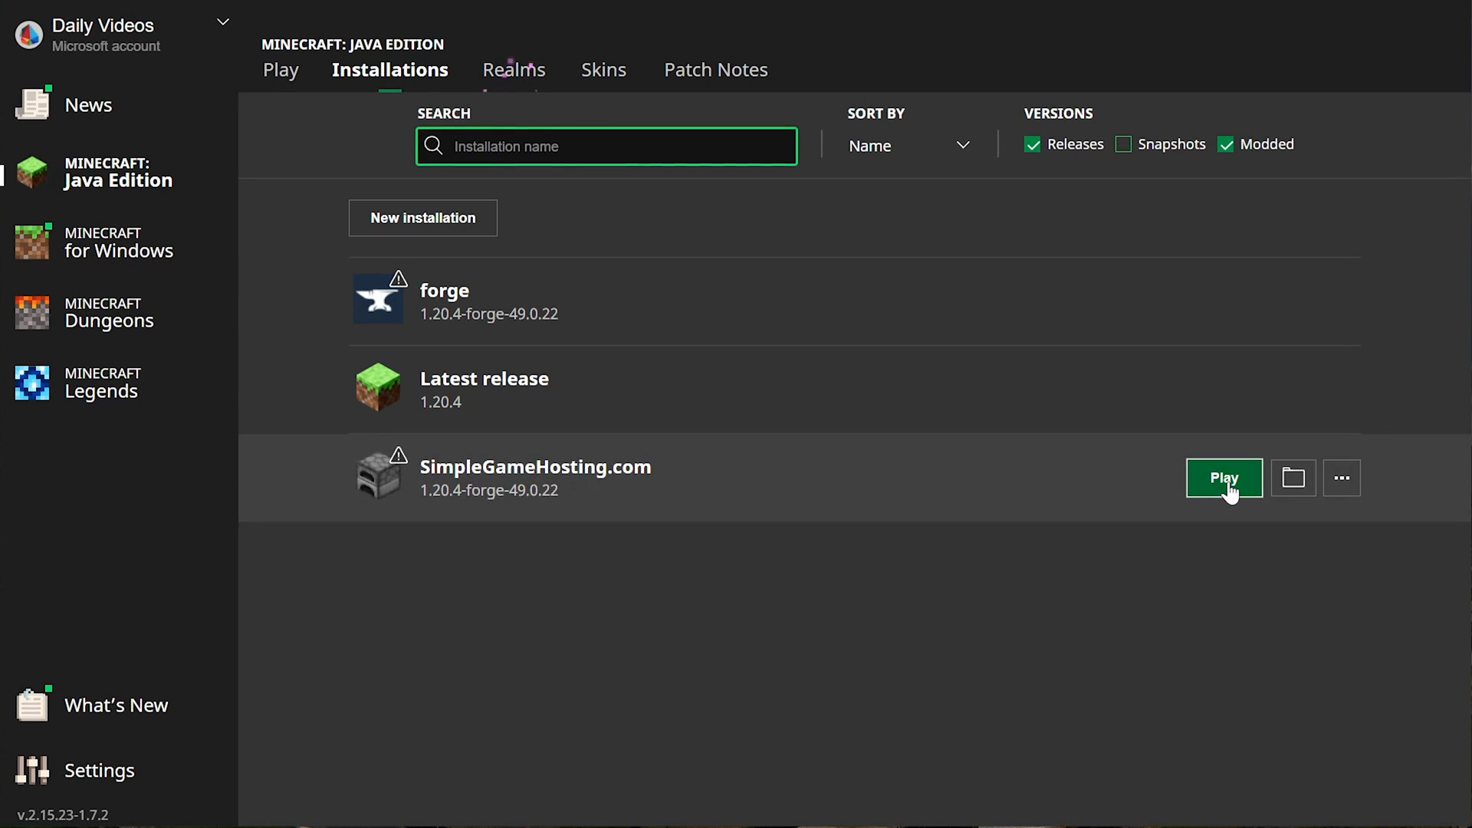
- Play the SimpleGameHosting.com installation to reach the Forge 1.20.4 title screen with 2 mods
click(1223, 478)
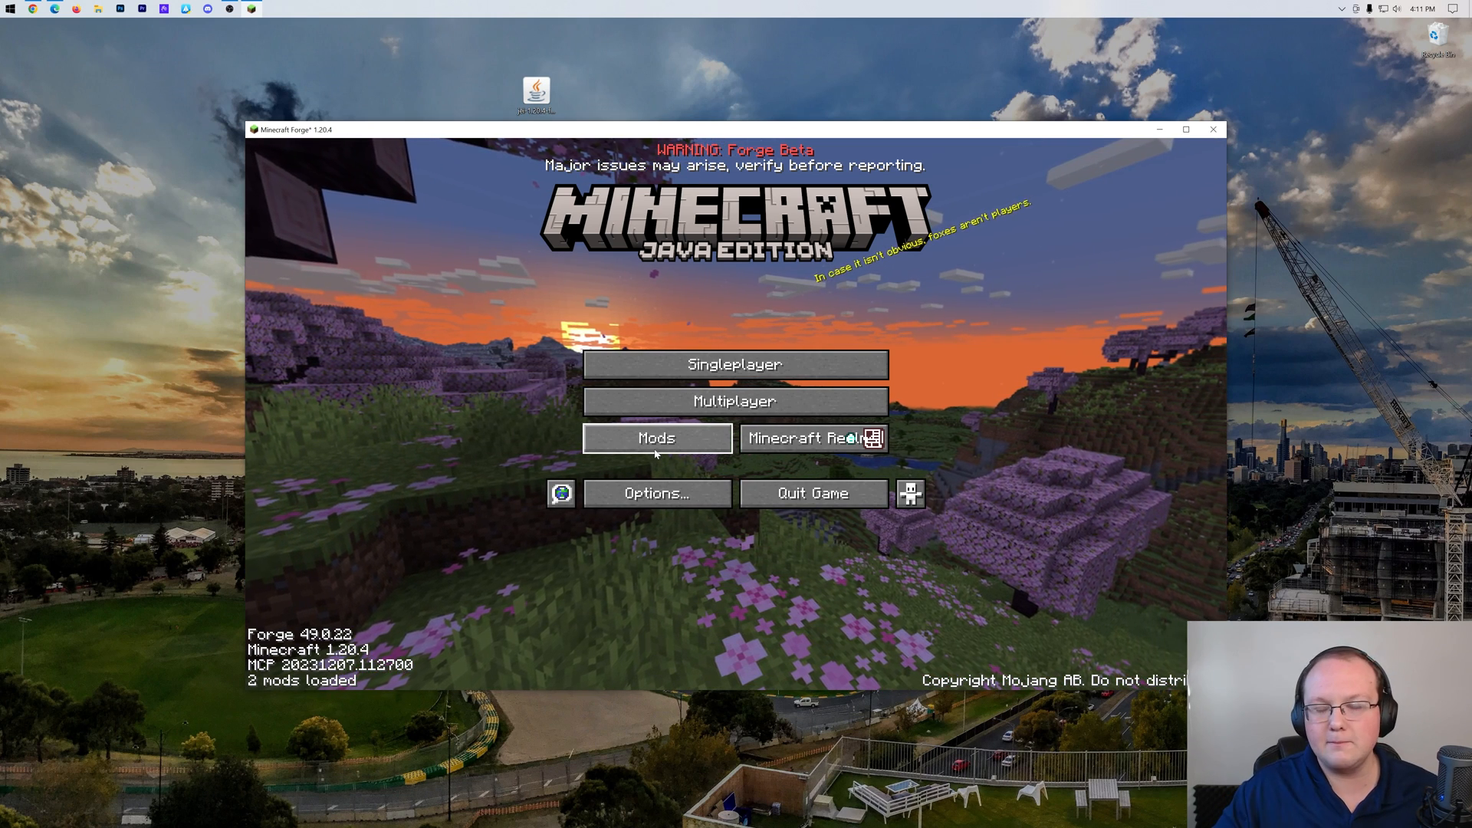
- Copy jei-1.20.4-forge-17.0.0.30.jar into the mods folder from the Mods screen, then close Explorer
click(656, 438)
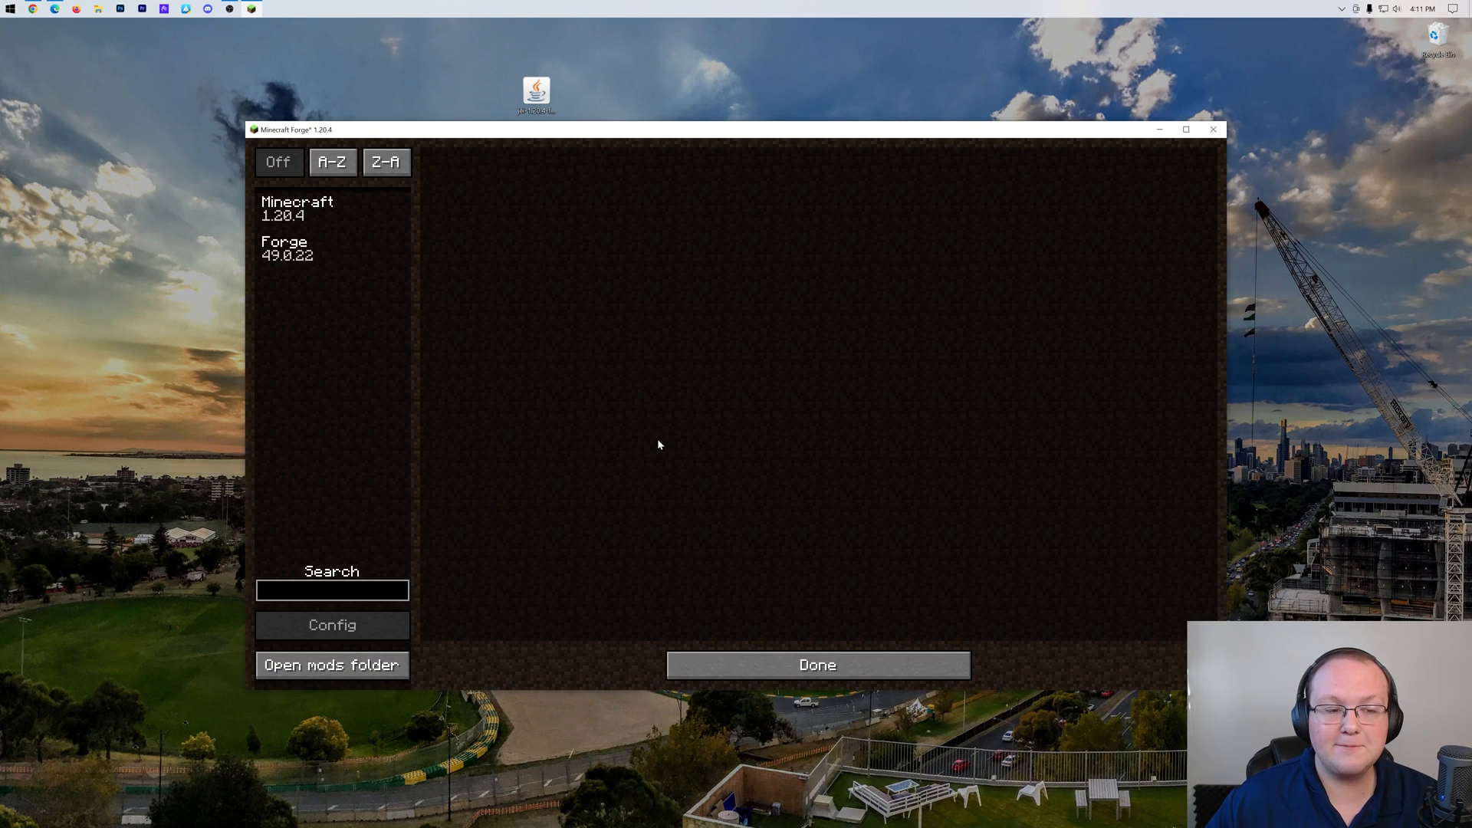
mouse_move(331, 664)
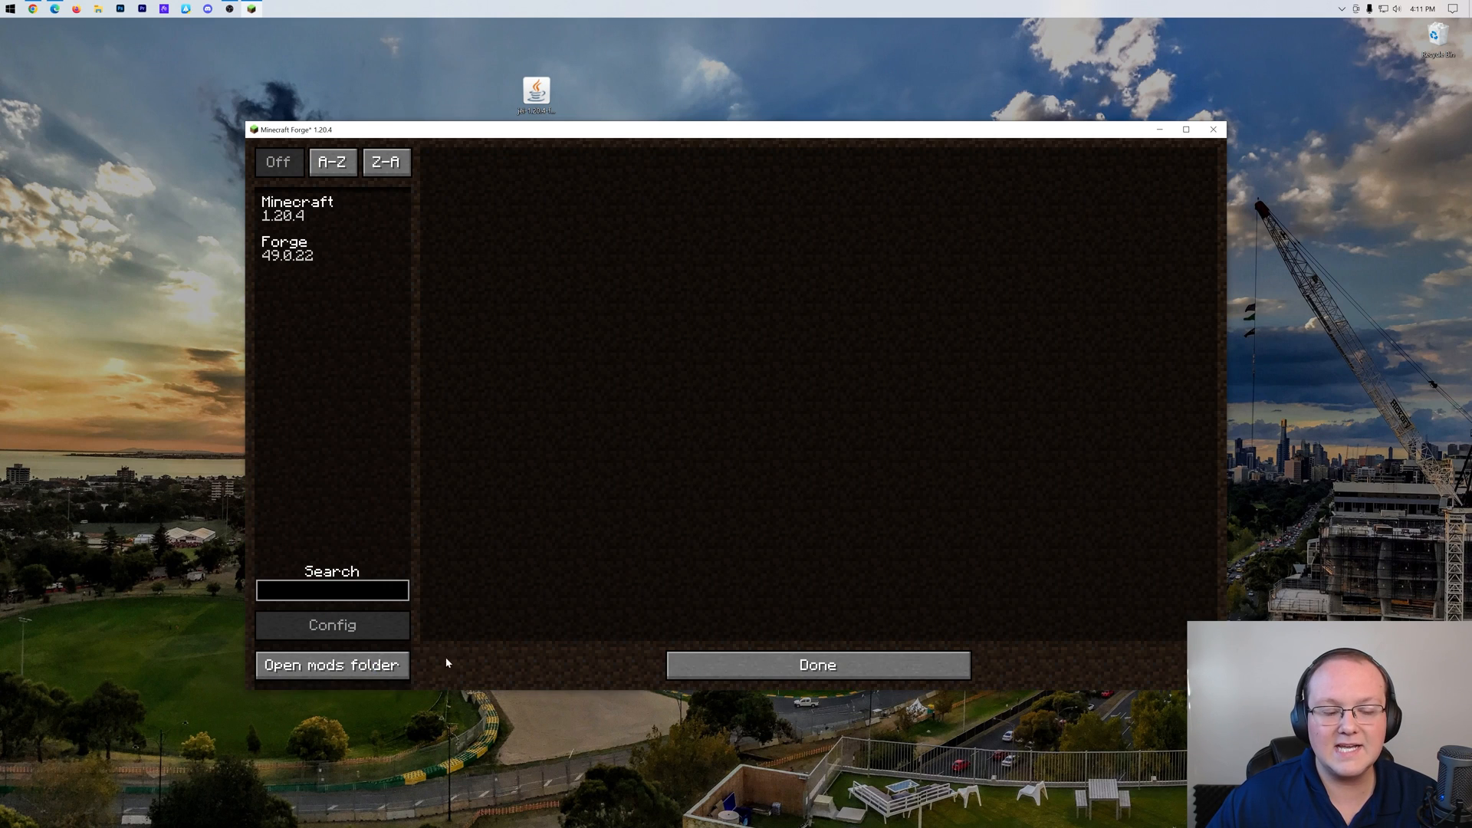
click(330, 665)
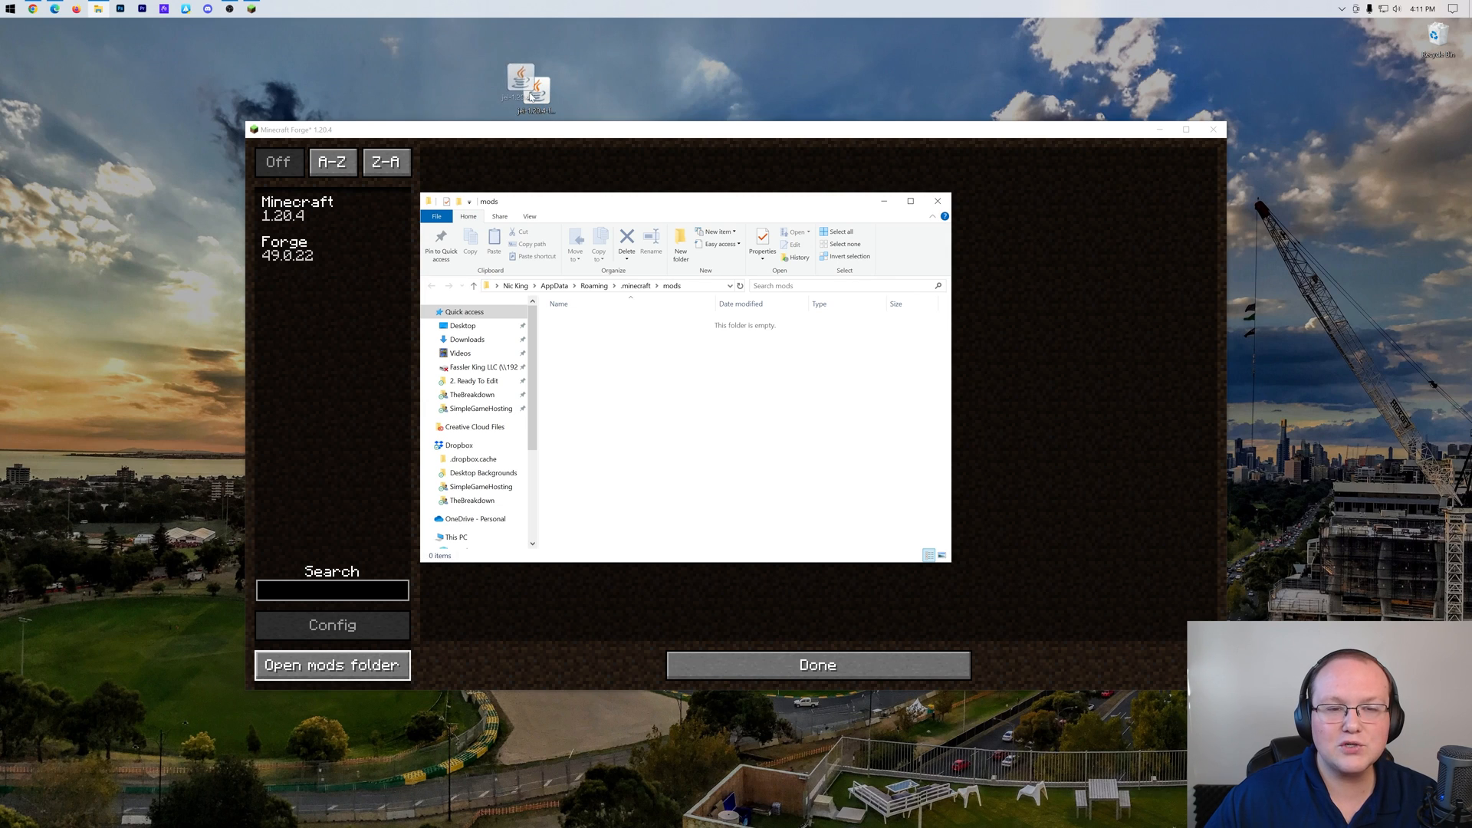
drag(527, 84, 740, 441)
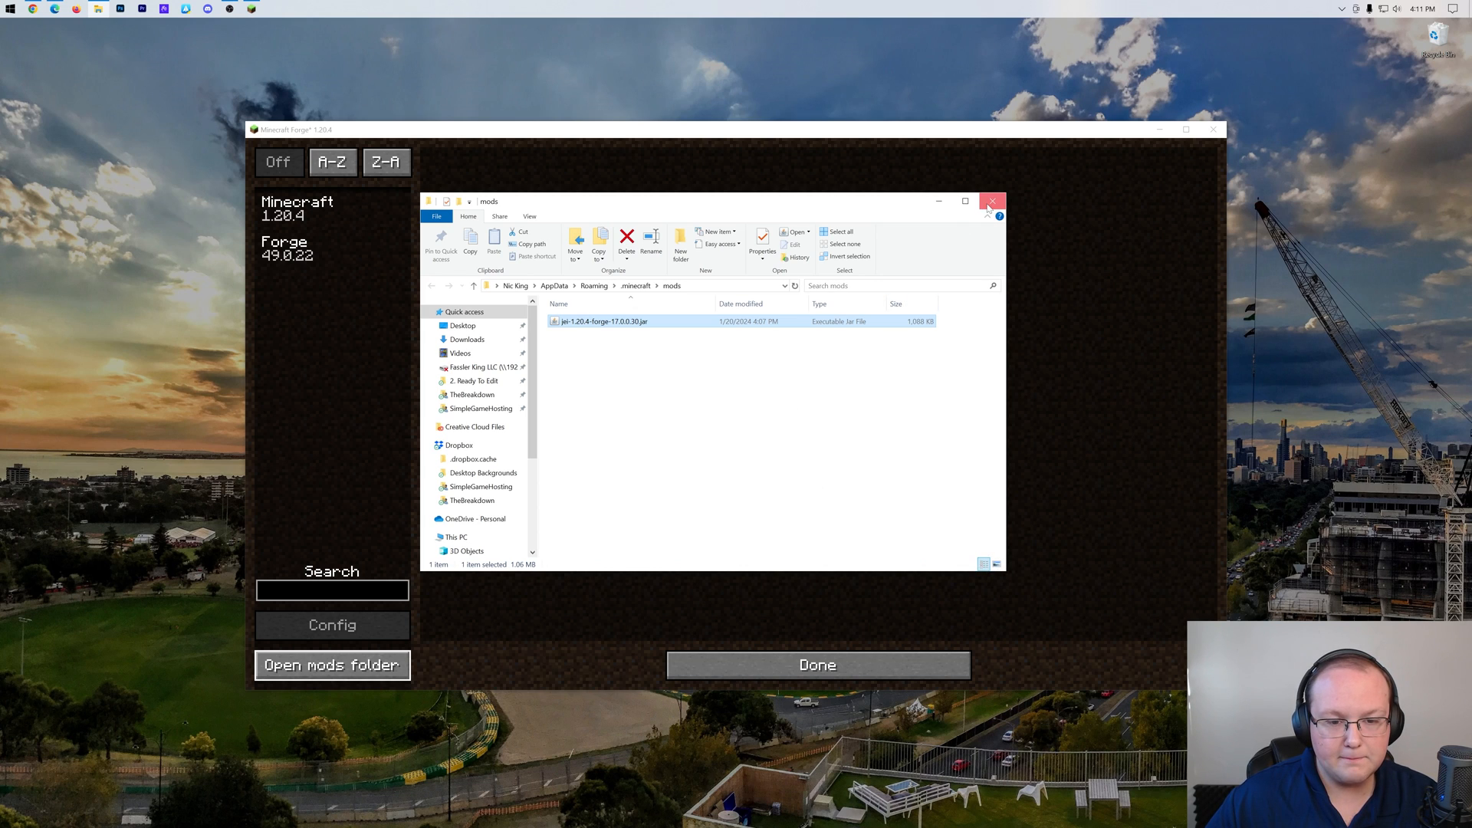
click(991, 200)
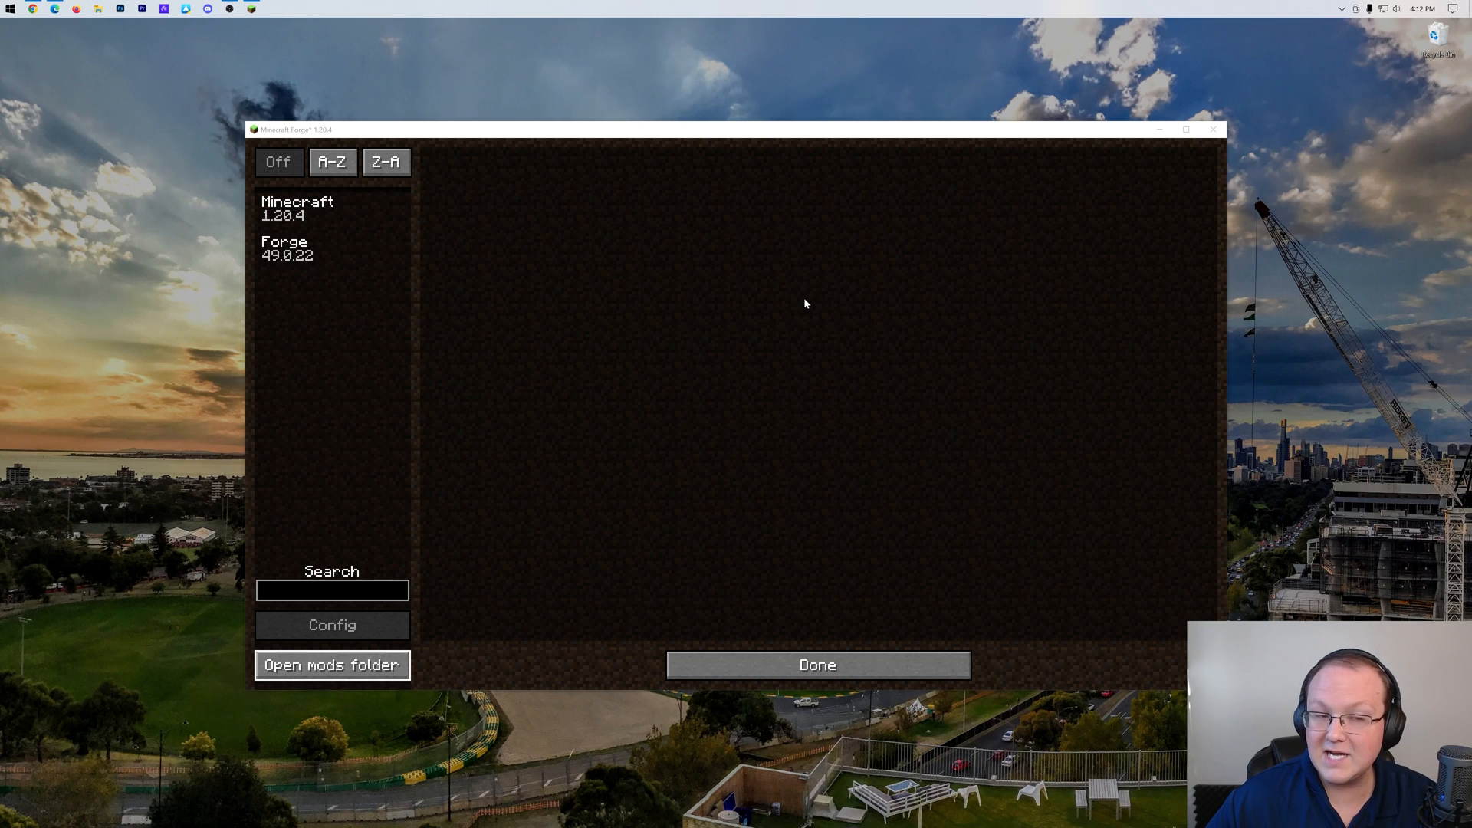
- Quit the game and relaunch SimpleGameHosting.com, now reporting 3 mods loaded
click(815, 664)
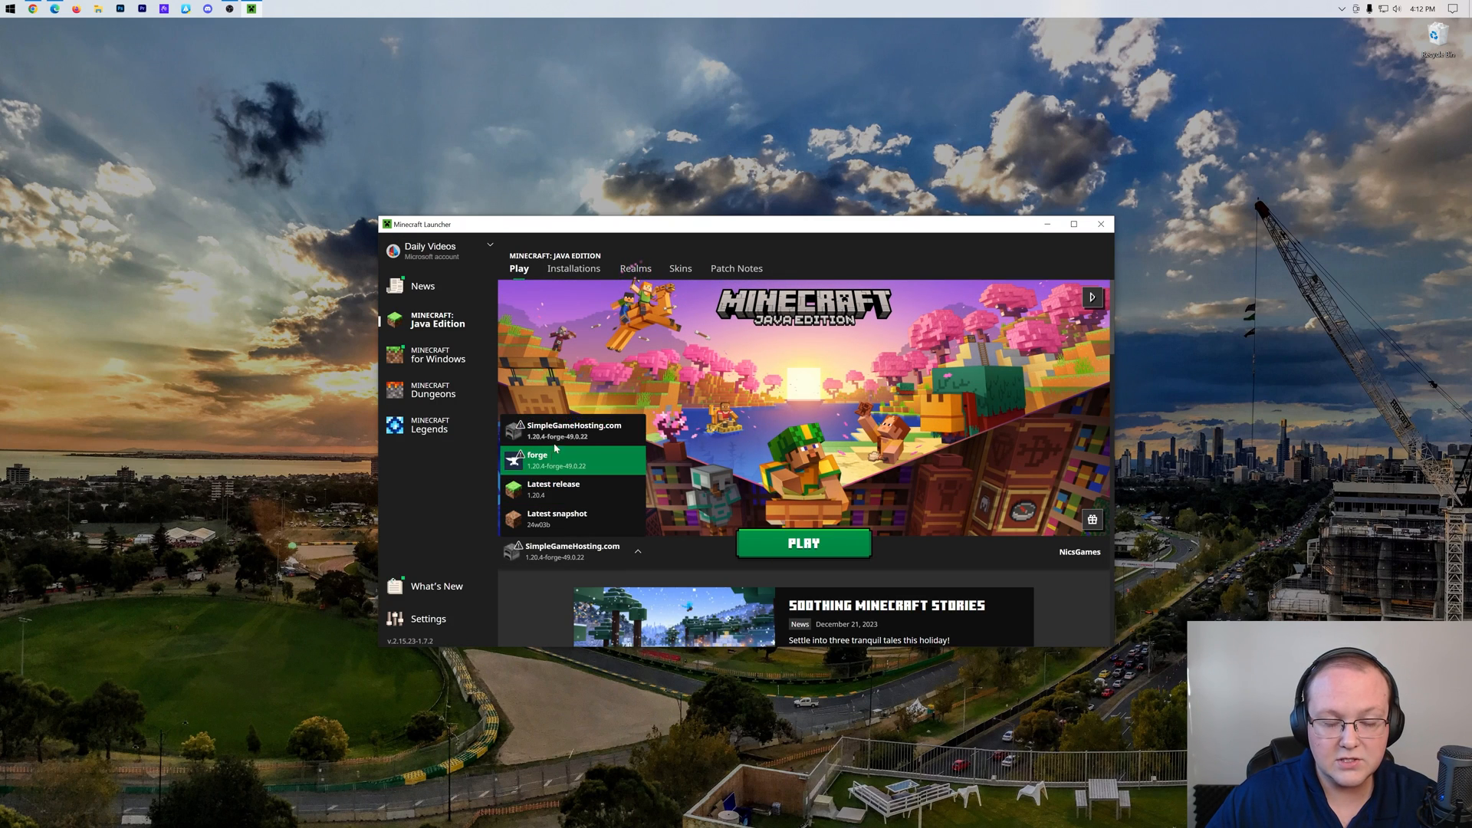
click(803, 543)
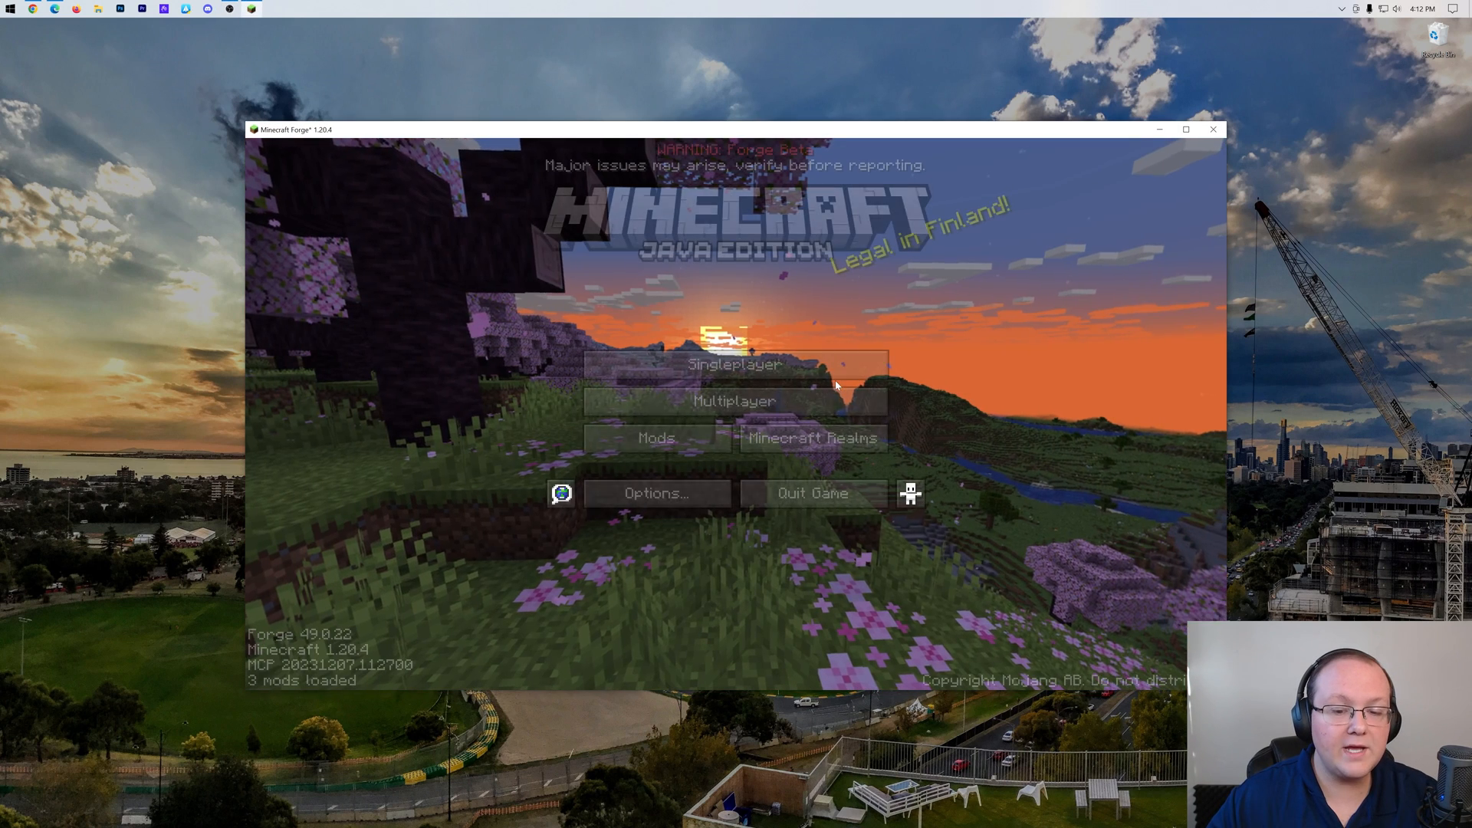
- Verify Just Enough Items 17.0.0.30 in the mod list, then join the SimpleGameHosting server
click(656, 438)
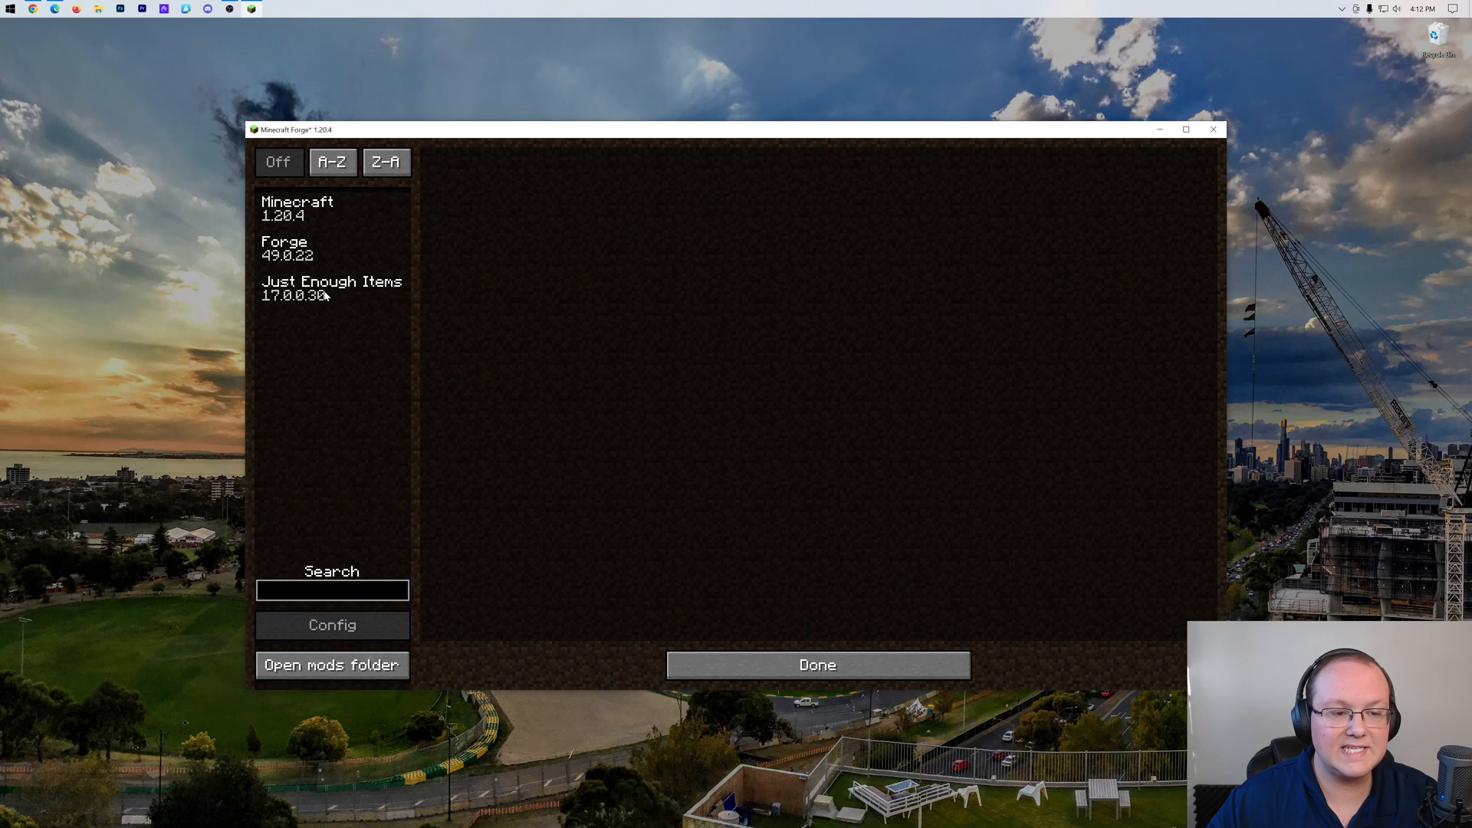
click(815, 665)
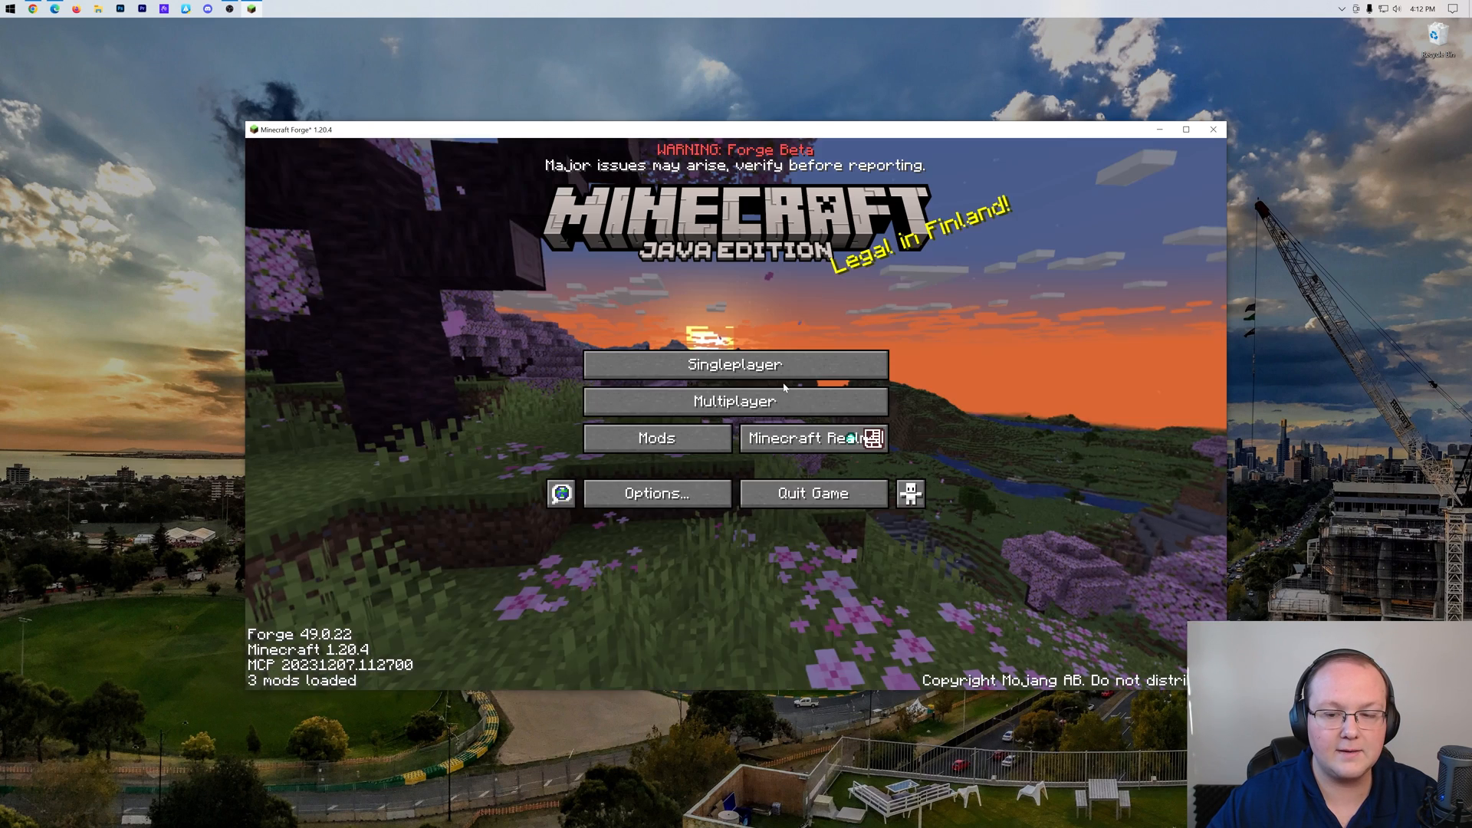
click(735, 401)
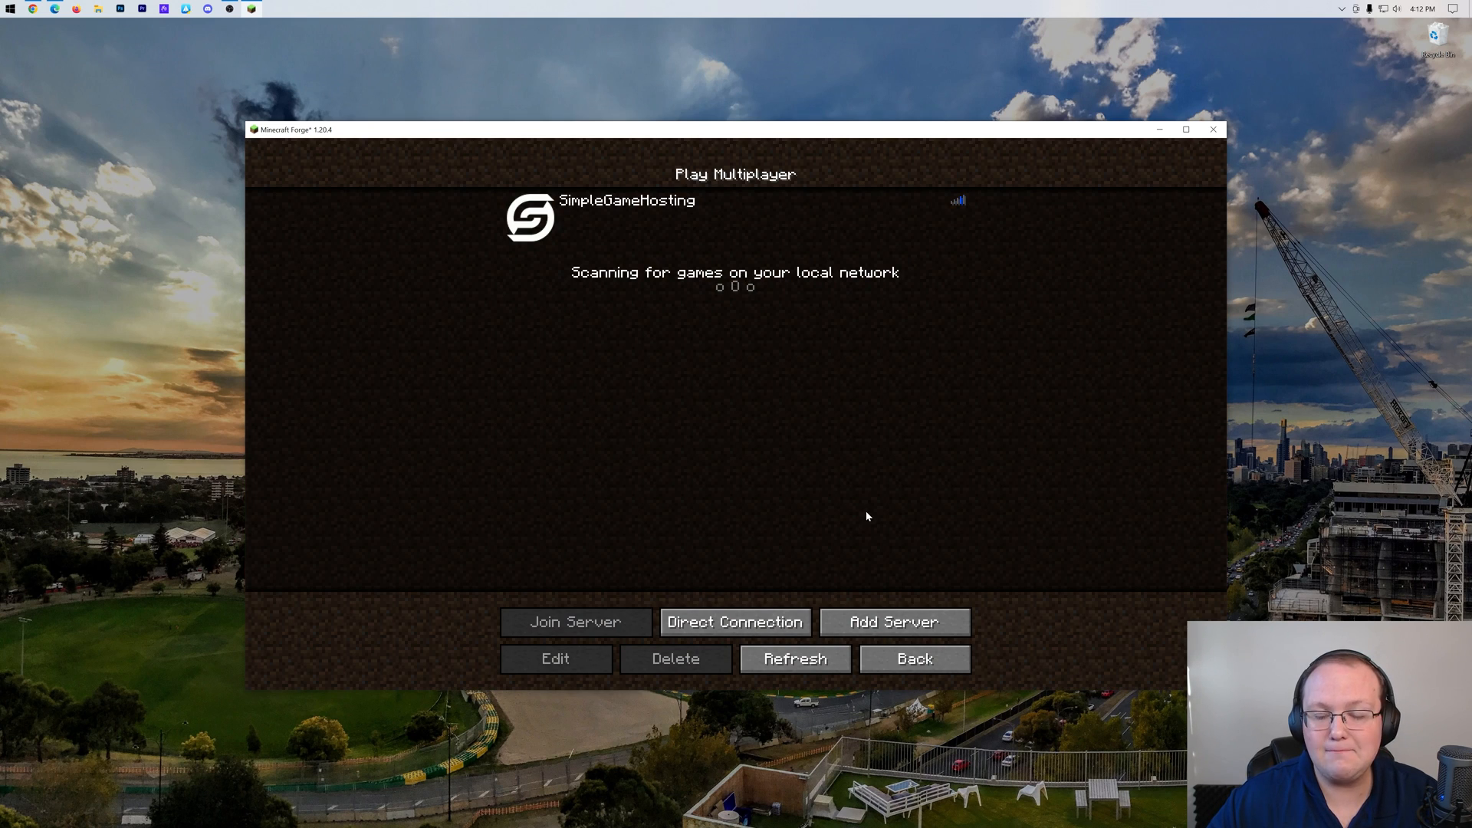
click(574, 622)
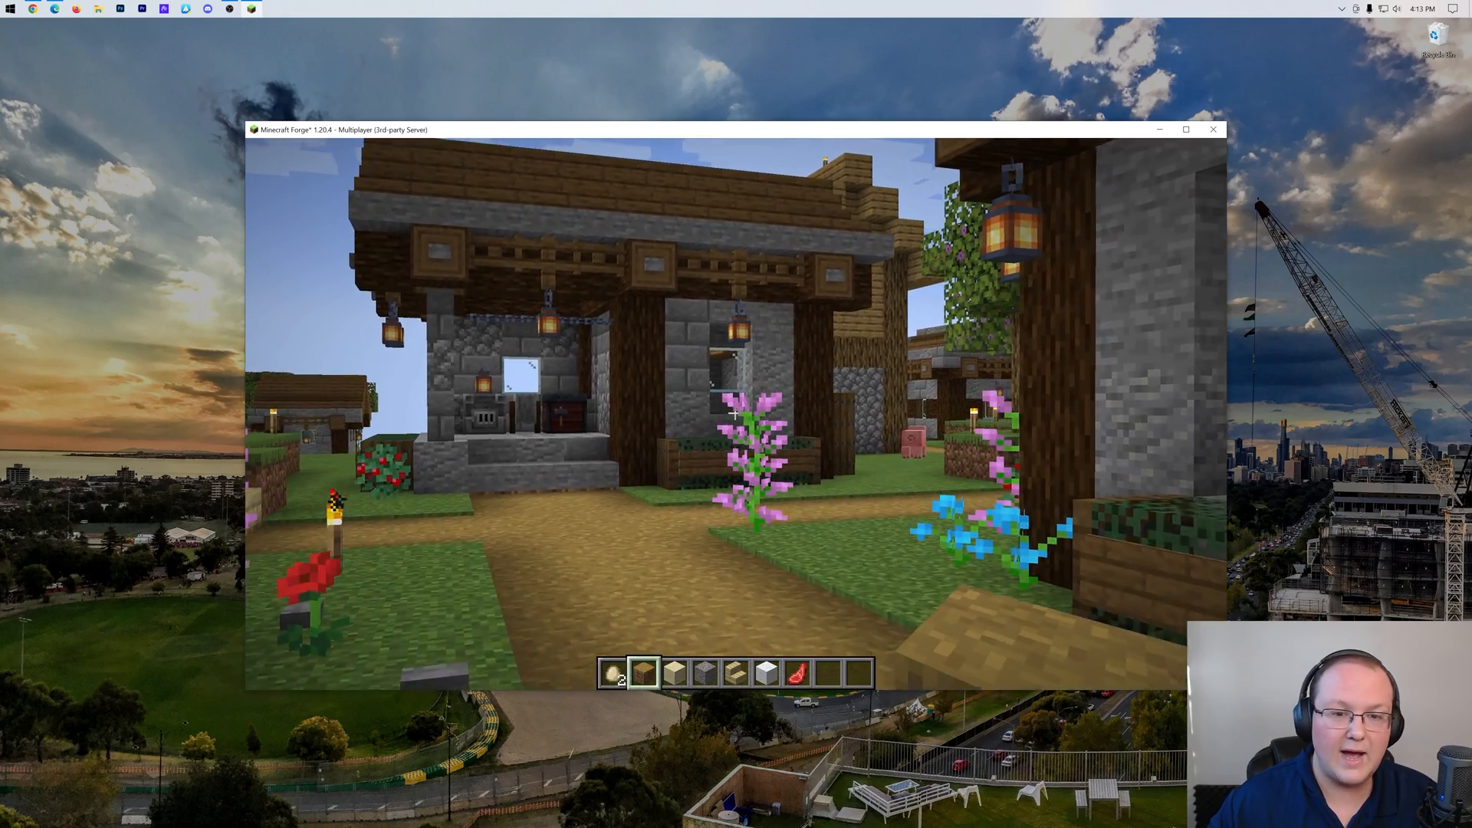
- Open the inventory with the JEI panel, view a recipe, exit, and reopen the inventory
key(e)
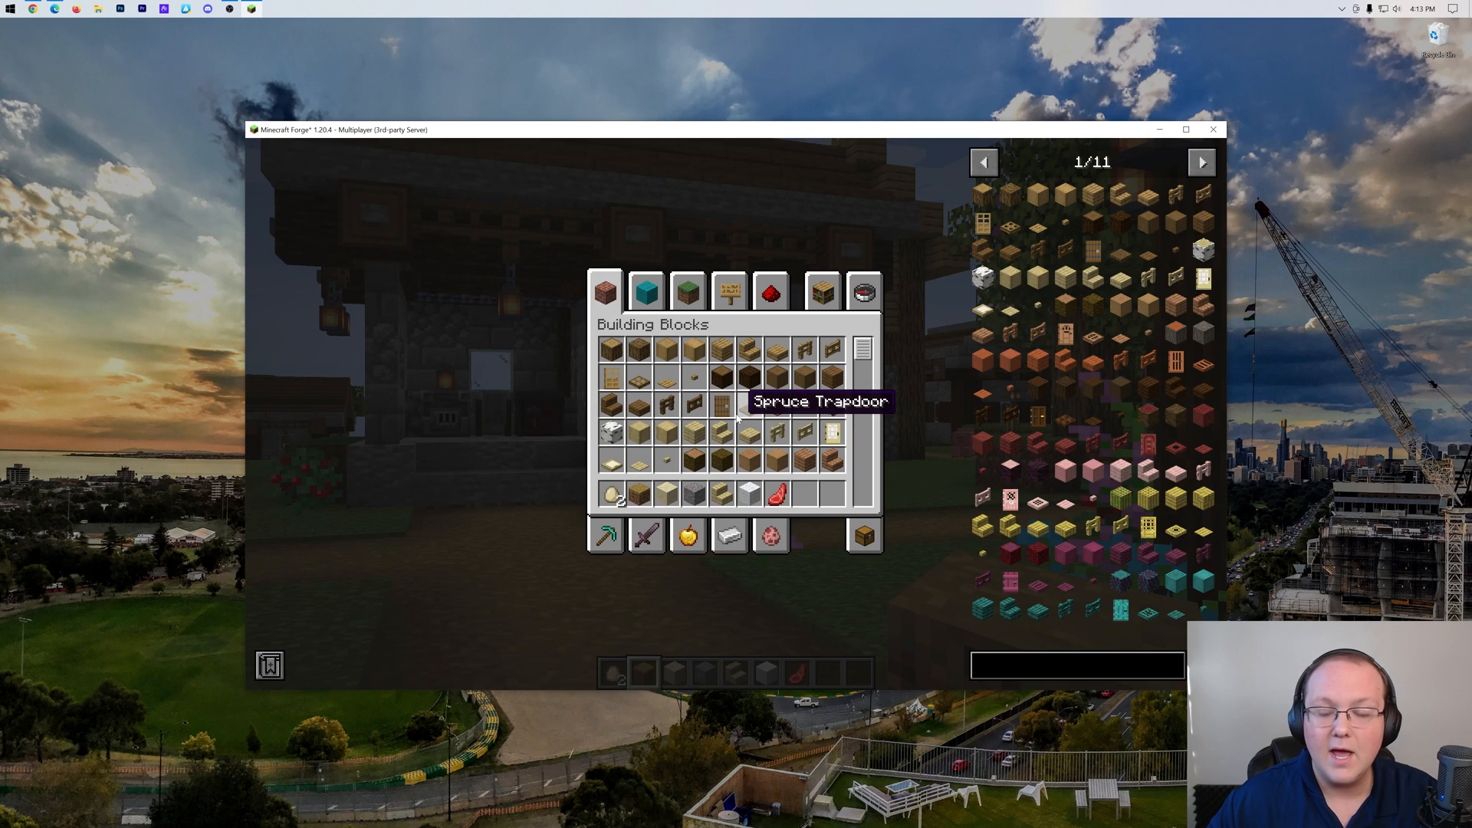
mouse_move(1117, 359)
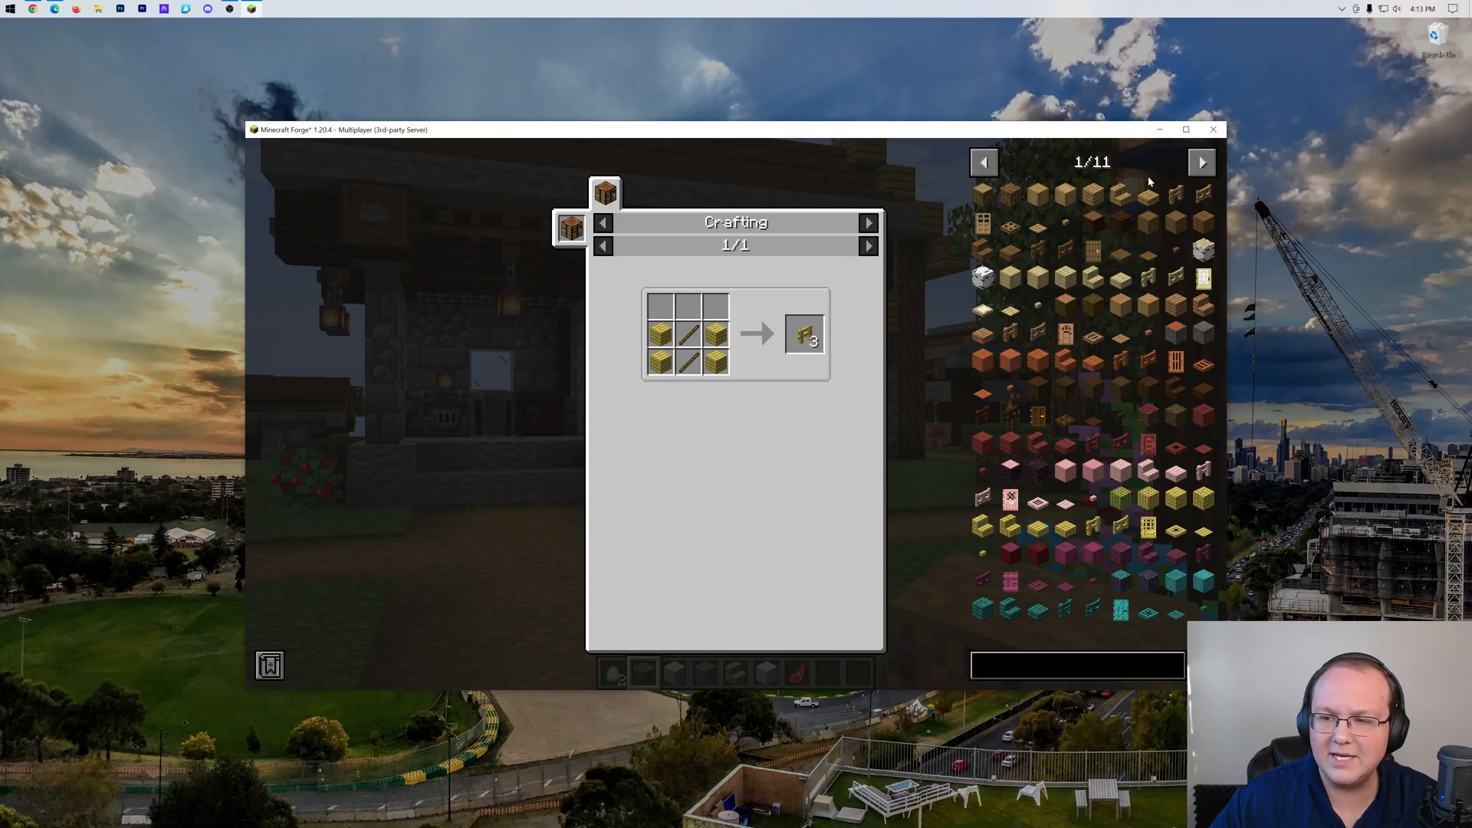
key(Escape)
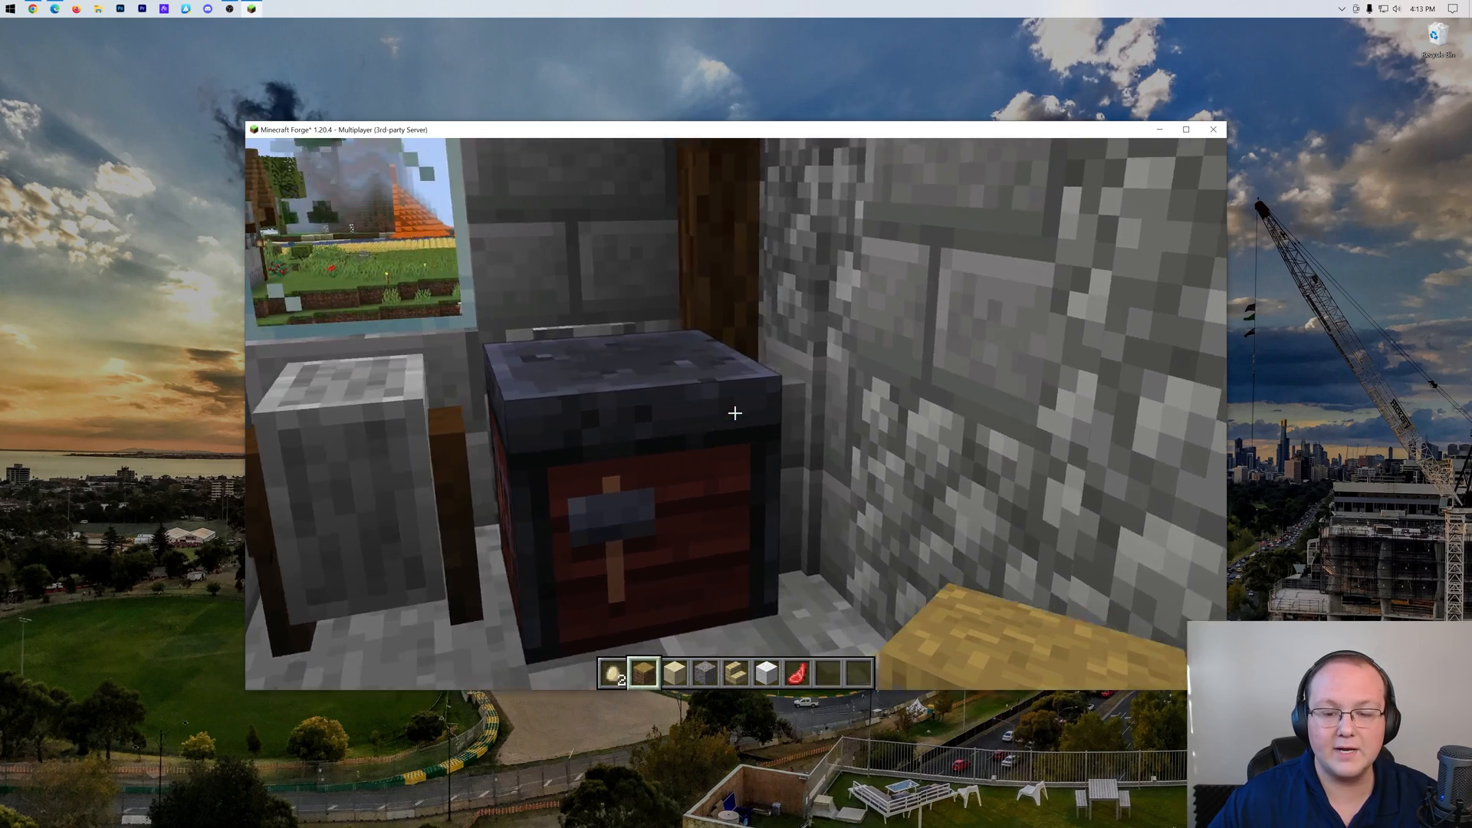
key(e)
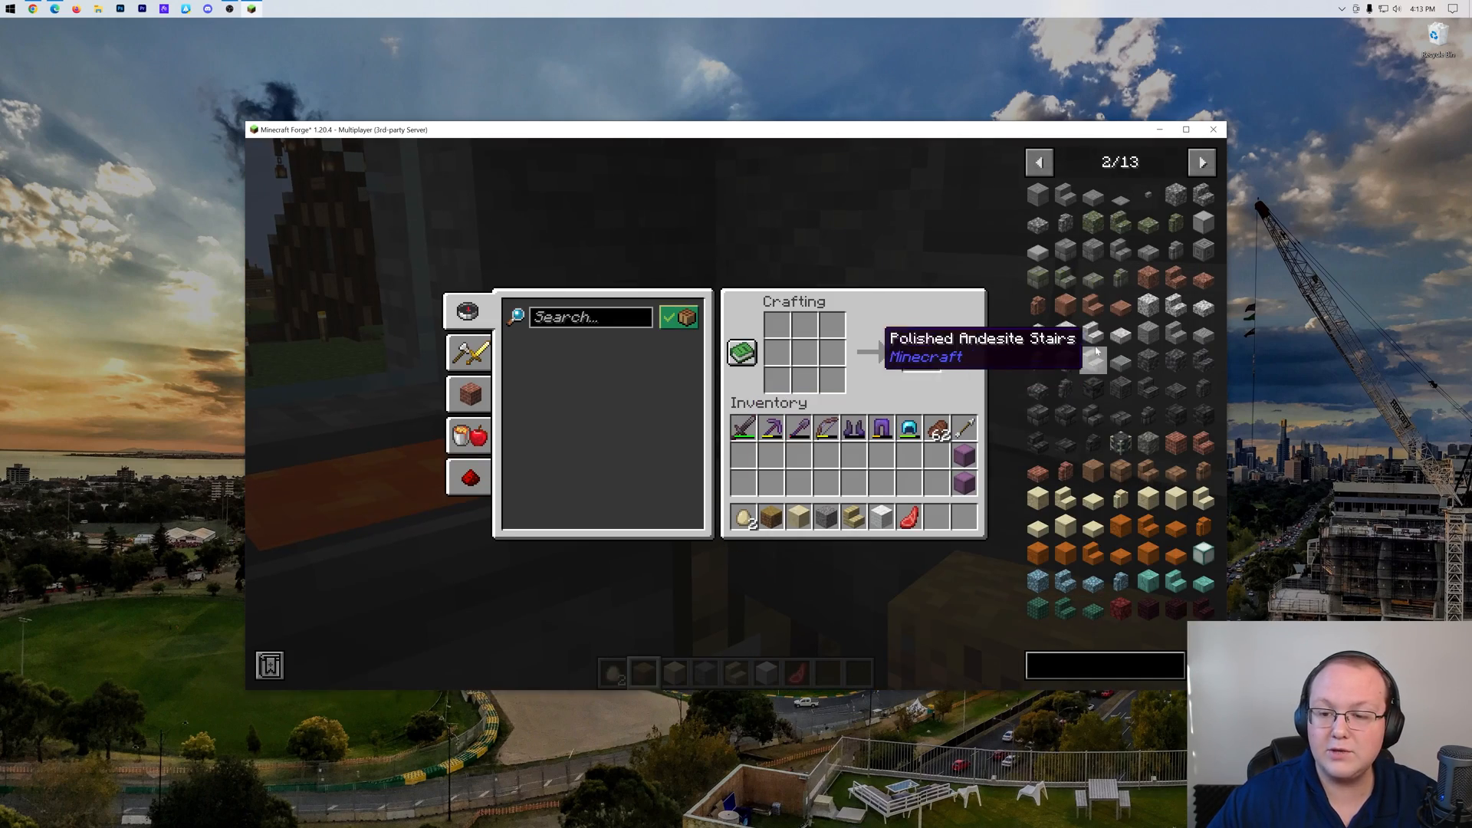